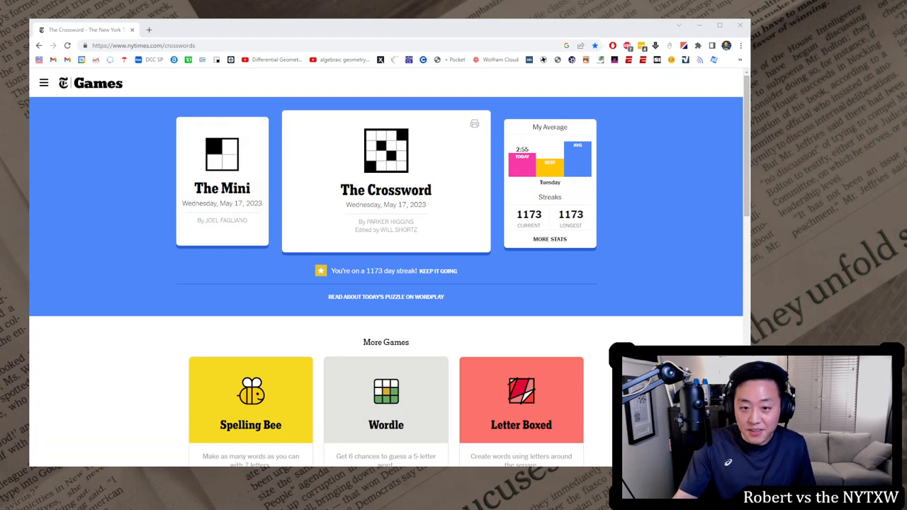
mouse_move(386, 150)
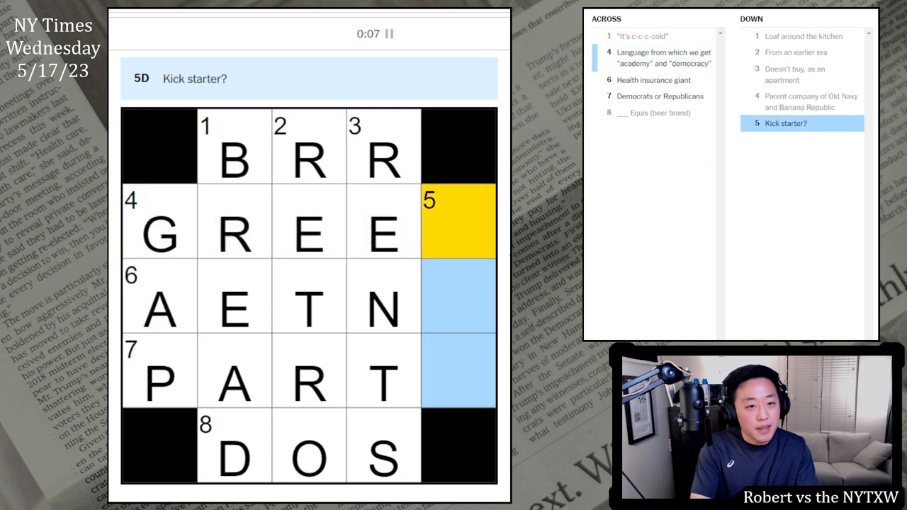
Enter K to finish 5 Down in 8 seconds, dismiss the congratulations, and review clues in the solved grid.
text(KAY)
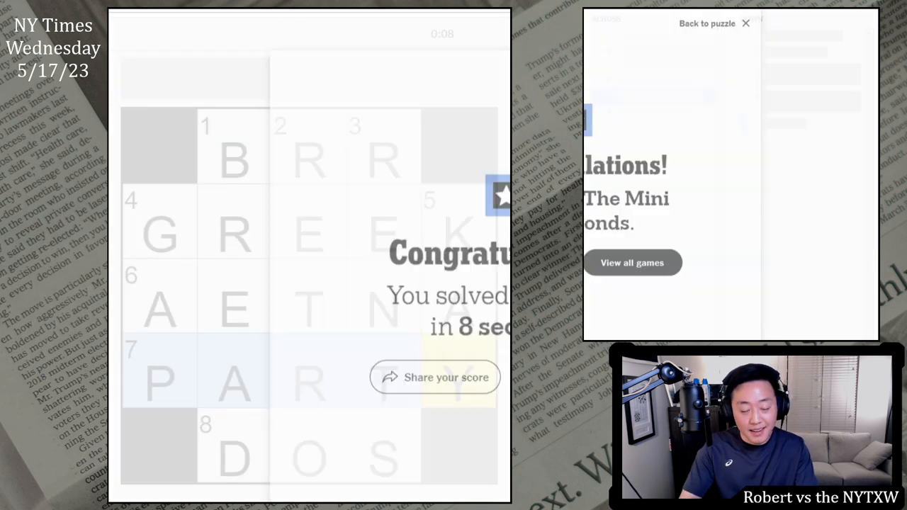
click(706, 23)
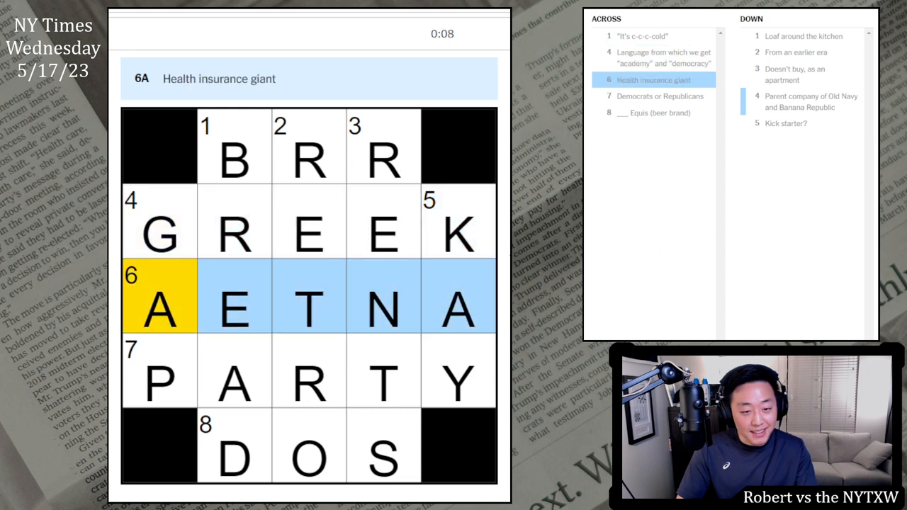
click(234, 158)
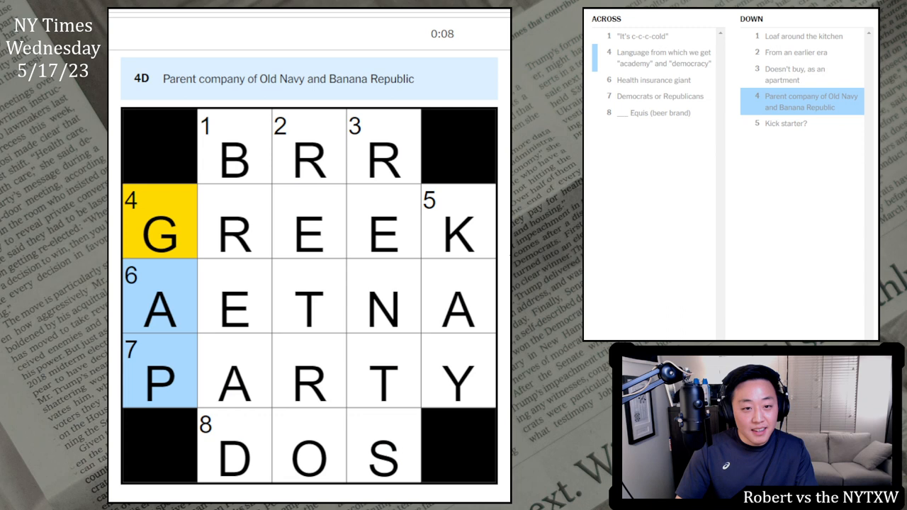
click(457, 223)
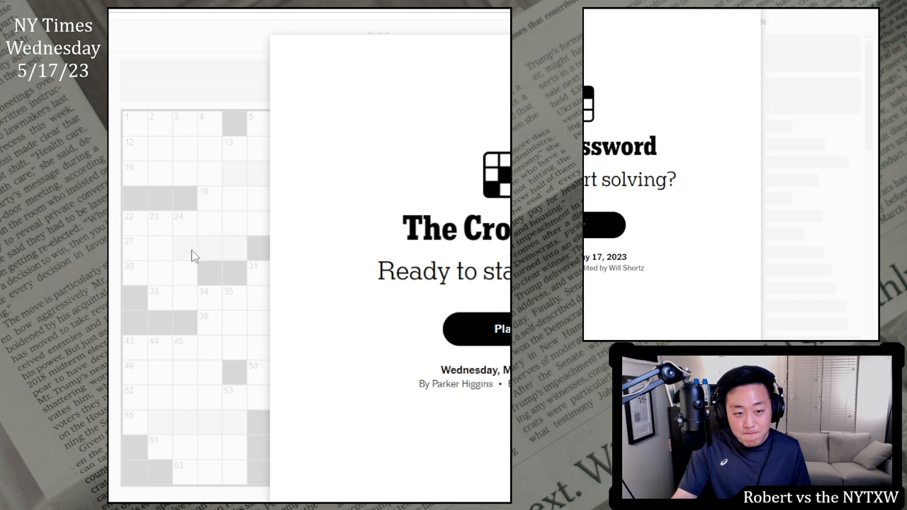
mouse_move(178, 428)
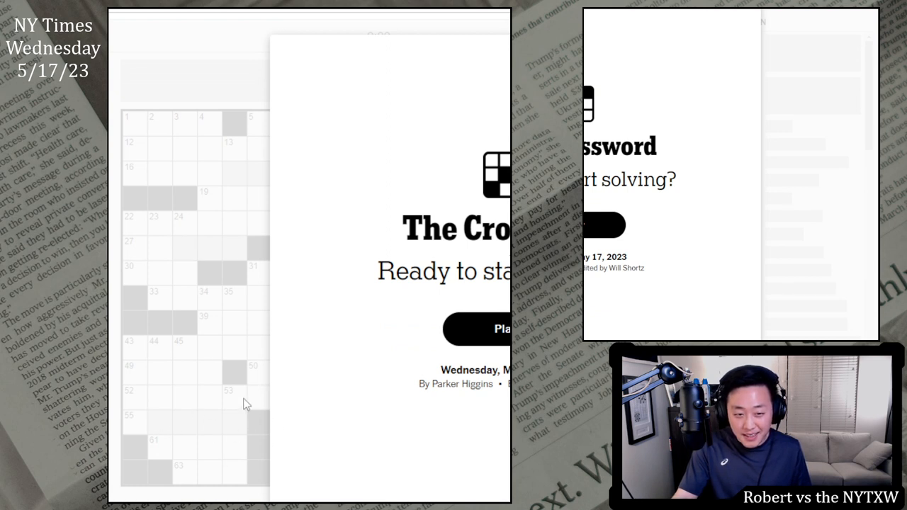
mouse_move(269, 200)
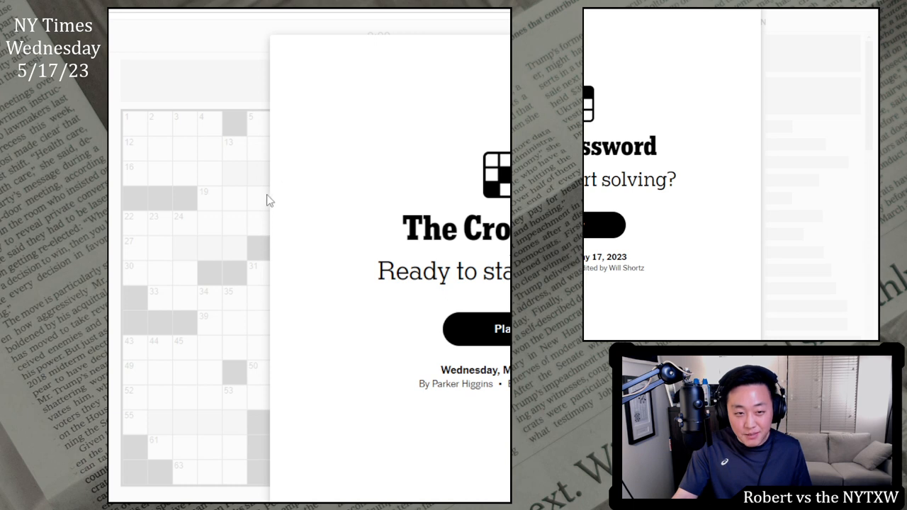
mouse_move(247, 461)
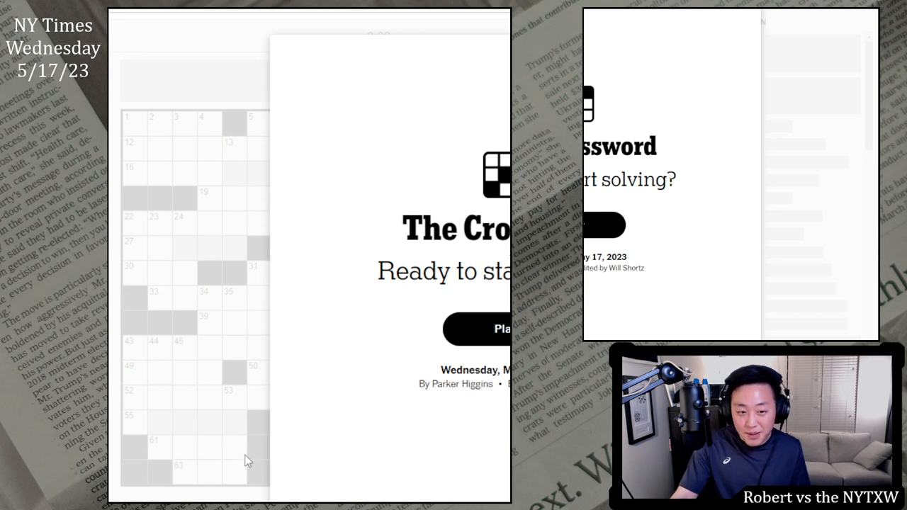
mouse_move(283, 428)
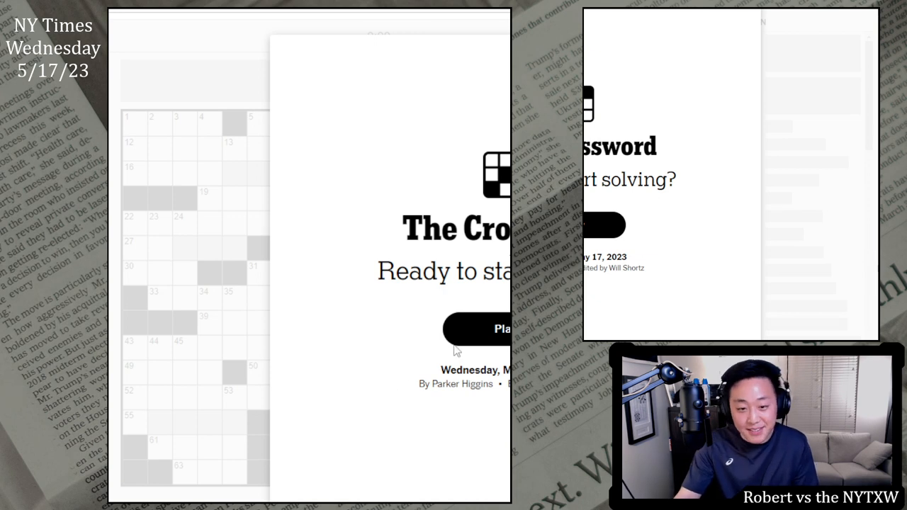
Start the Wednesday crossword from the 'Ready to start solving?' screen.
click(471, 329)
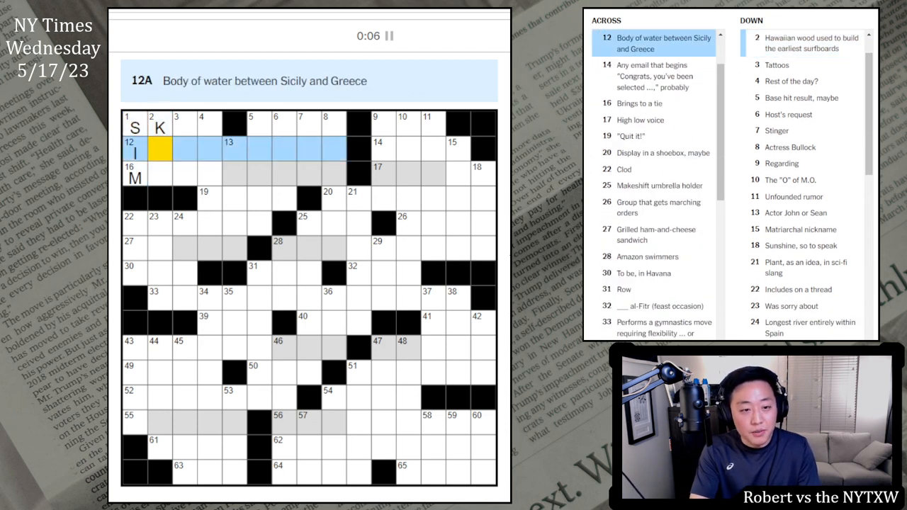
Enter IONIANSEA at 12 Across.
click(184, 125)
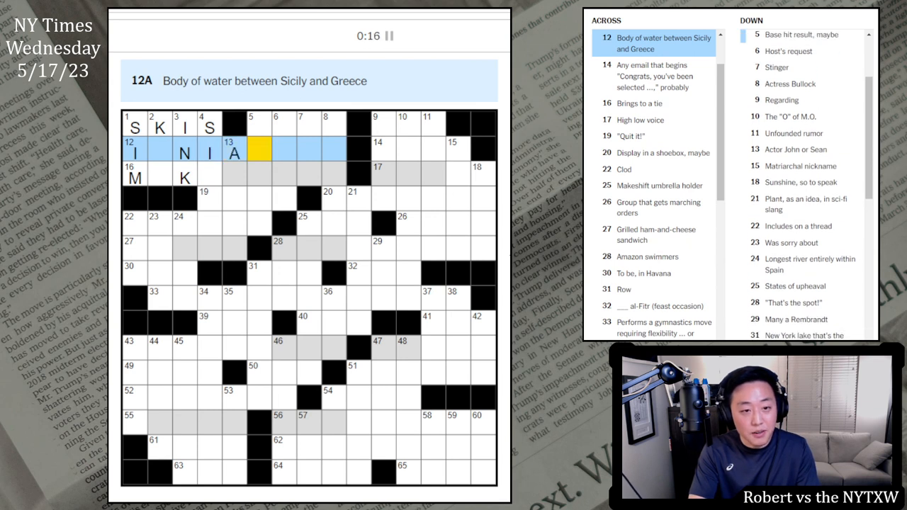
text(IONIANSEA)
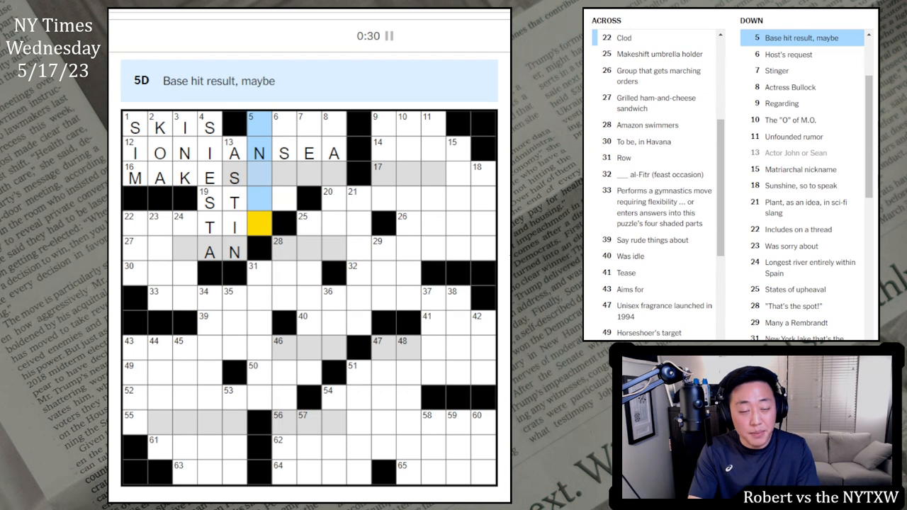
Fill the top-right corner entries around 6 Down, entering A, M and PI toward SPAM.
click(275, 127)
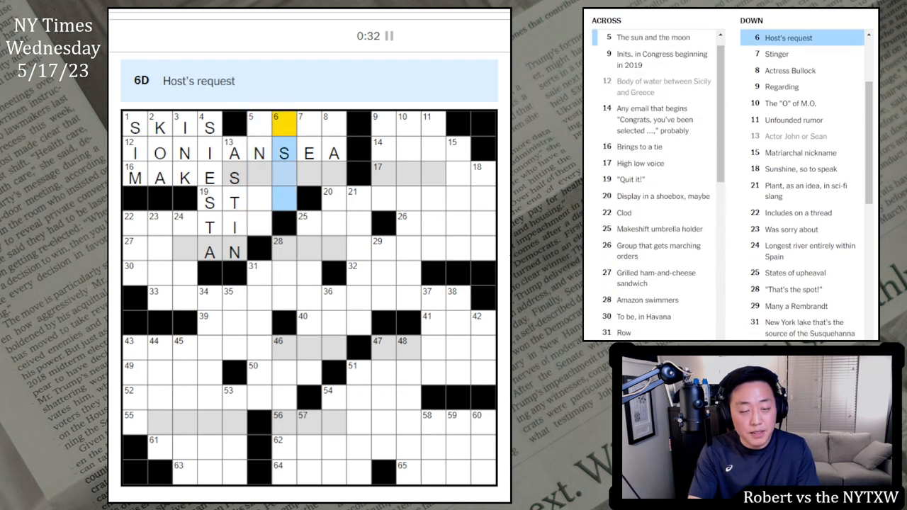
click(306, 127)
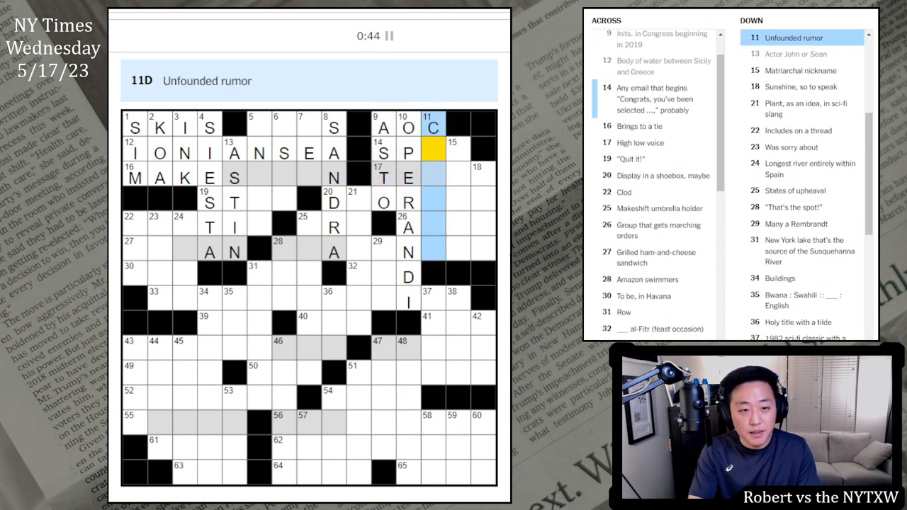
text(A)
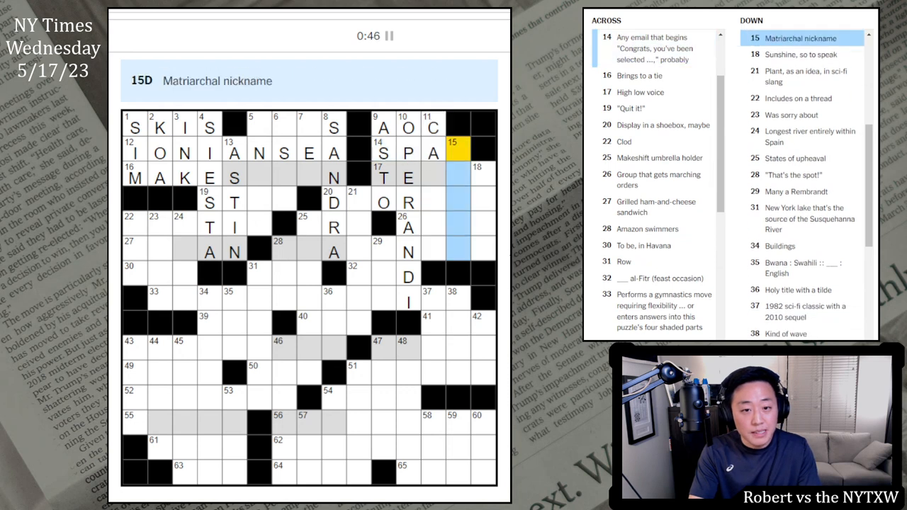
text(M)
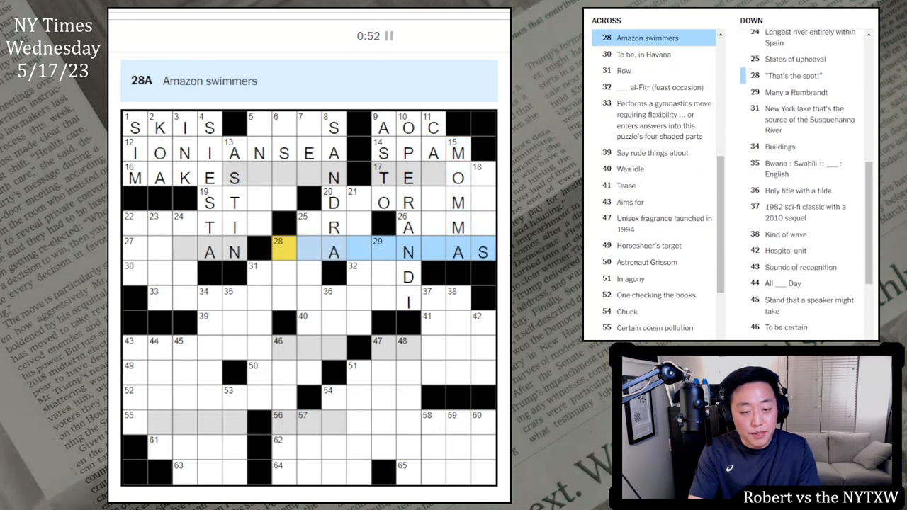
text(PI)
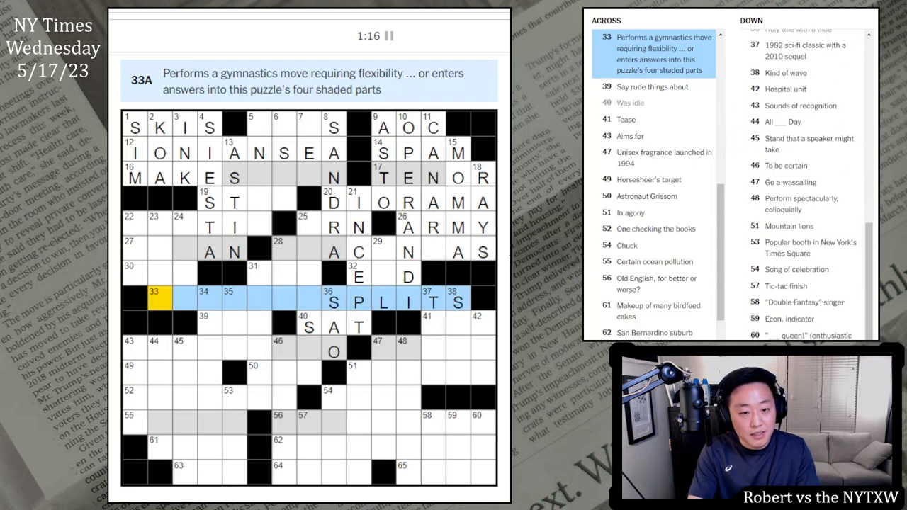
Enter DOESTHESPLITS at 33 Across, then fill 41 Across, 22 Across and move to the left-middle answers.
text(DOESTHE)
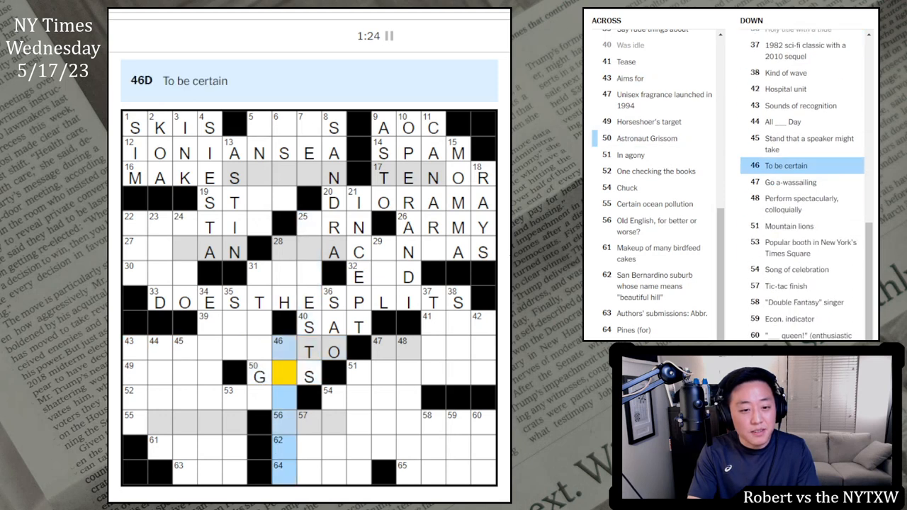
text(URELY)
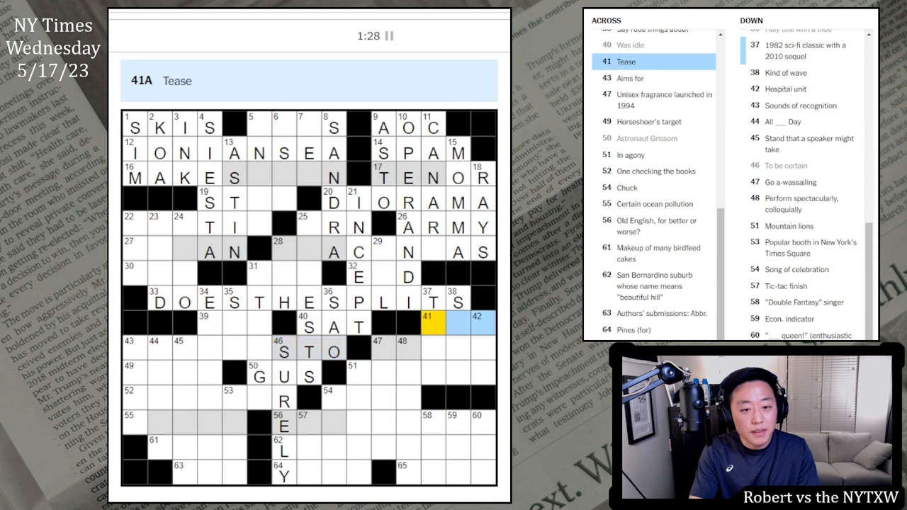
click(433, 301)
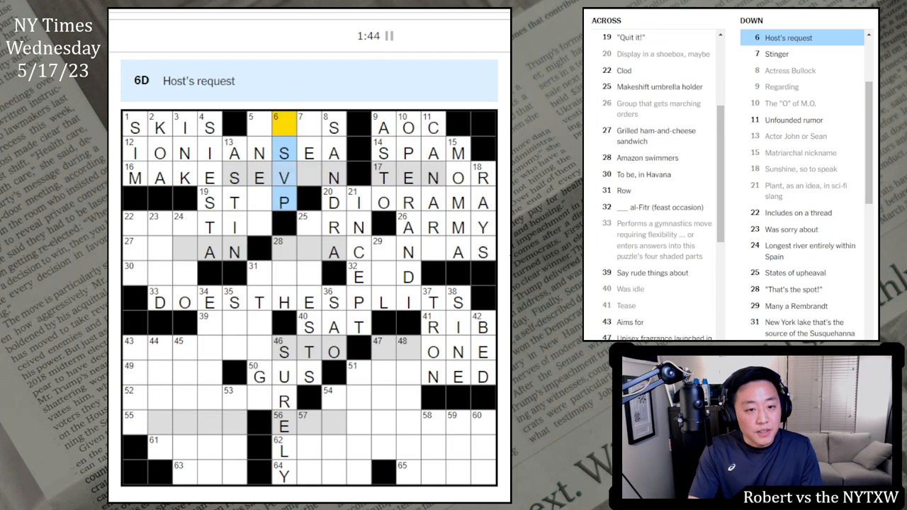
click(250, 127)
text(ORB)
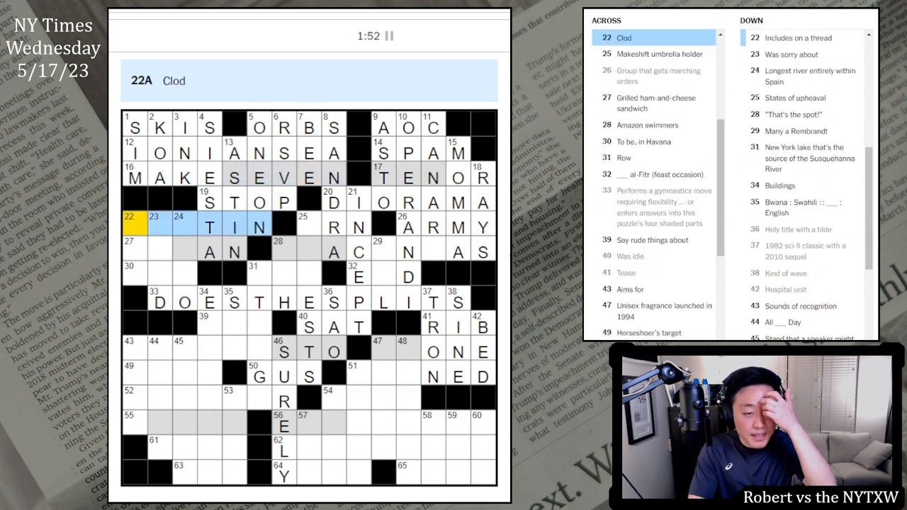
click(129, 227)
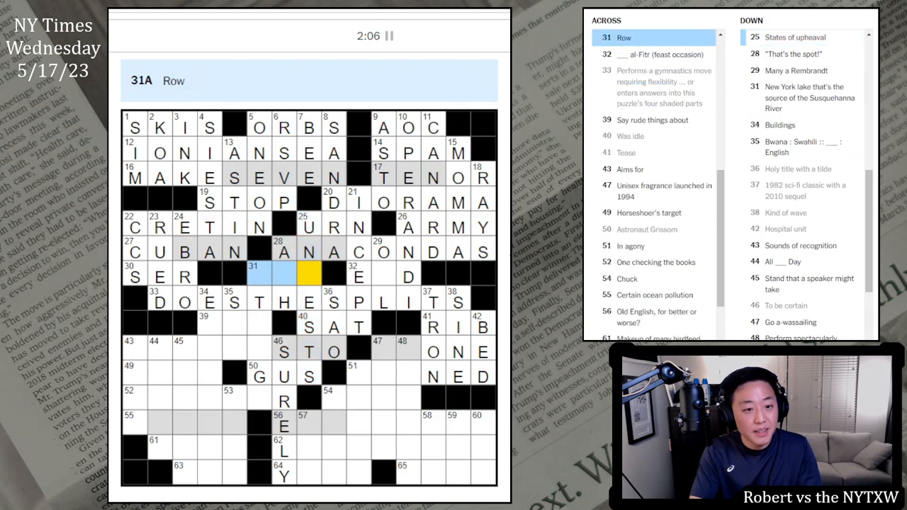
Fill 31 Down and 35 Down in the left-middle, adding SER, EID and DIS.
click(260, 275)
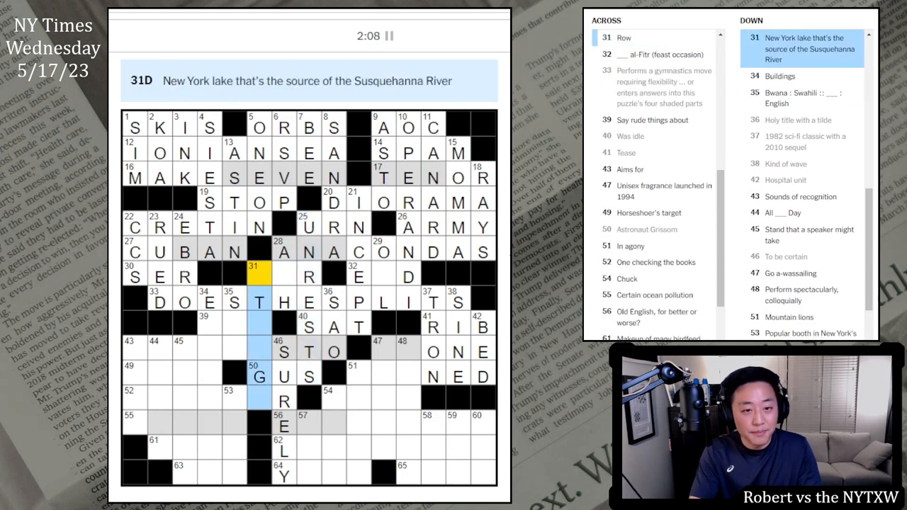
click(283, 252)
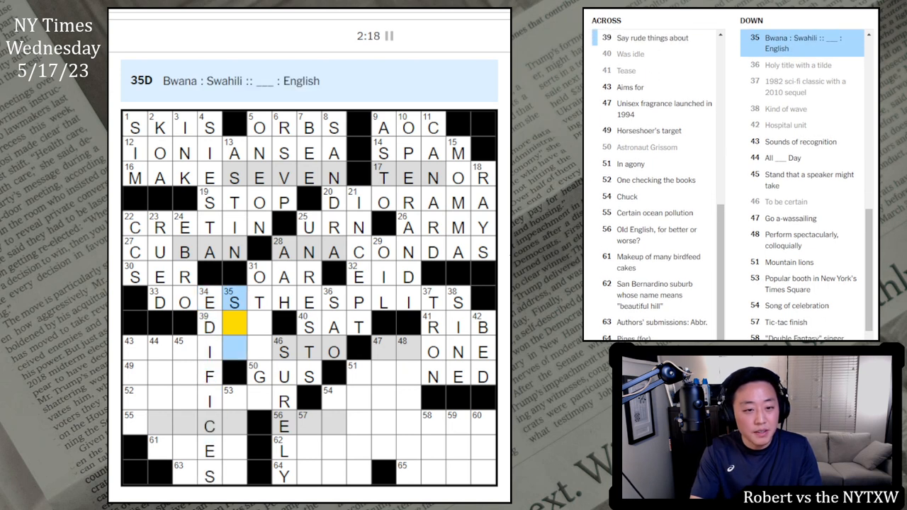
click(234, 276)
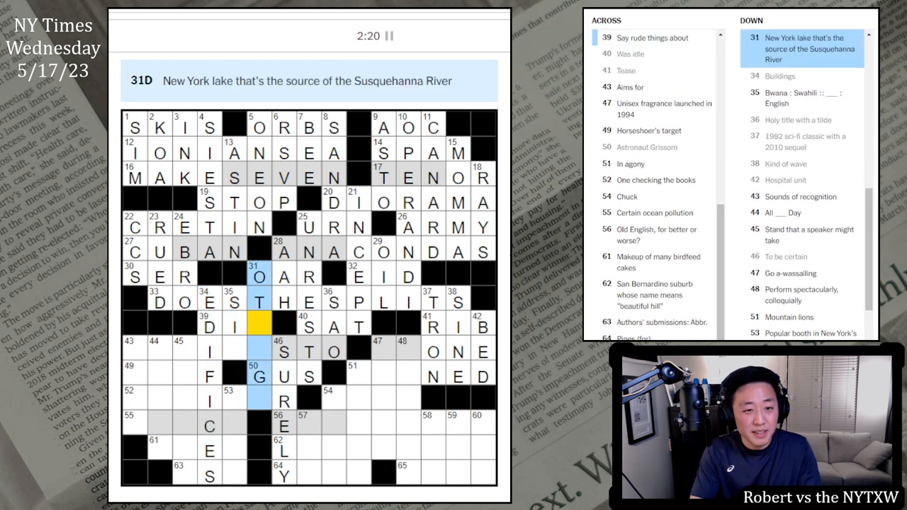
text(S)
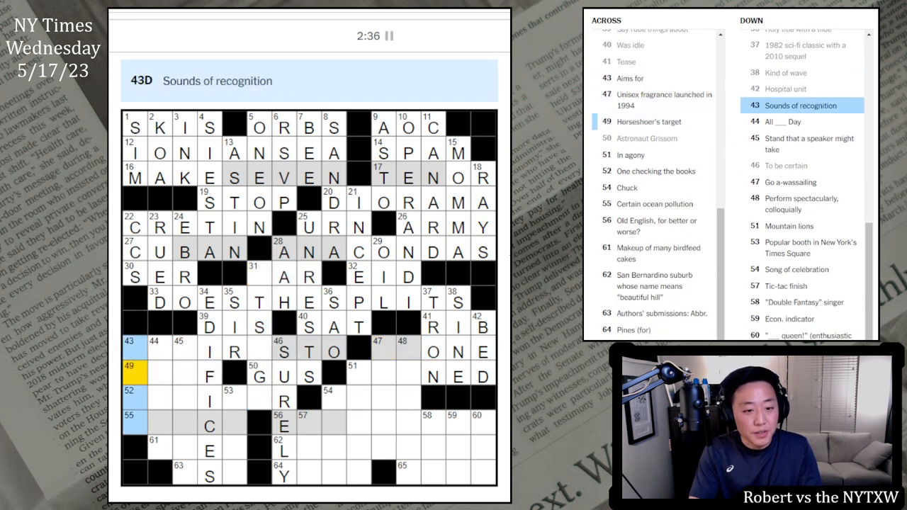
Fill the bottom rows with HOOF, AUDITOR, ETYMOLOGY, PAINED and TOPS, moving to a remaining entry.
text(HAS)
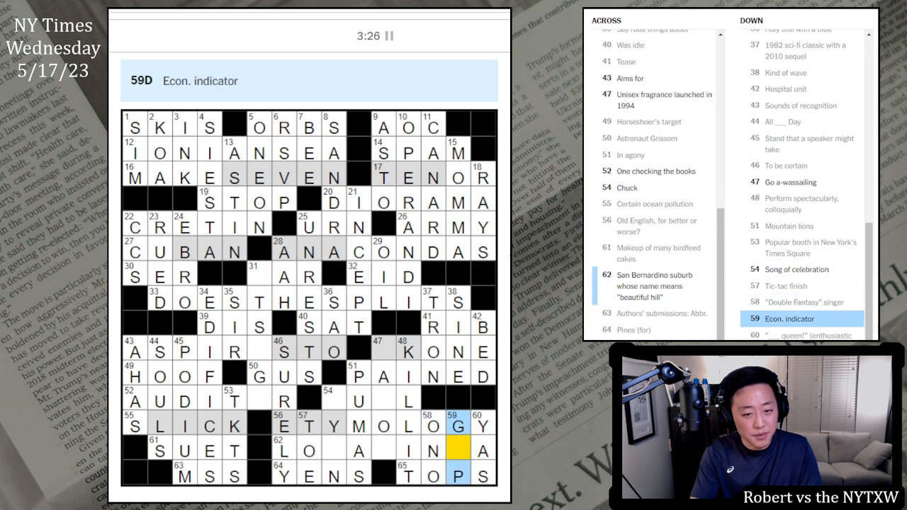
click(652, 287)
text(MALIND)
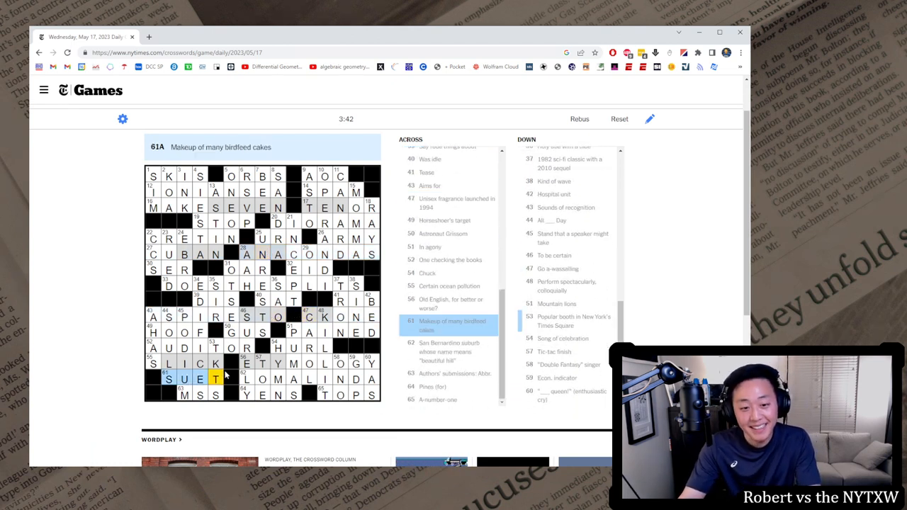
click(263, 380)
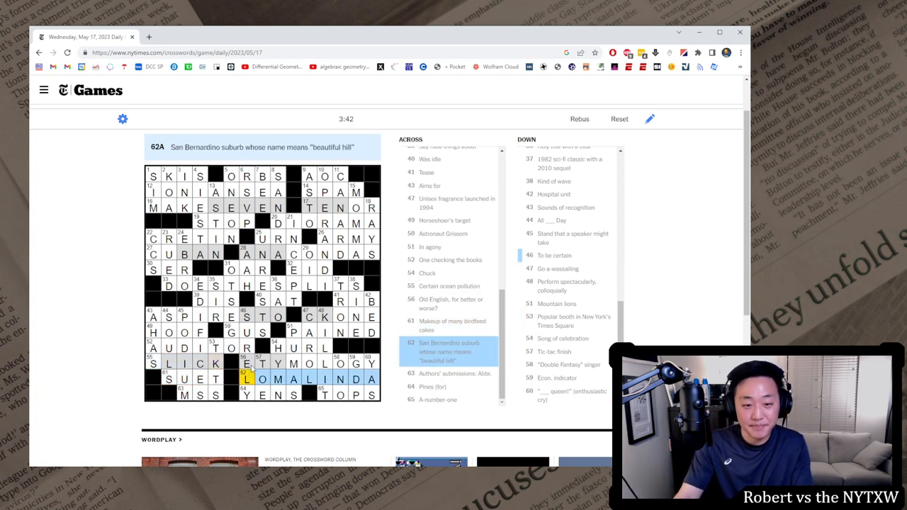
click(285, 286)
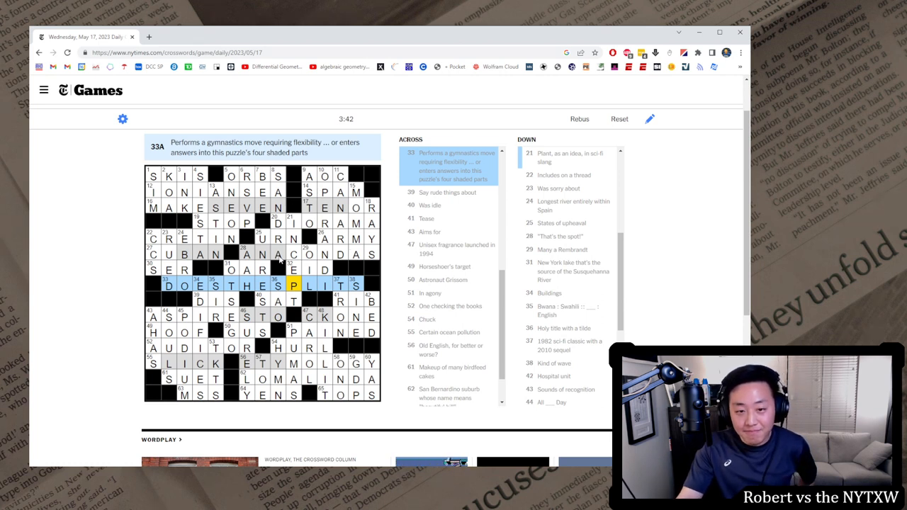
mouse_move(314, 310)
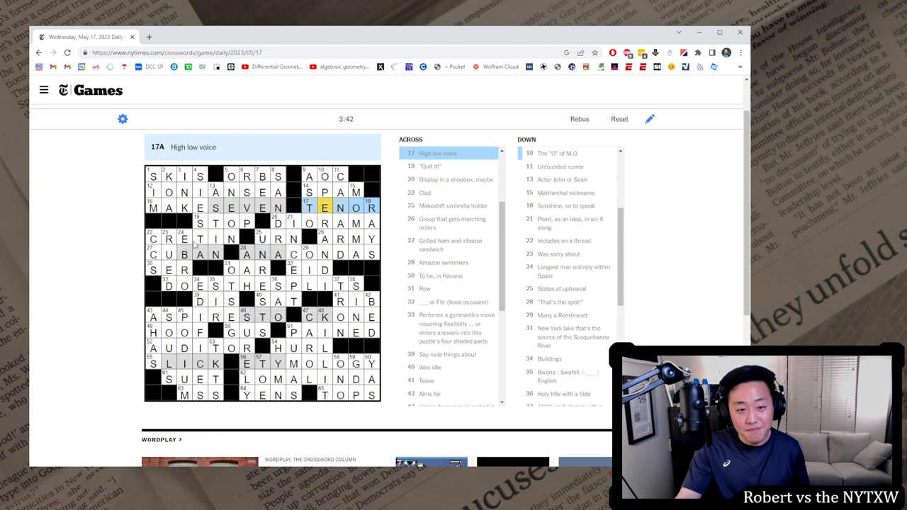
click(173, 255)
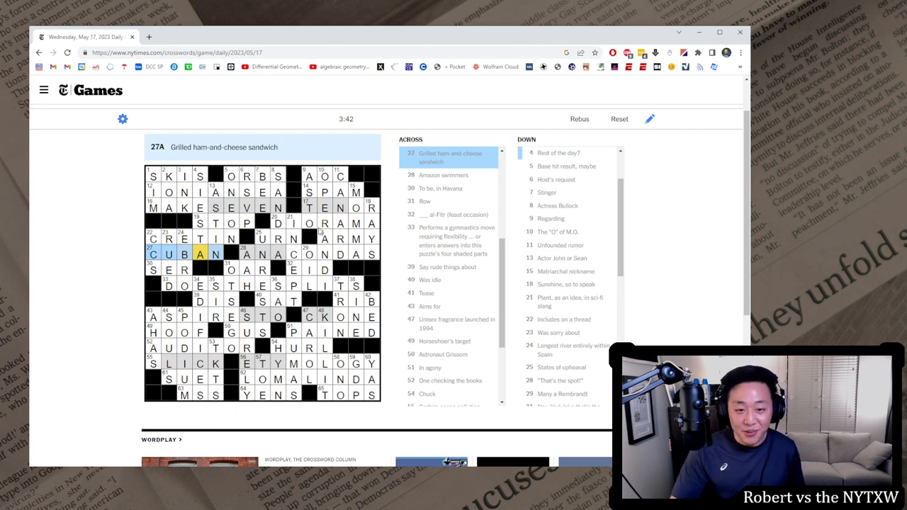
mouse_move(62, 280)
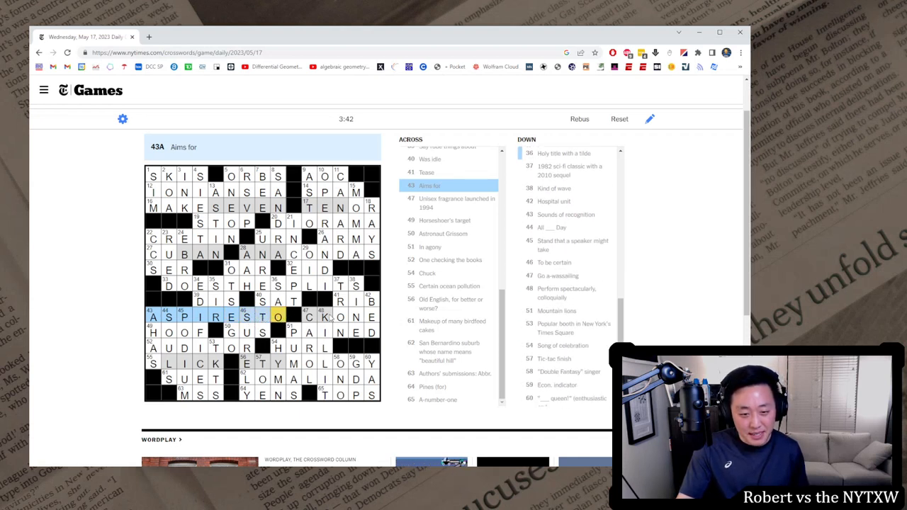
click(309, 318)
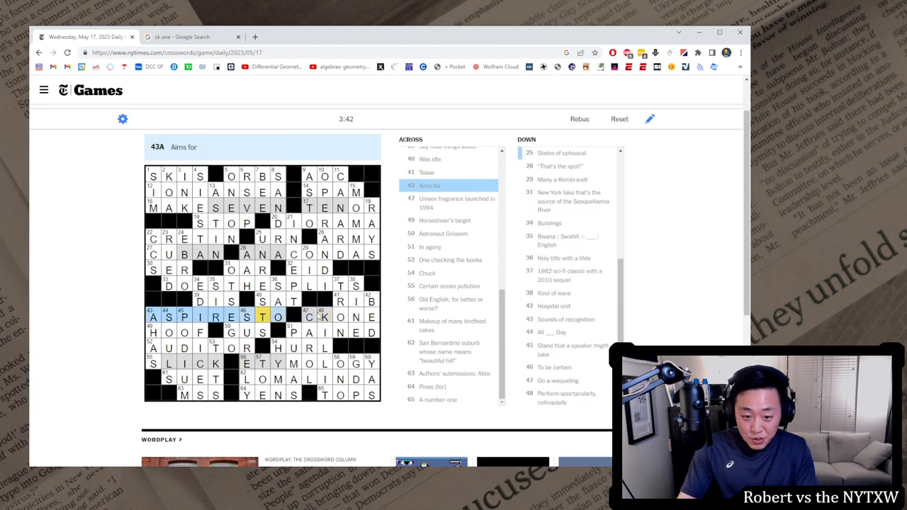
click(309, 318)
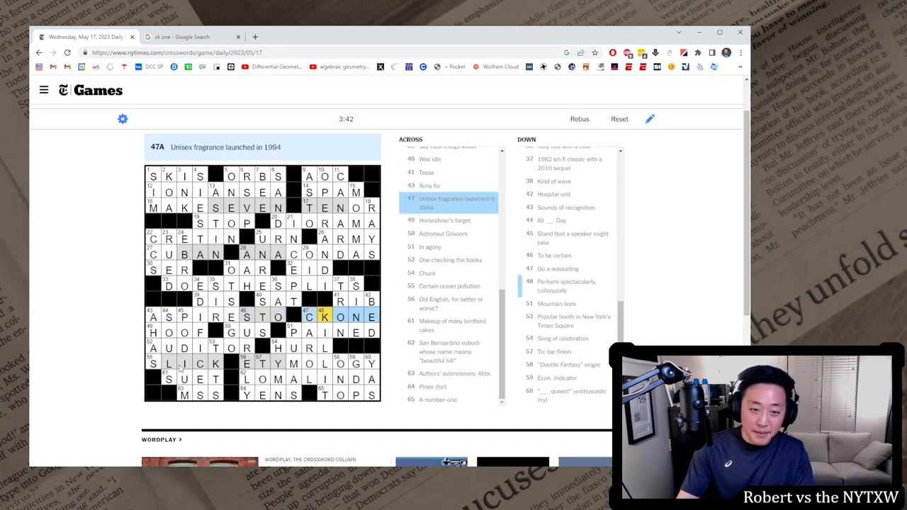
click(182, 363)
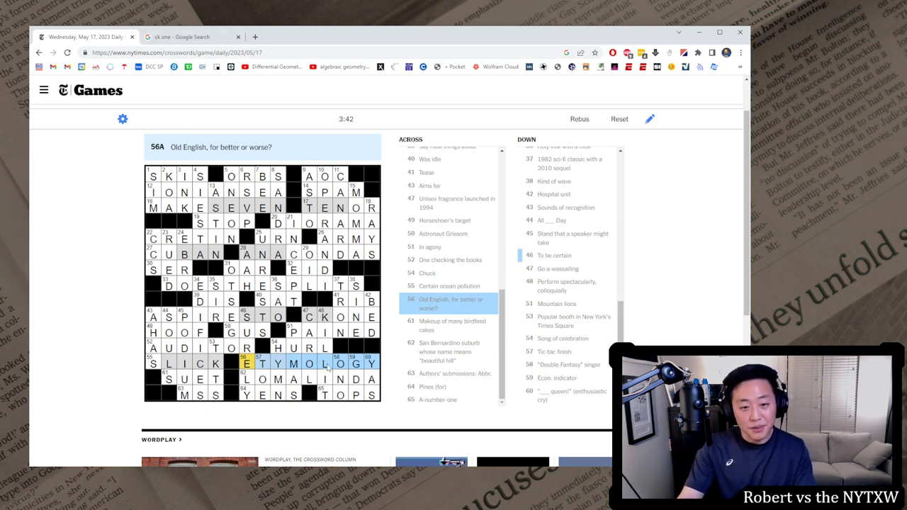
click(156, 176)
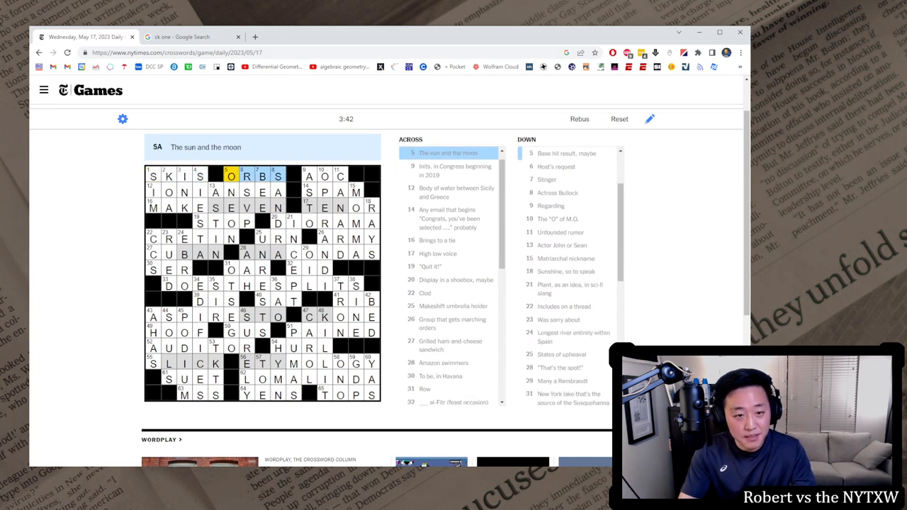
click(323, 176)
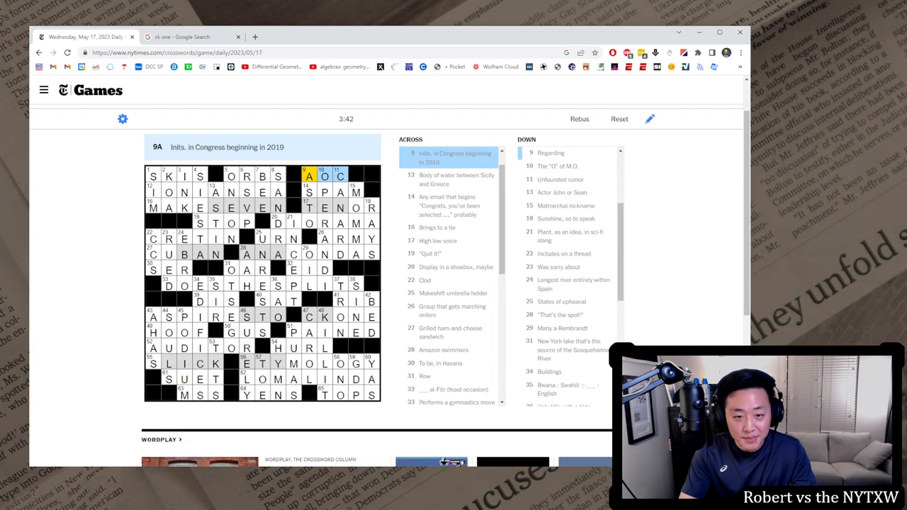
click(168, 193)
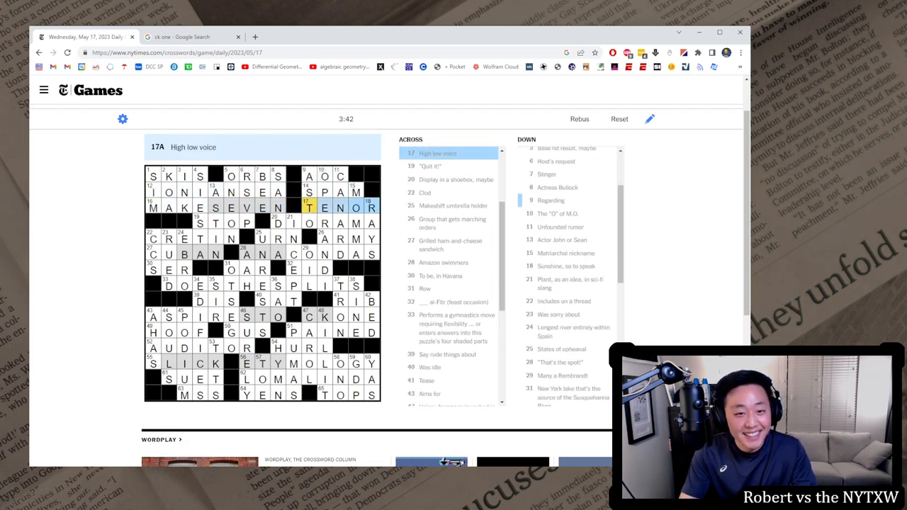
click(151, 238)
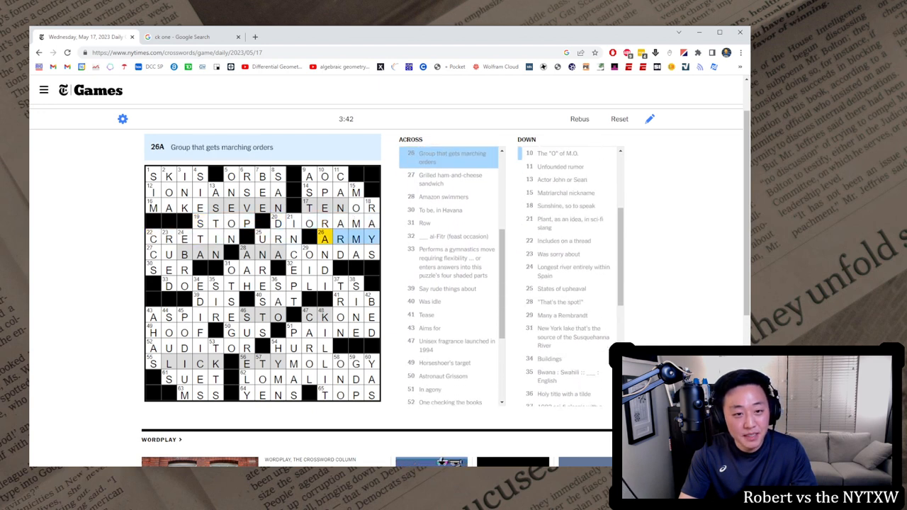
click(150, 255)
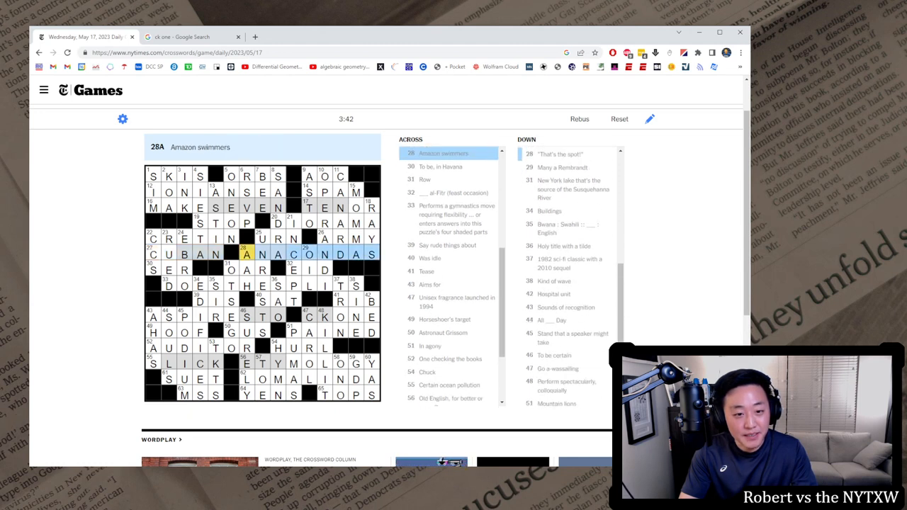
click(169, 270)
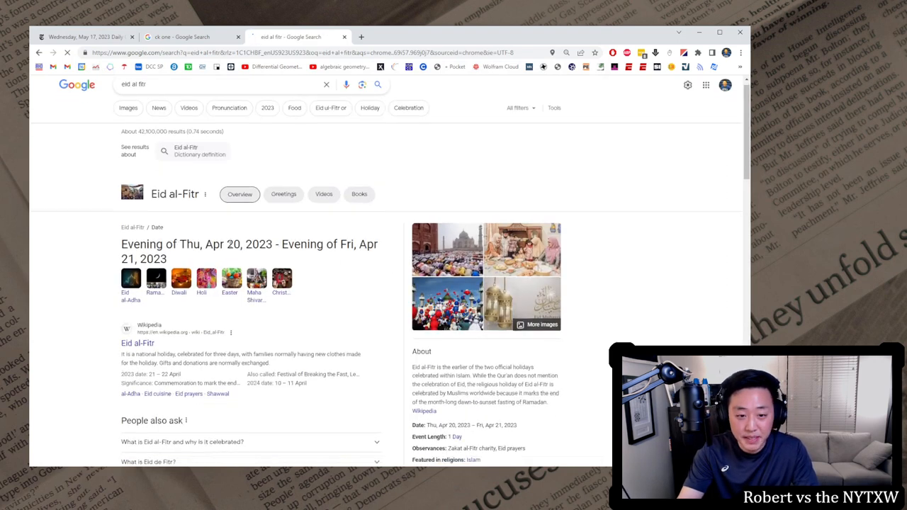
Read the Wikipedia article on Eid al-Fitr from the Google results, then return to the crossword.
scroll(down, 3)
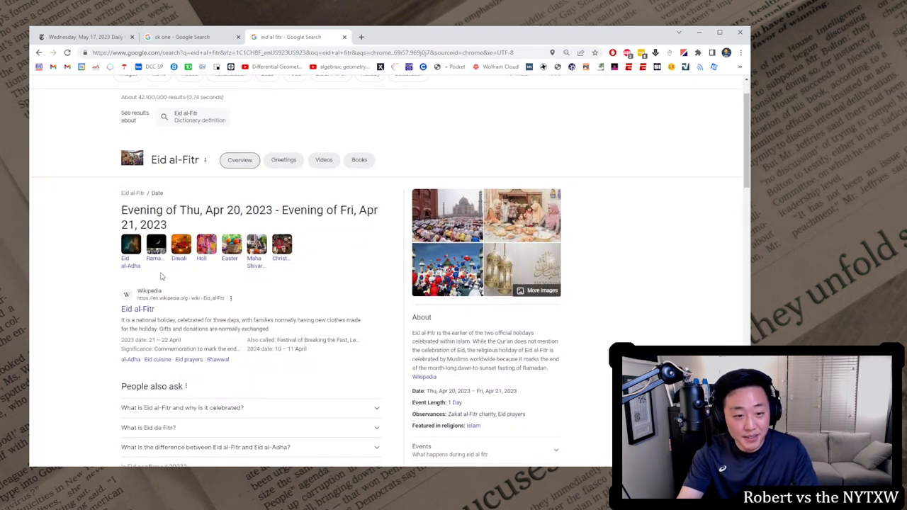
click(137, 309)
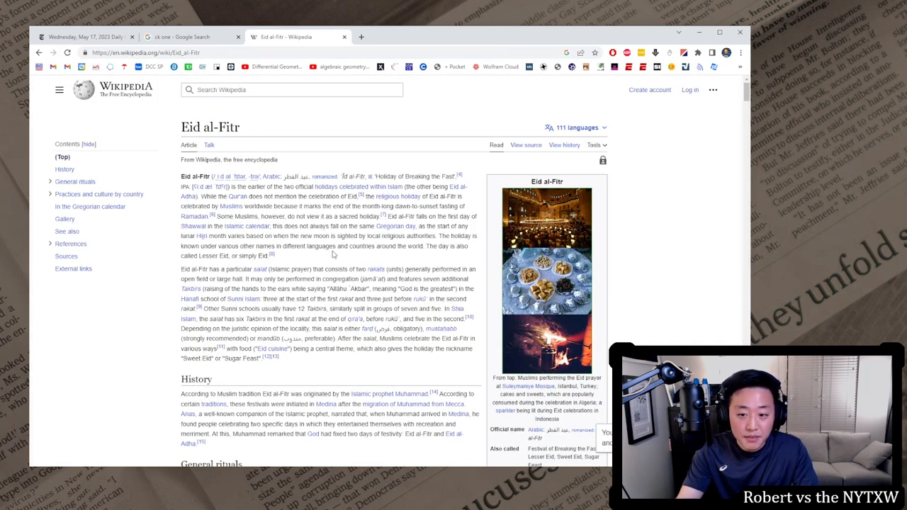
scroll(down, 3)
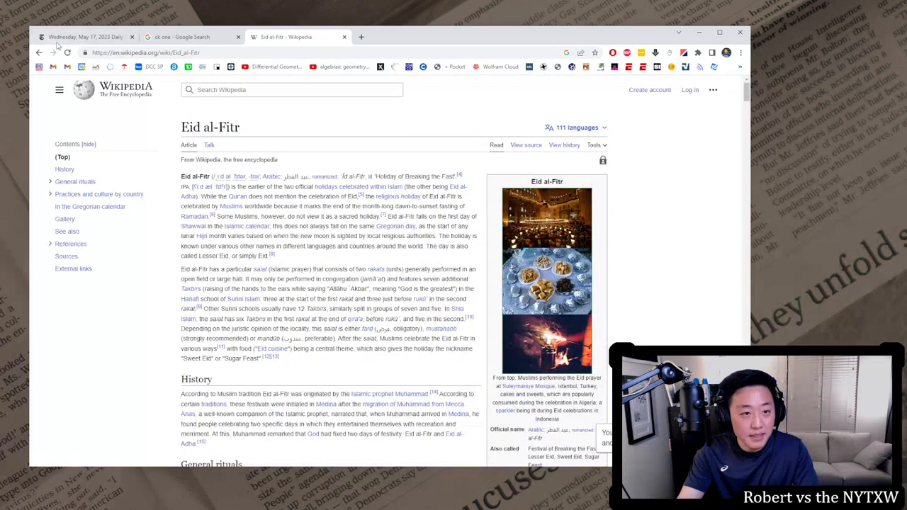
click(192, 37)
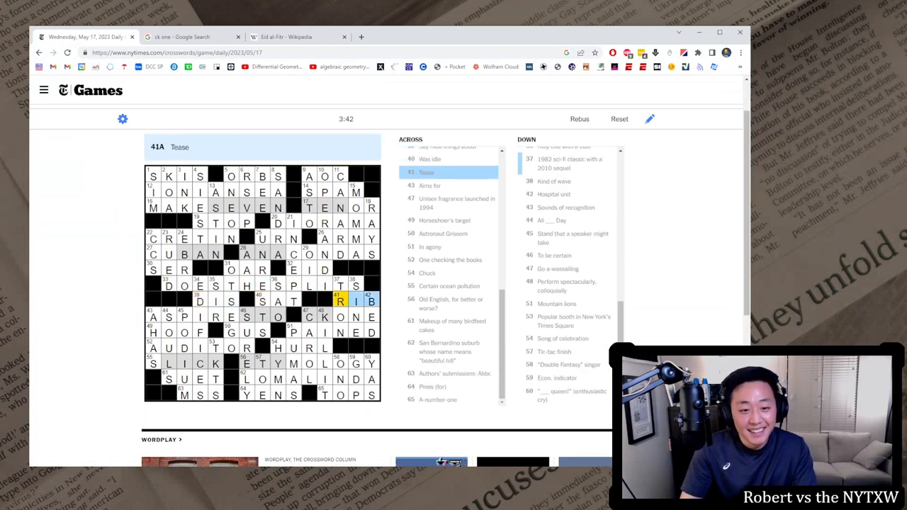
Read through the Wikipedia article on Gus Grissom from Google, then return to the crossword.
click(150, 332)
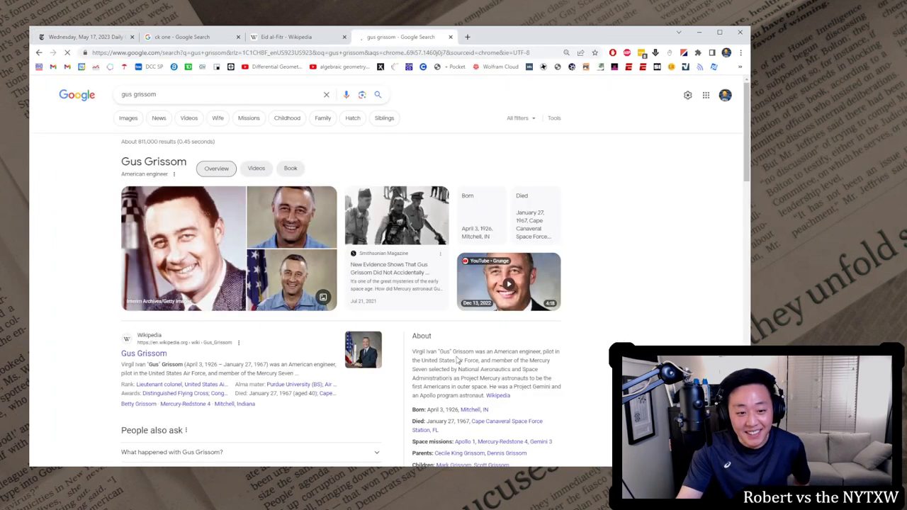
click(145, 353)
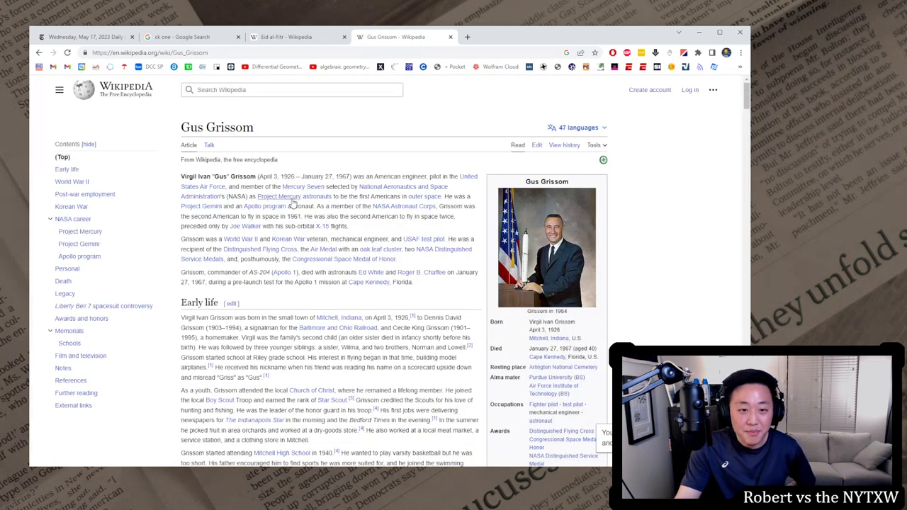
mouse_move(324, 293)
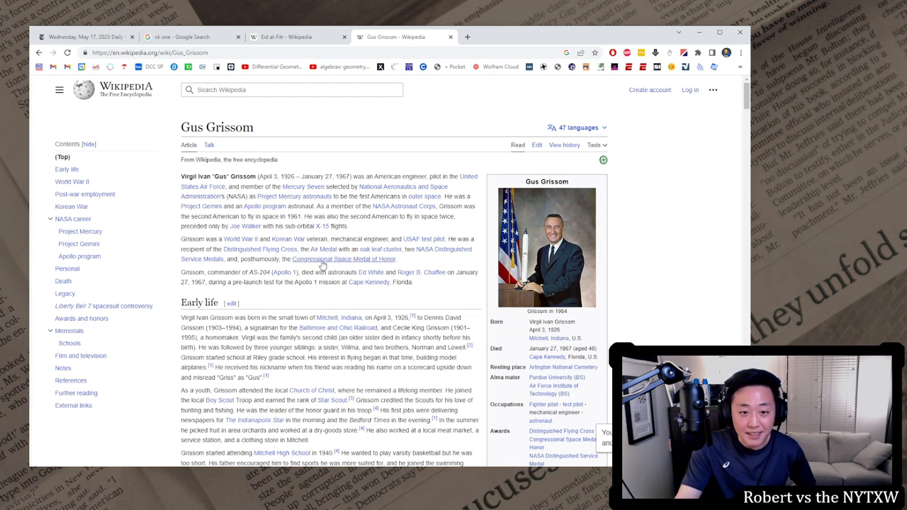
scroll(down, 3)
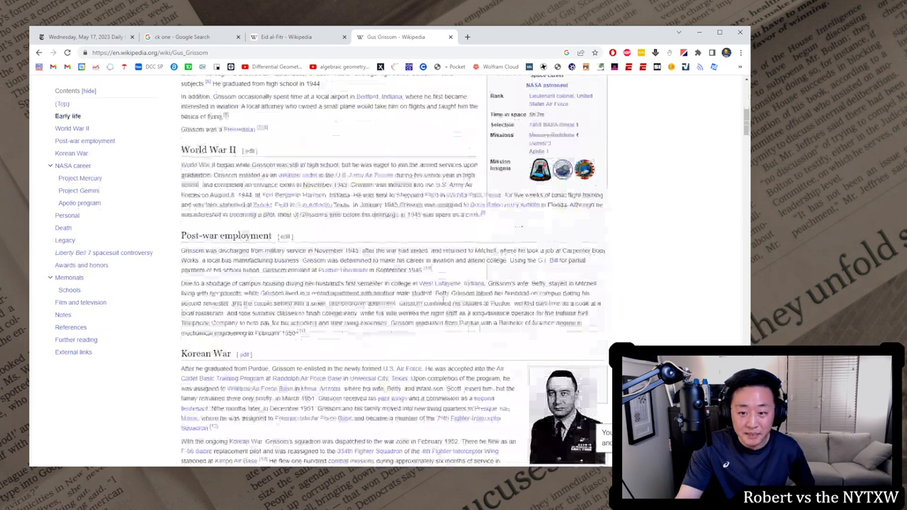
scroll(down, 3)
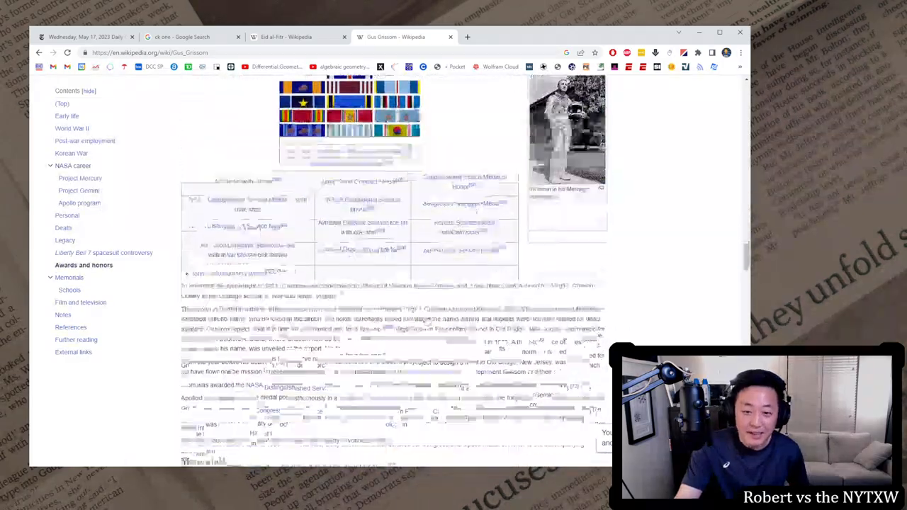
scroll(down, 3)
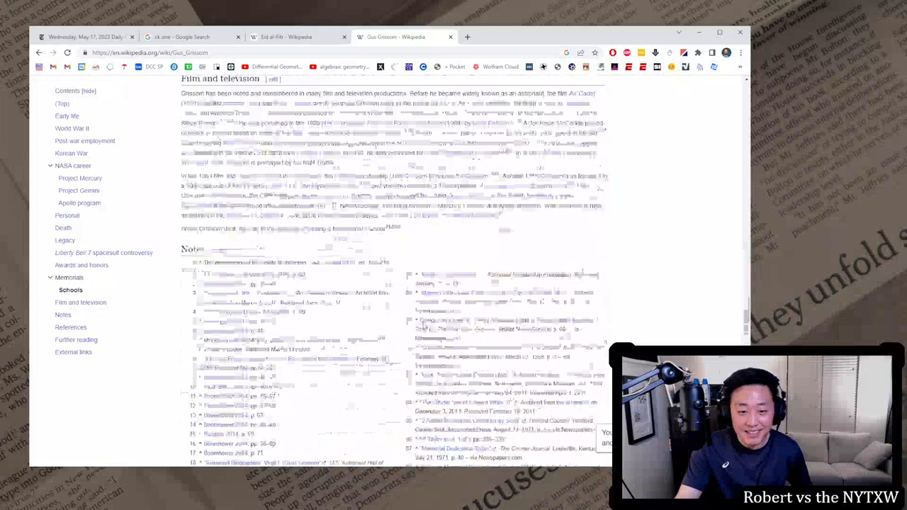
click(85, 37)
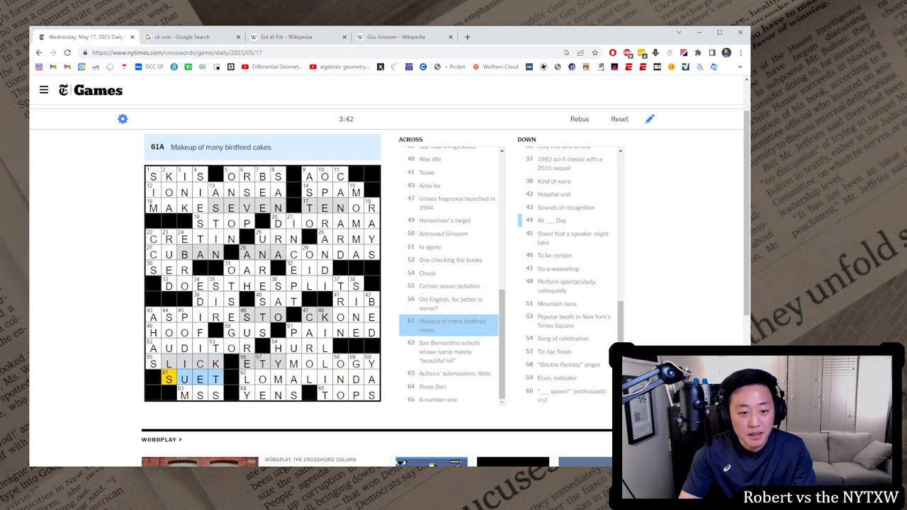
Select the 61A SUET entry and start a web search for 'birdfeed cake' in a new tab.
click(169, 380)
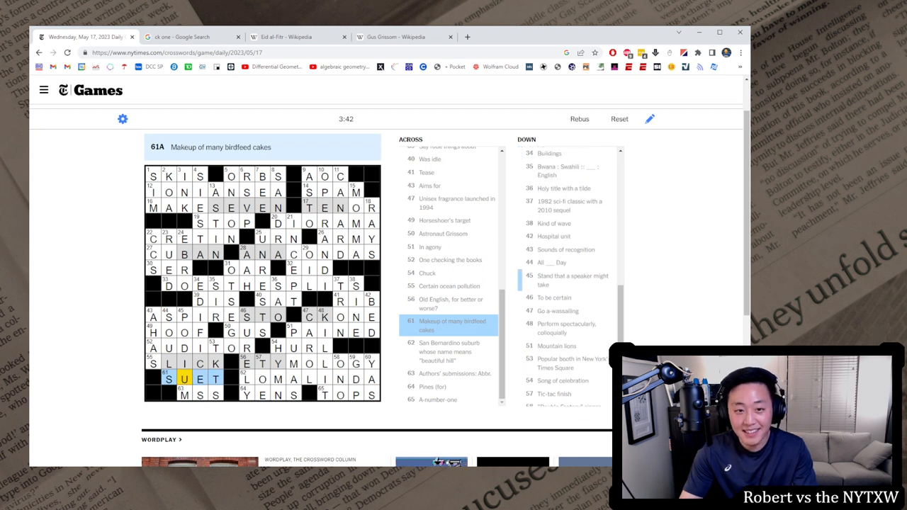
scroll(down, 3)
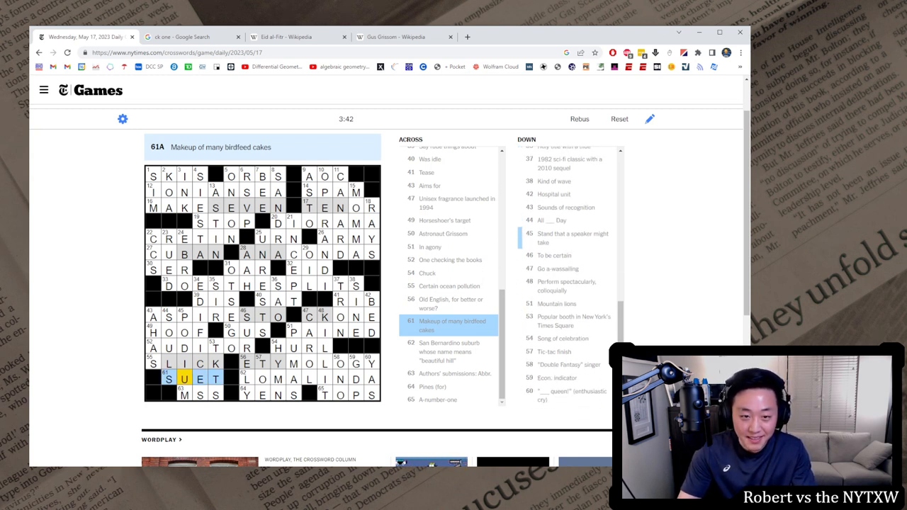
text(birdfeed cake)
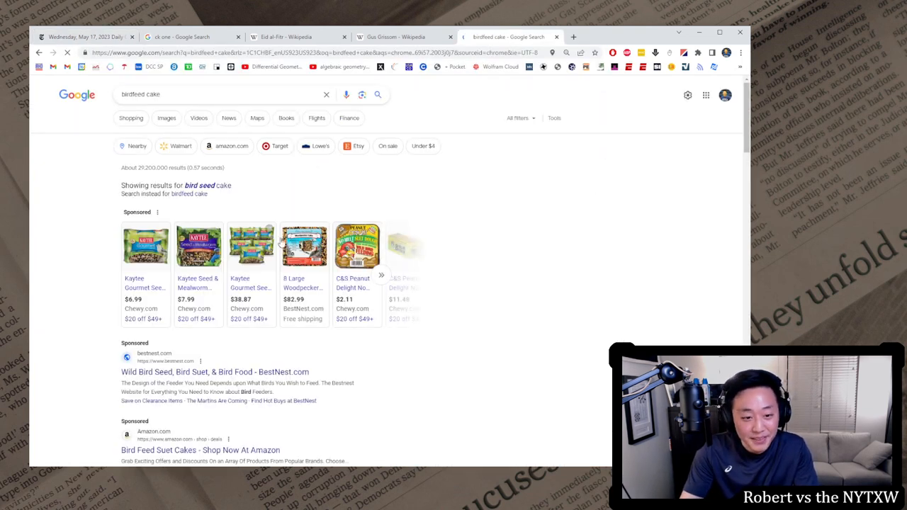
Browse the Google results for bird seed cakes, including recipes.
scroll(down, 3)
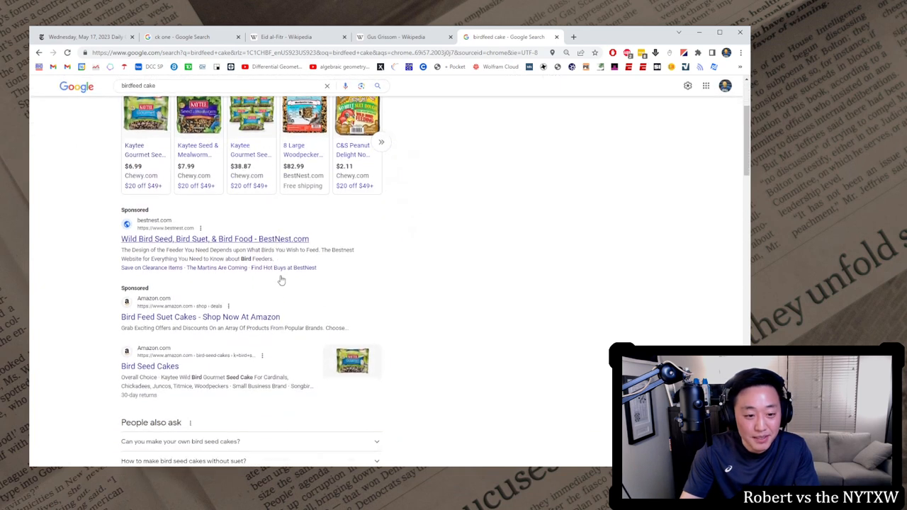
scroll(down, 3)
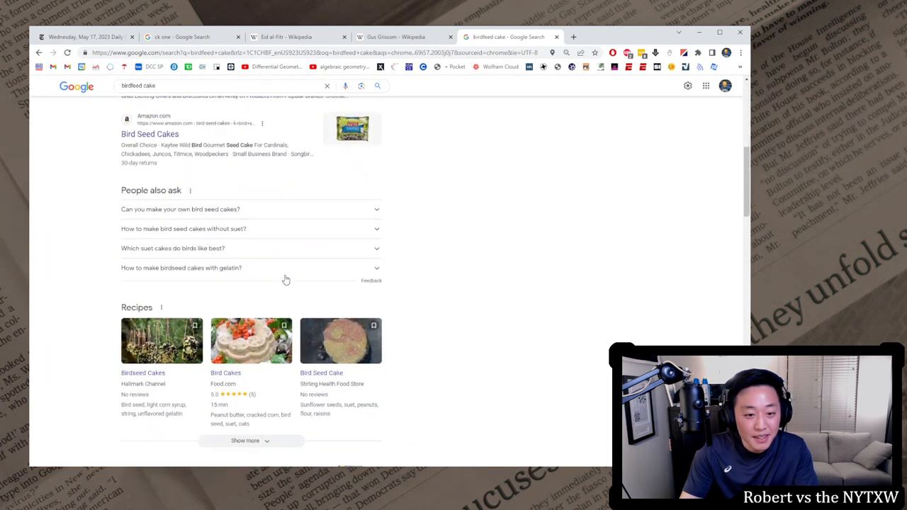
scroll(down, 3)
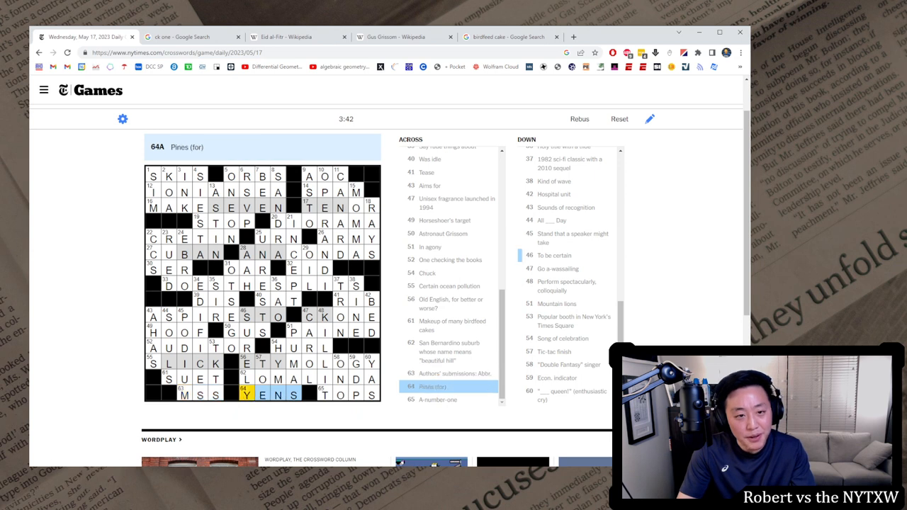
click(323, 394)
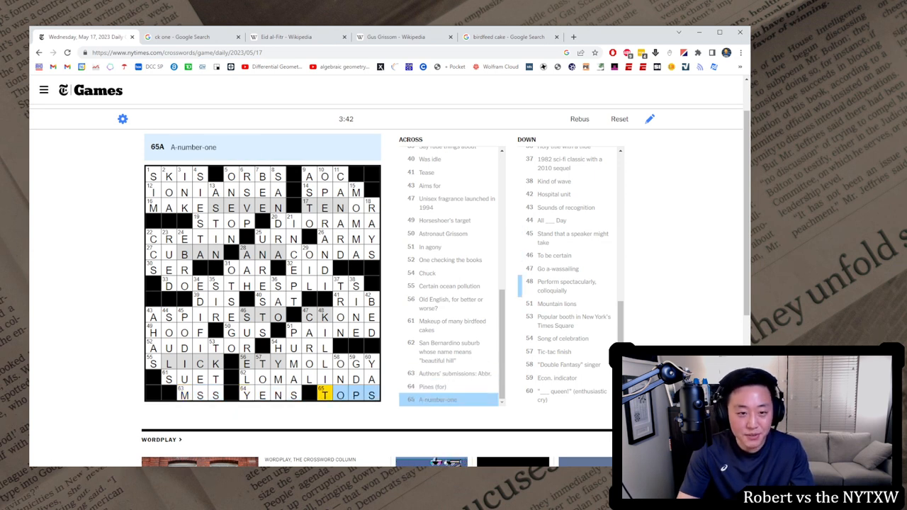
click(168, 176)
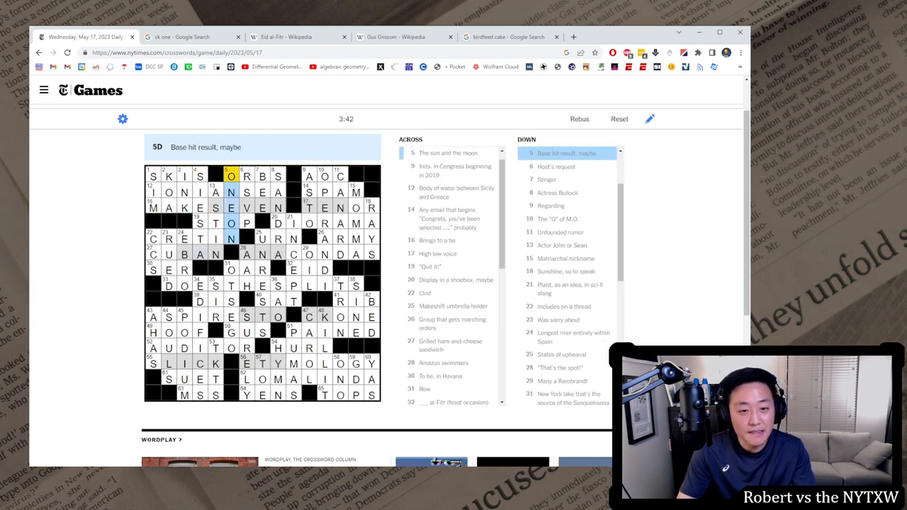
click(247, 175)
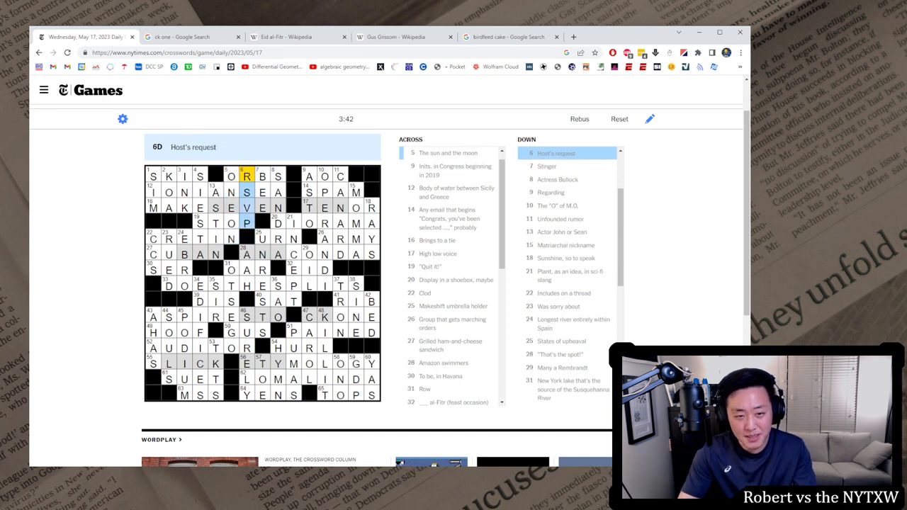
click(309, 176)
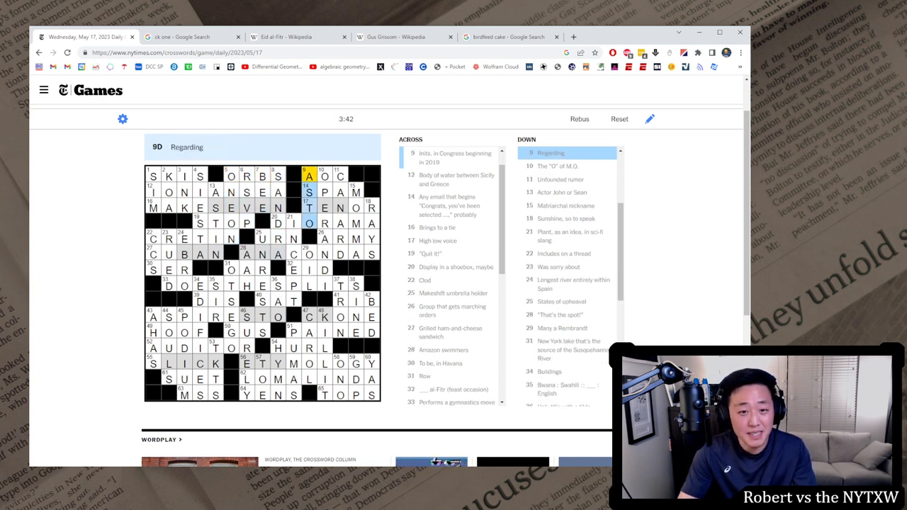
click(341, 175)
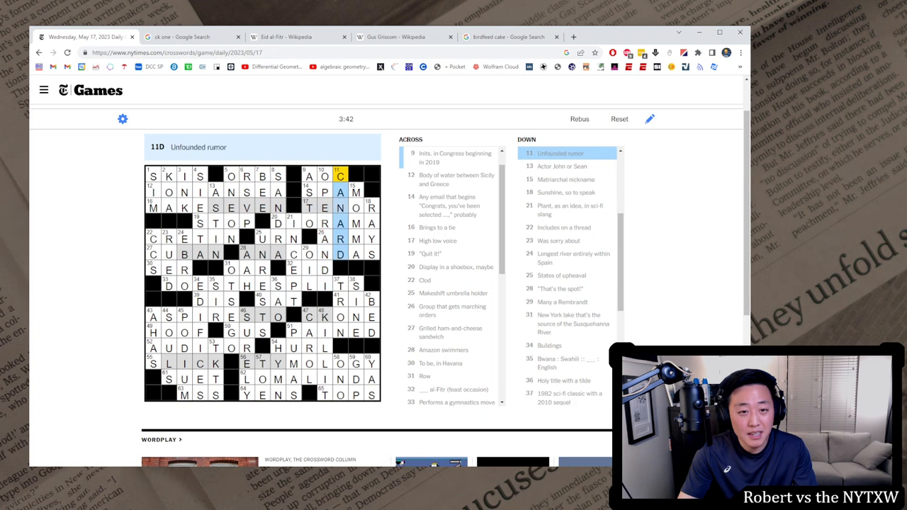
click(228, 193)
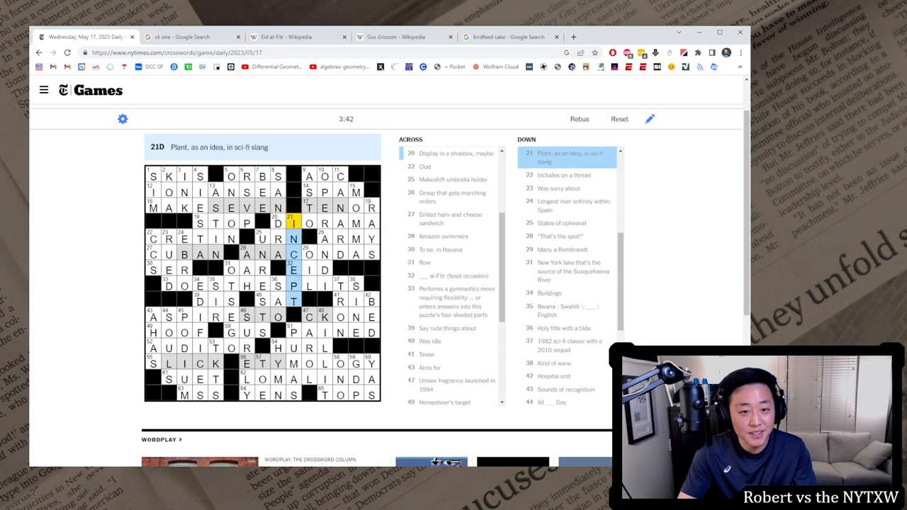
scroll(down, 3)
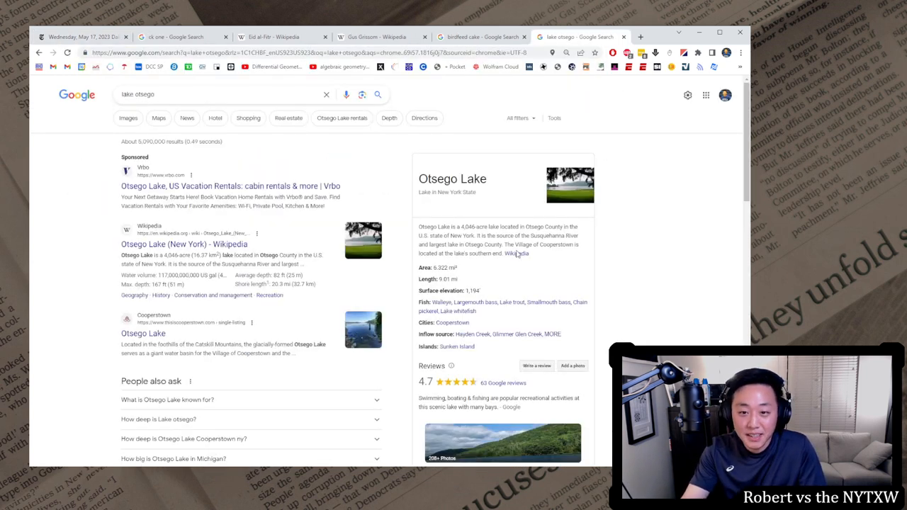
click(184, 244)
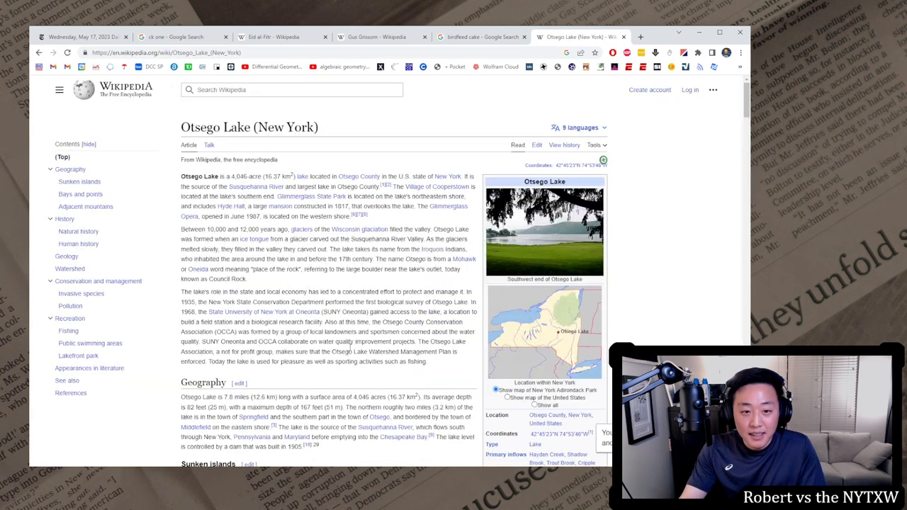
scroll(down, 3)
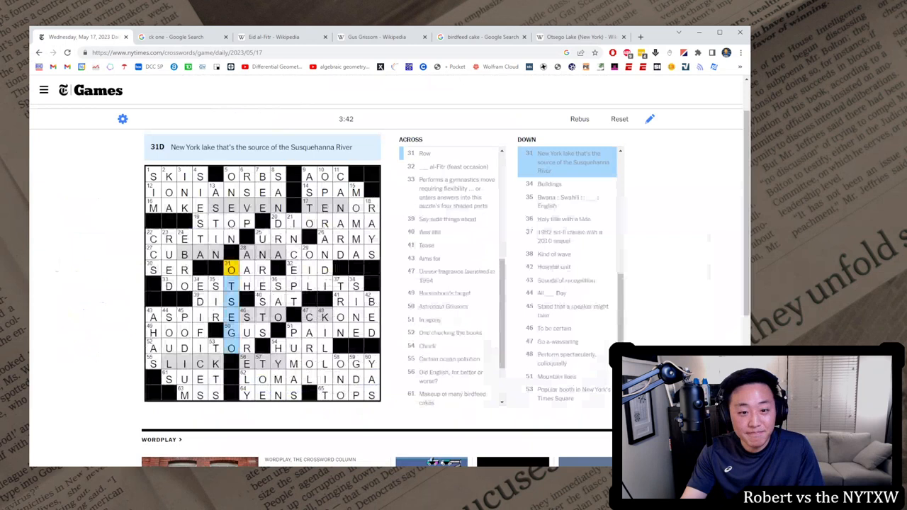
Review the 43, 51 and 59 Down clues, then return to 1 Across.
click(278, 287)
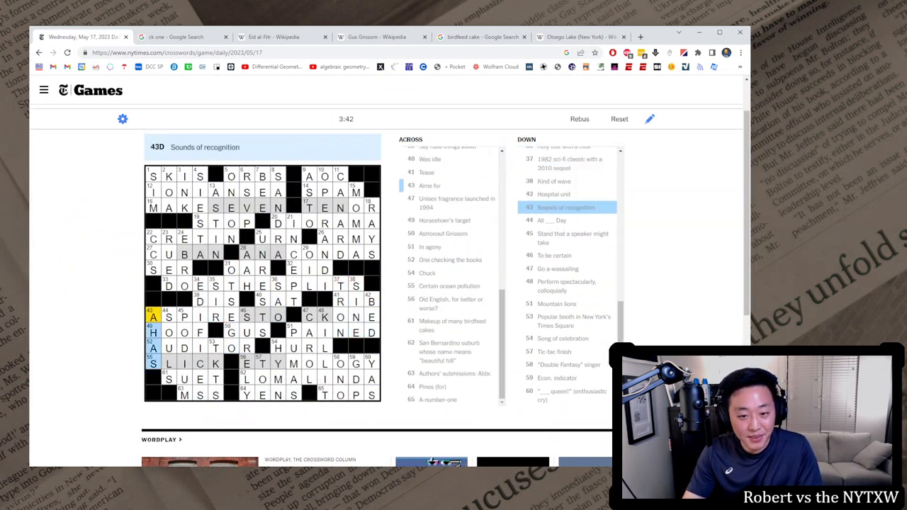
click(184, 315)
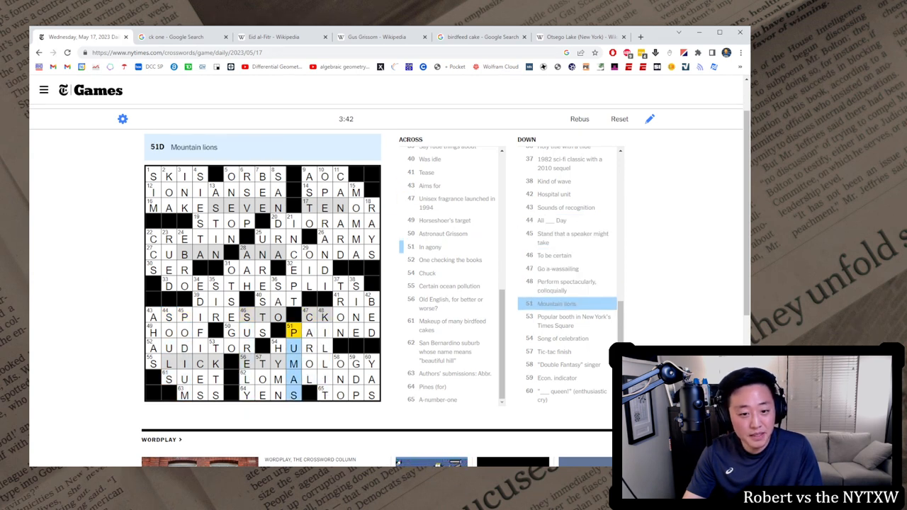
click(263, 363)
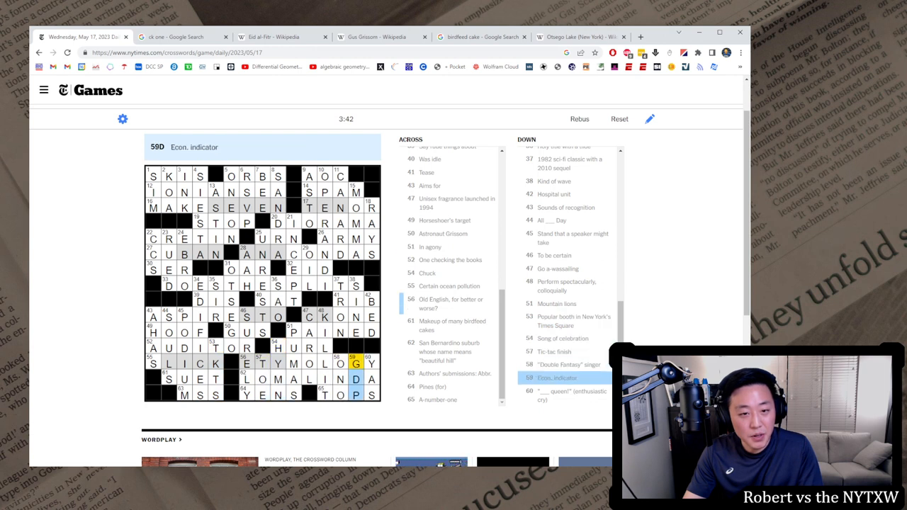
click(155, 176)
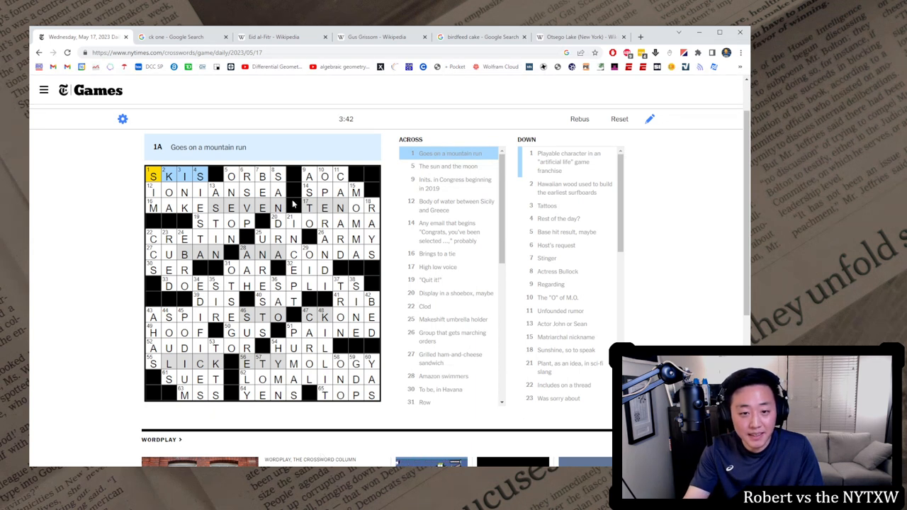
Bring up the crossword Statistics page from the footer, then switch to the PlusWord tab.
scroll(down, 3)
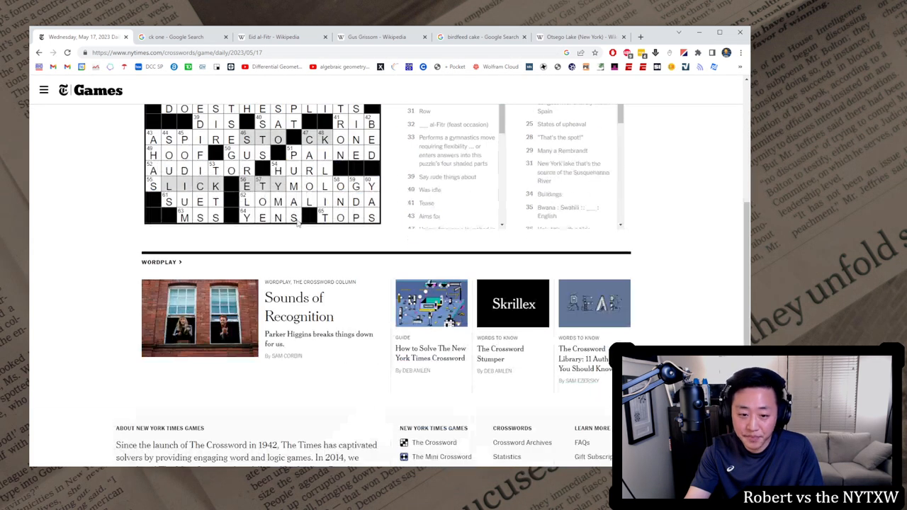
scroll(down, 3)
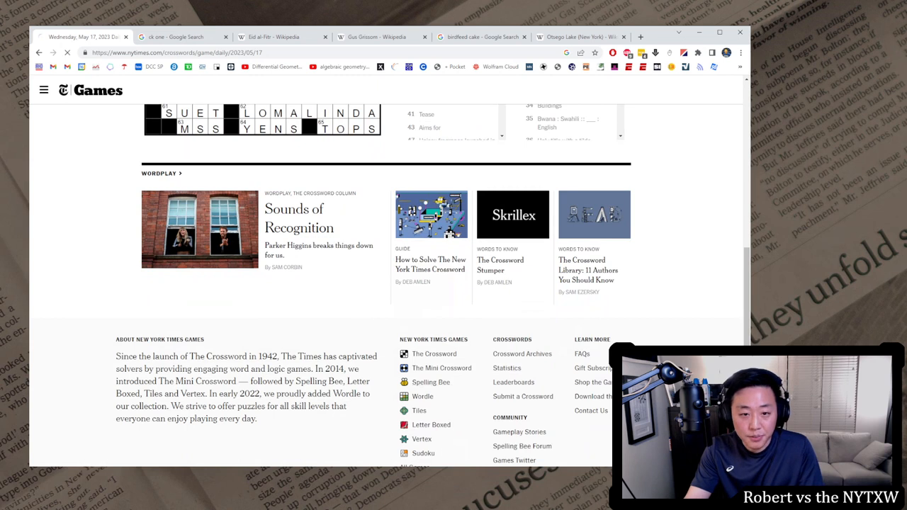
click(508, 369)
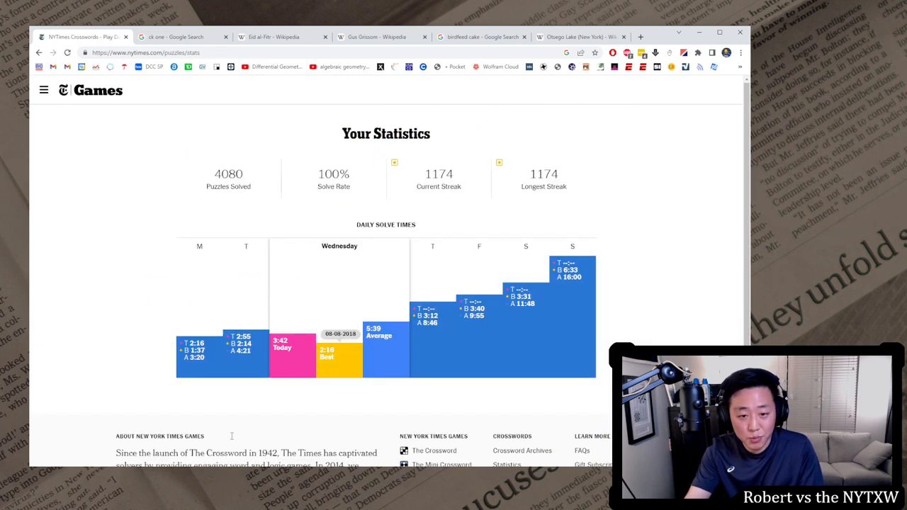
mouse_move(508, 238)
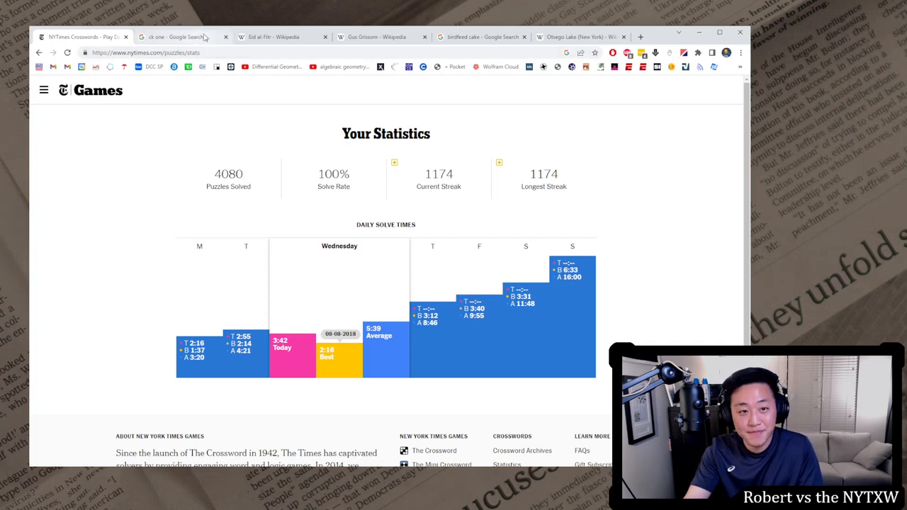
click(225, 37)
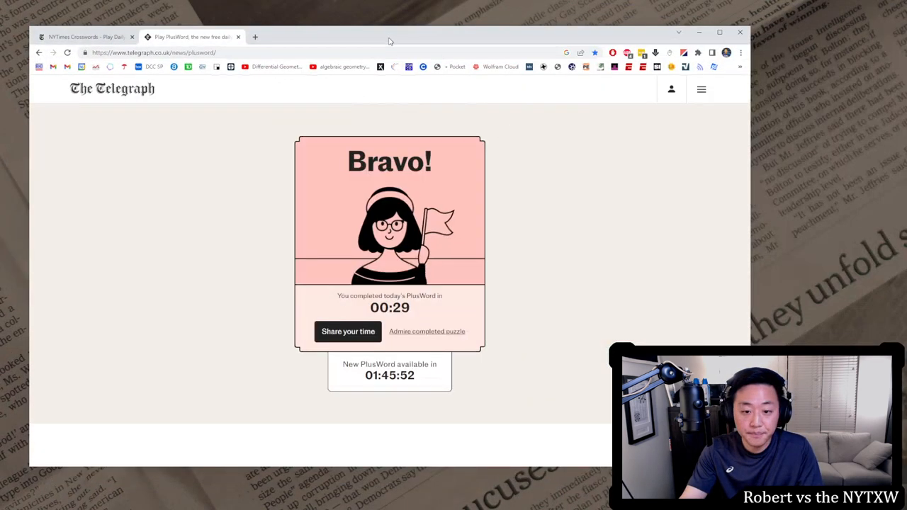
Admire the completed PlusWord grid and search the web for the 1 Down 'dakar rally'.
click(427, 332)
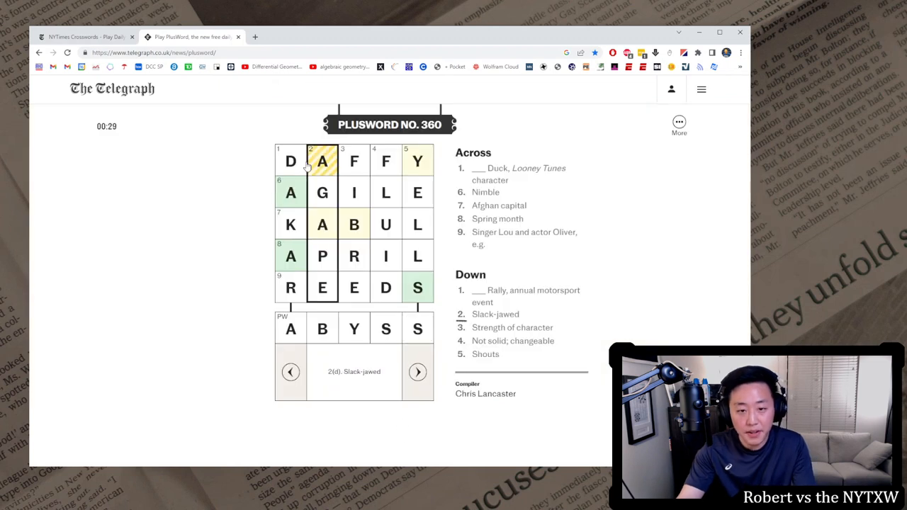
click(289, 161)
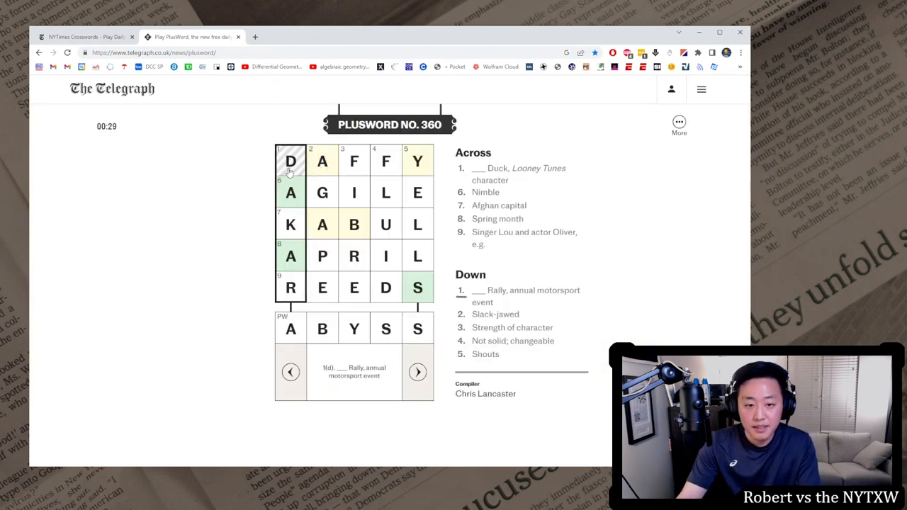
click(290, 162)
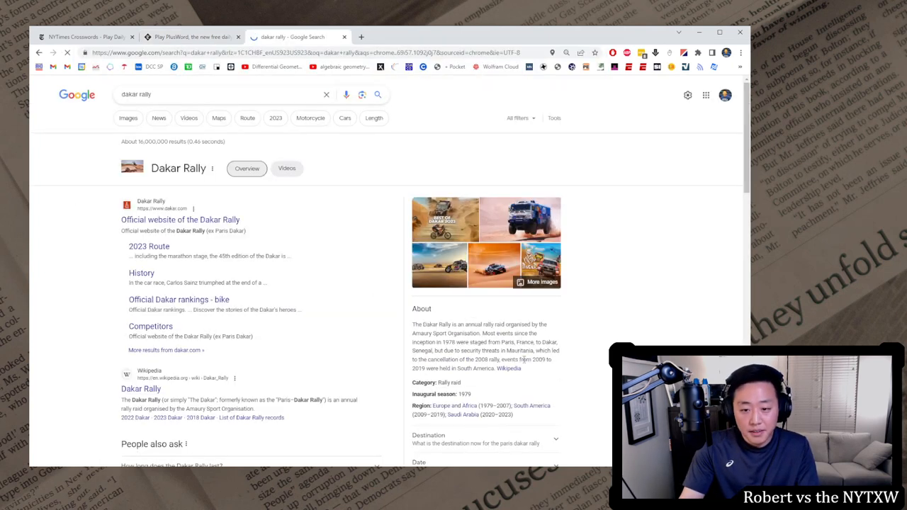
Read the Dakar Rally Wikipedia article's history, then return to the PlusWord puzzle.
click(509, 369)
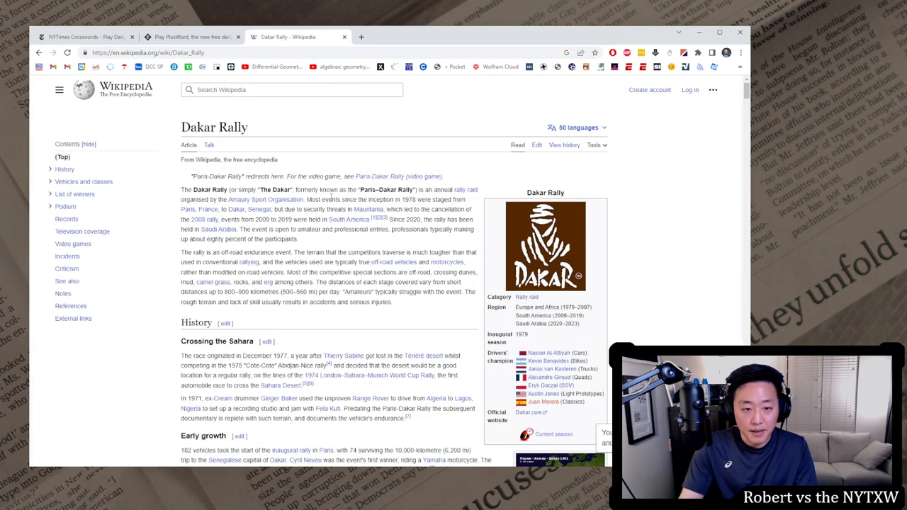
scroll(down, 3)
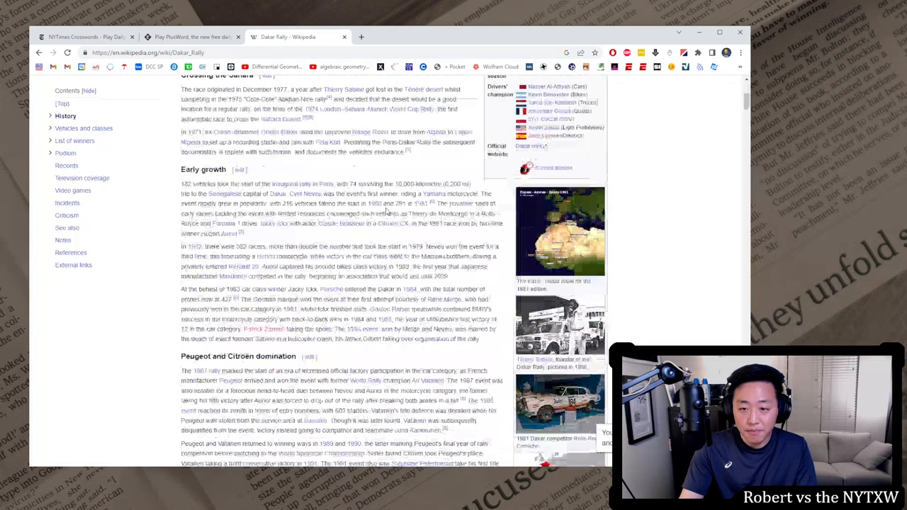
scroll(down, 3)
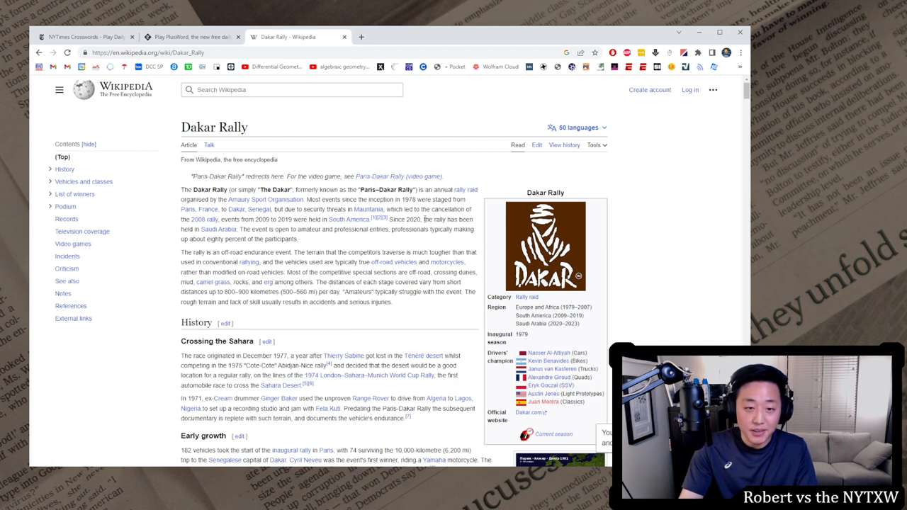
click(193, 37)
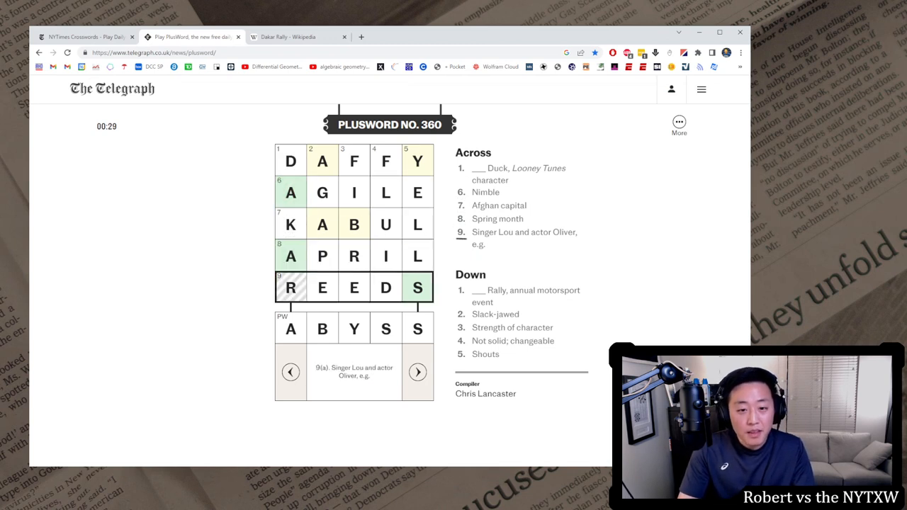
click(354, 160)
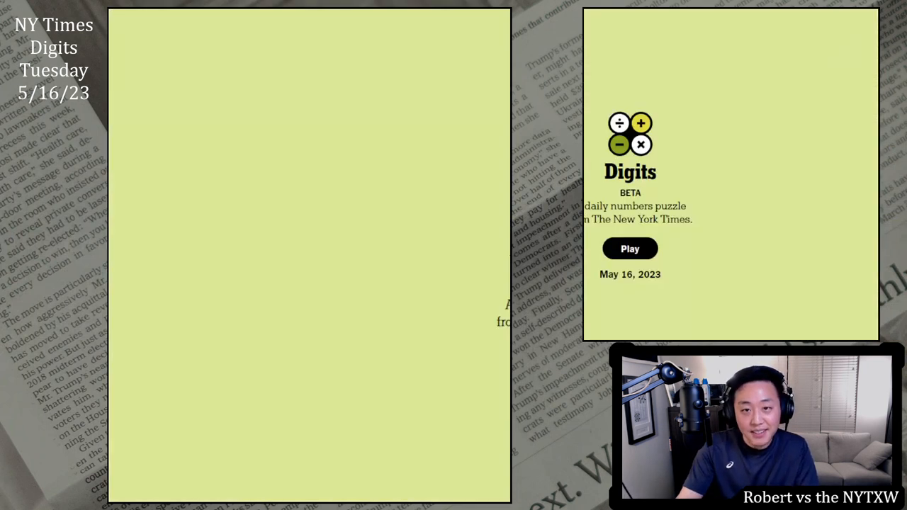
Start the May 16 Digits puzzle, solve the 77 target exactly and move to the 123 puzzle.
click(629, 249)
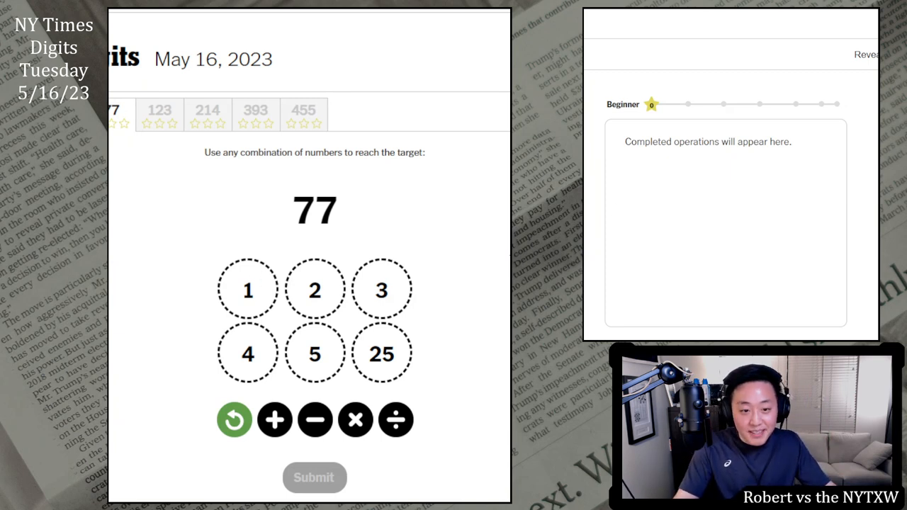
mouse_move(267, 218)
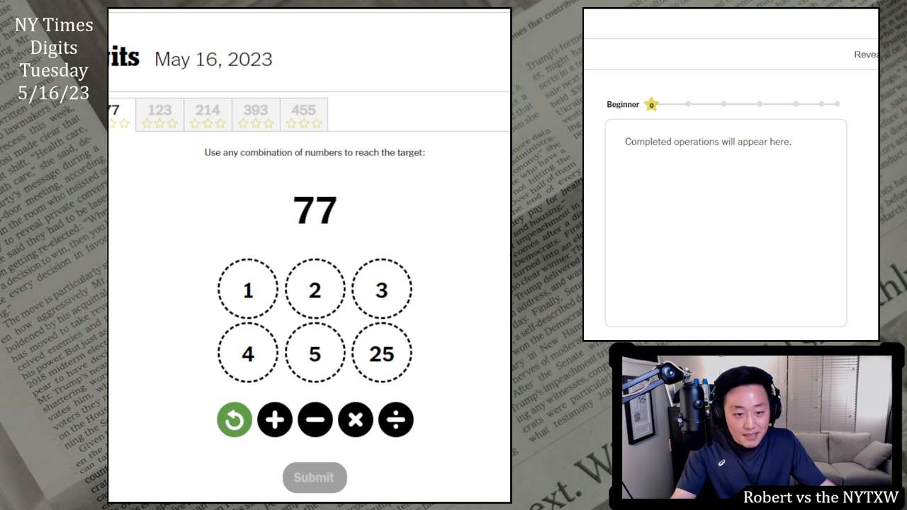
mouse_move(419, 406)
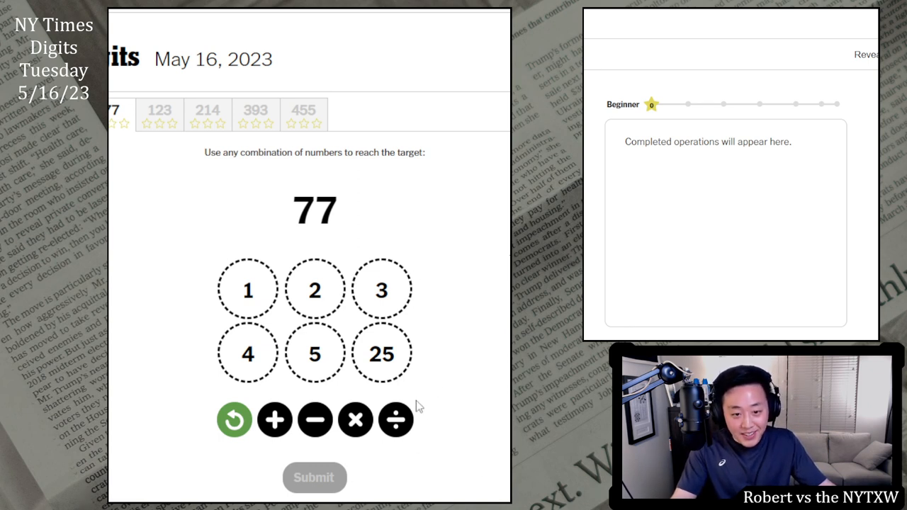
mouse_move(380, 277)
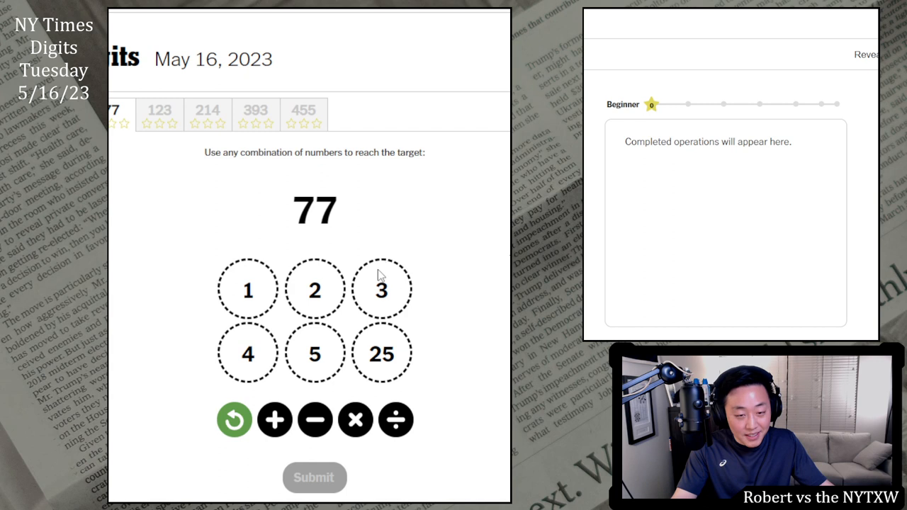
mouse_move(277, 381)
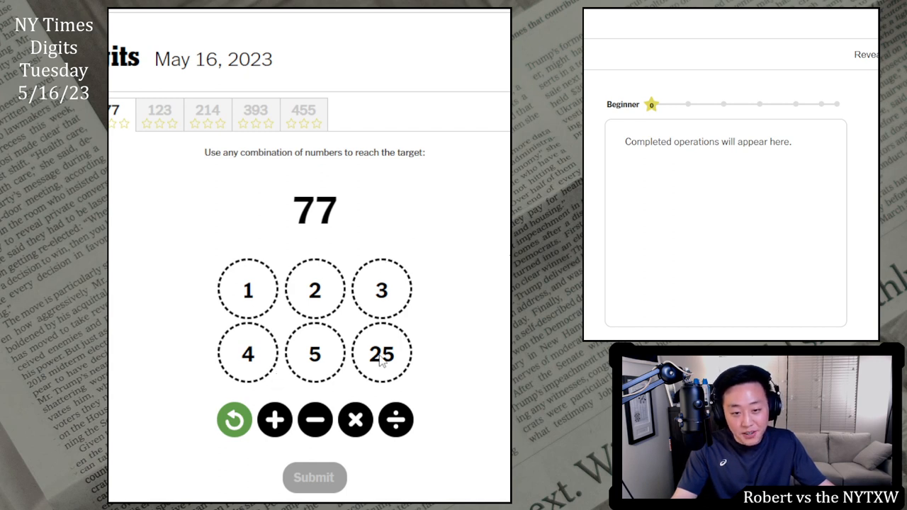
click(314, 289)
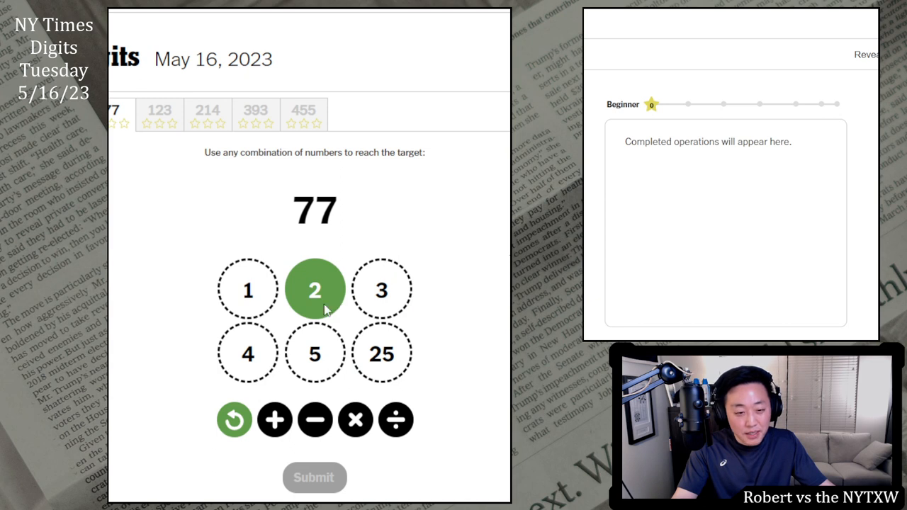
click(314, 353)
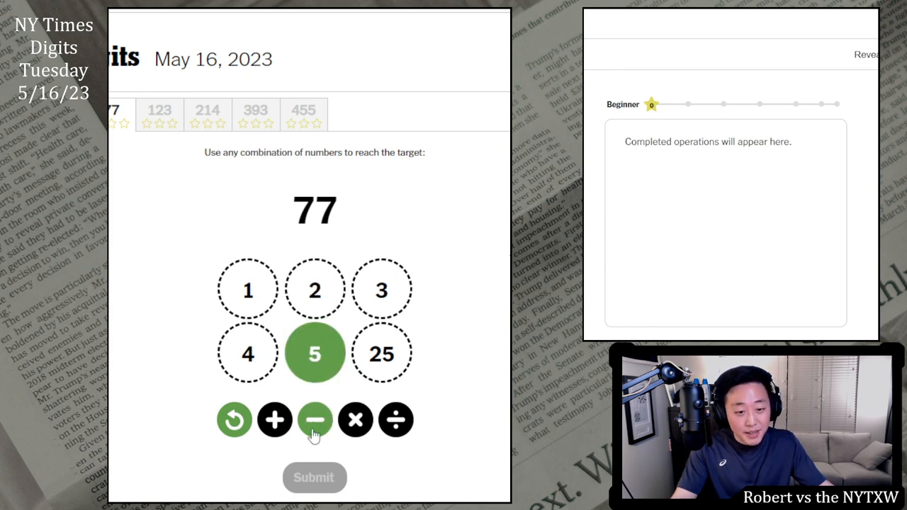
click(315, 420)
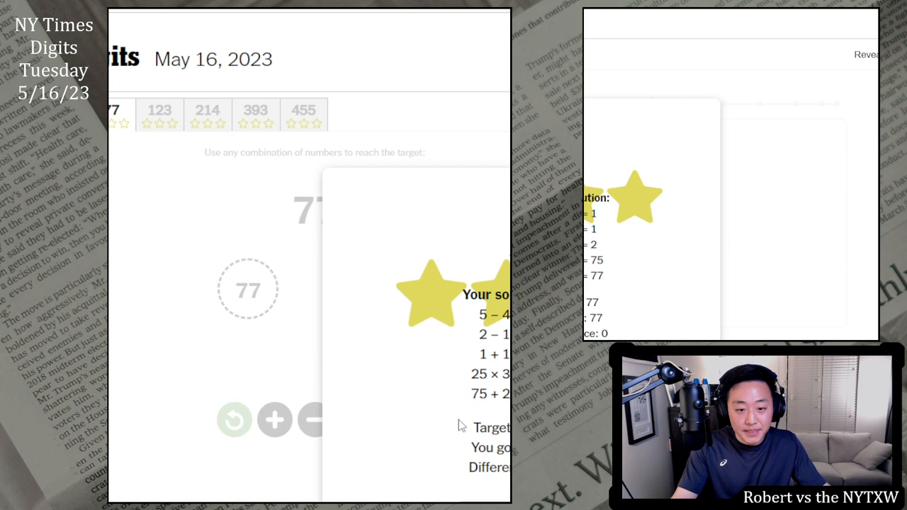
click(158, 111)
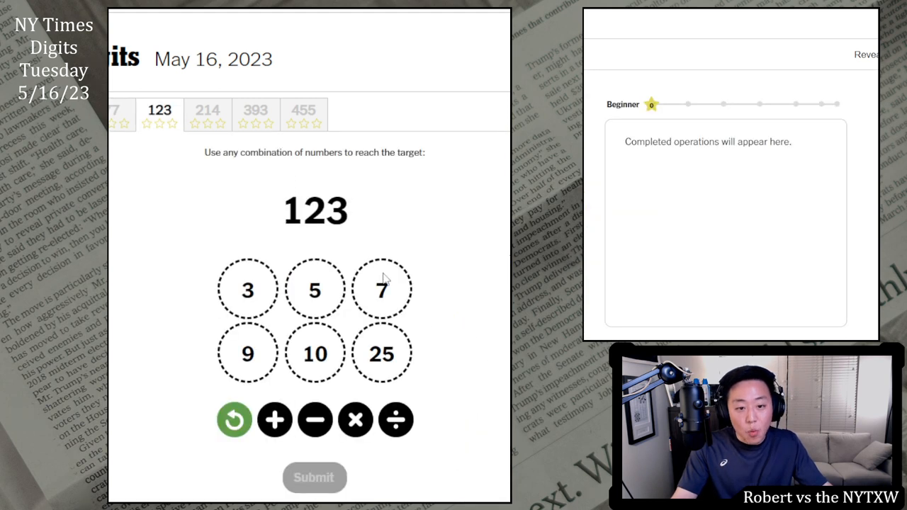
mouse_move(335, 298)
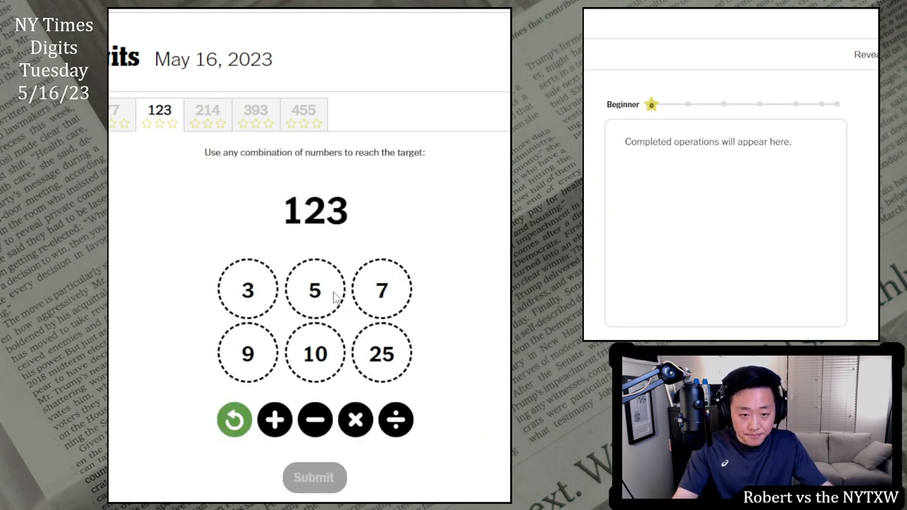
Compute 10−3 and 9×5, then set up 25×7 toward the 123 target.
click(381, 353)
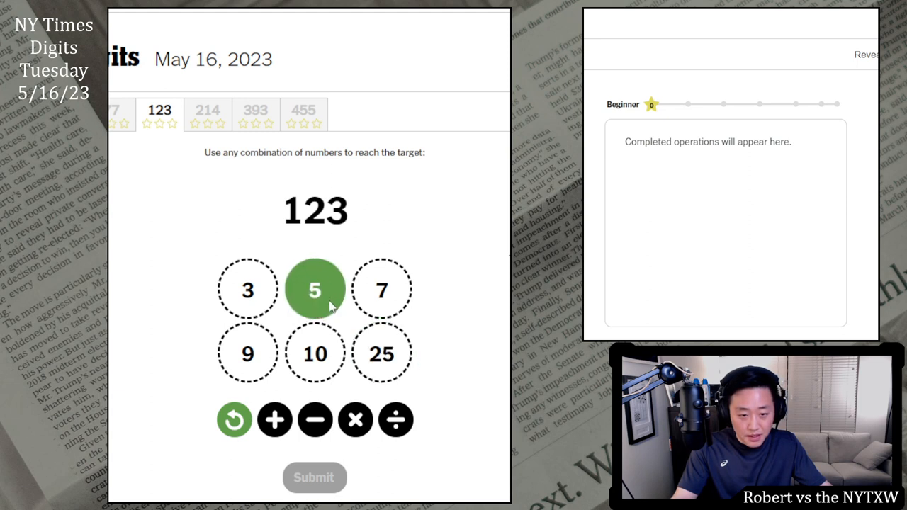
mouse_move(317, 355)
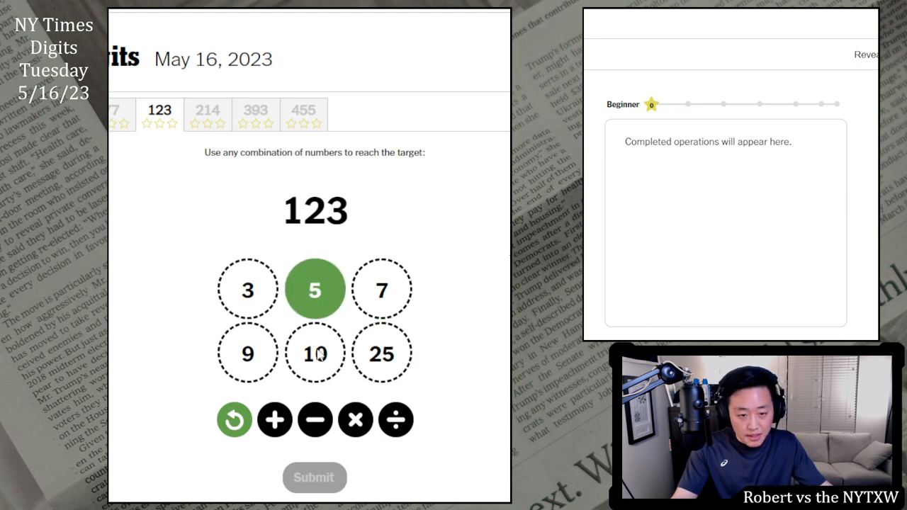
click(247, 289)
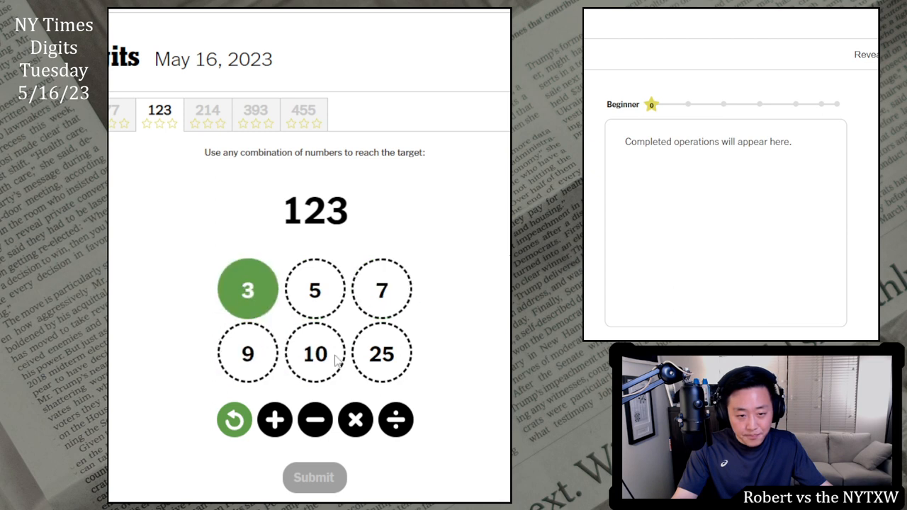
click(315, 353)
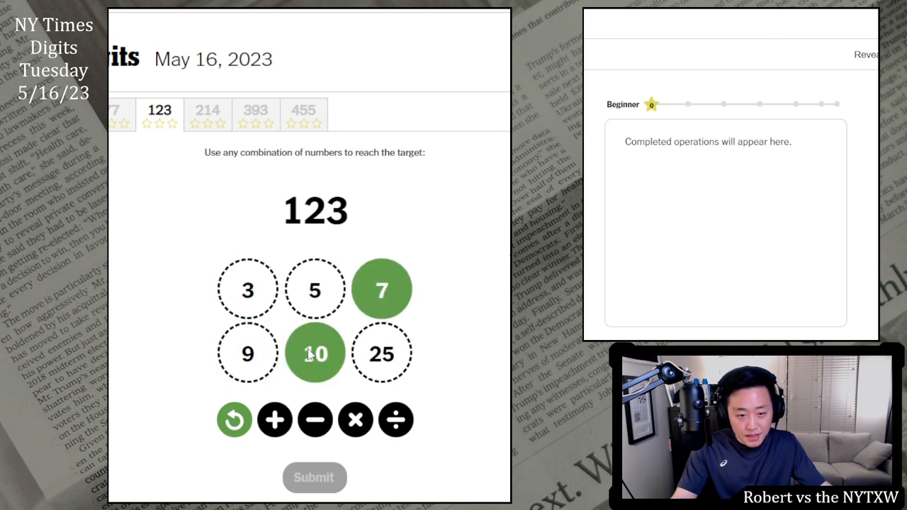
click(247, 354)
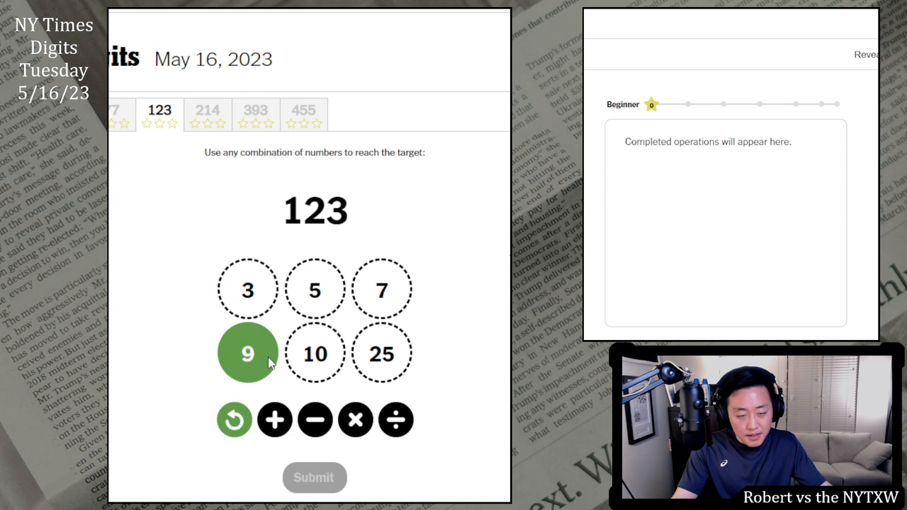
mouse_move(262, 284)
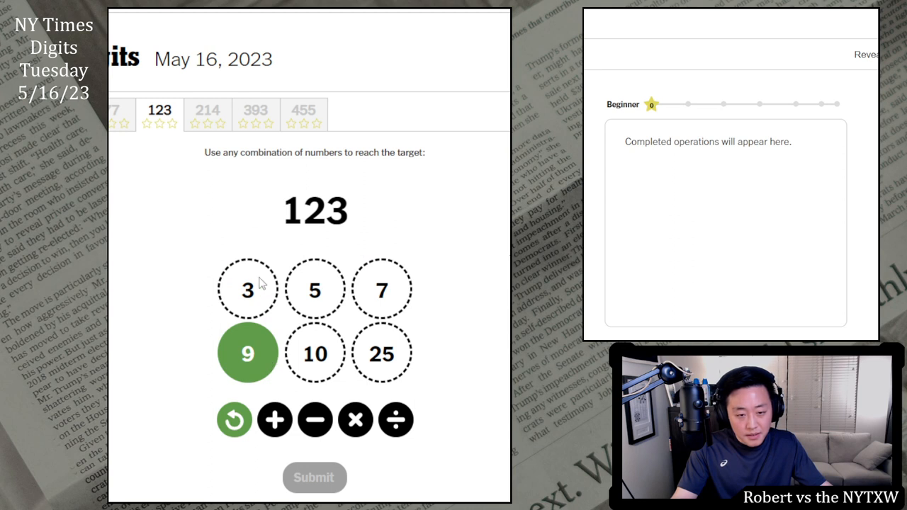
mouse_move(376, 365)
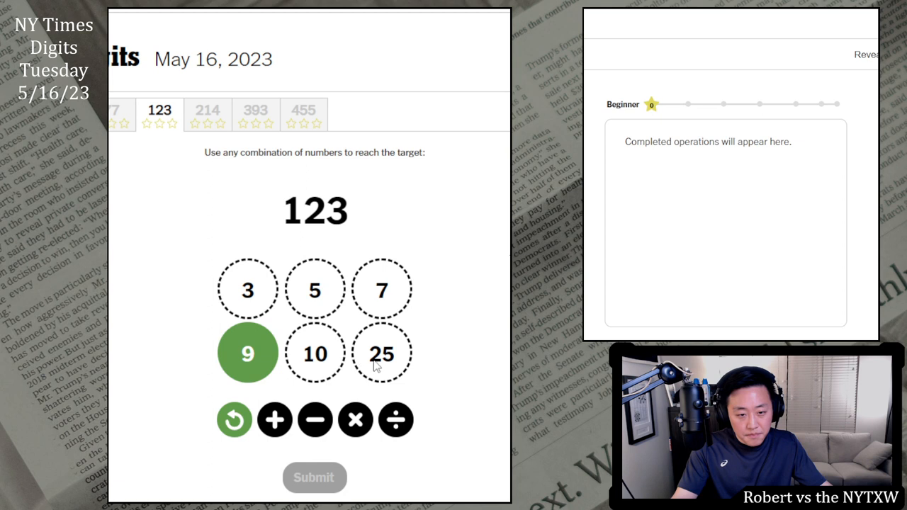
mouse_move(361, 357)
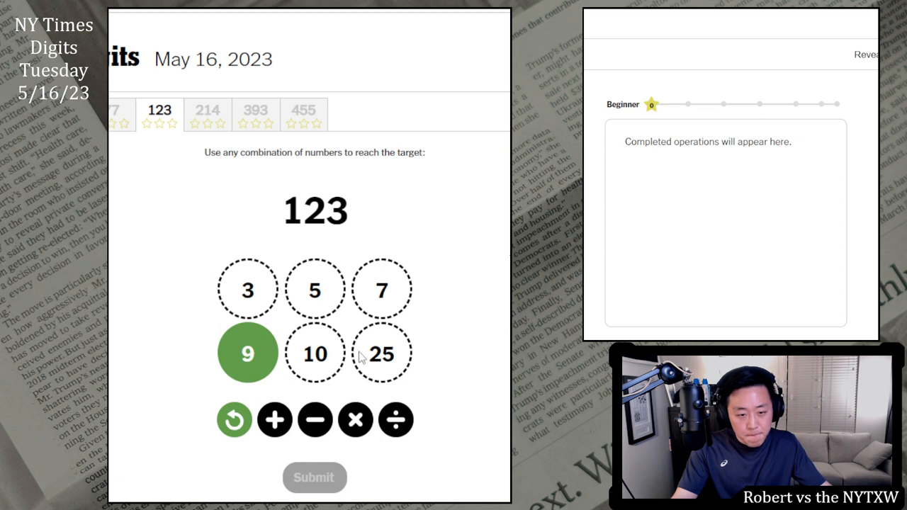
mouse_move(377, 360)
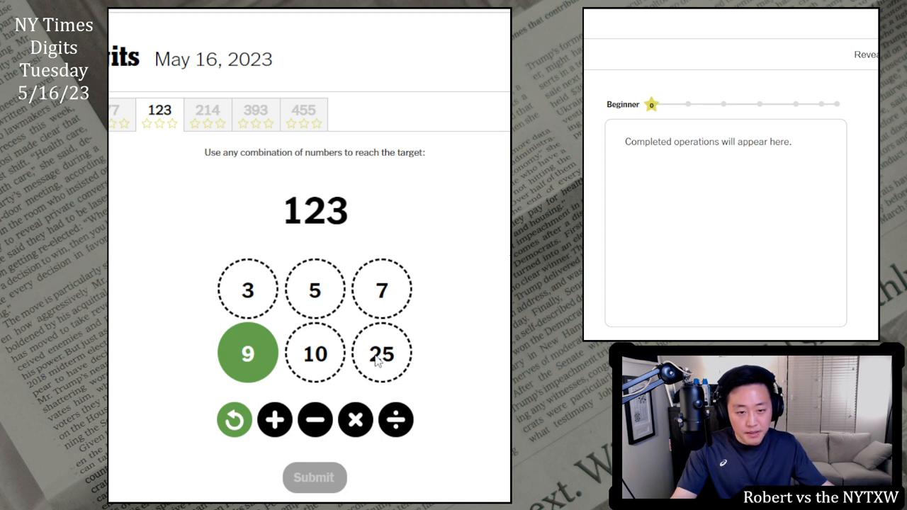
click(383, 289)
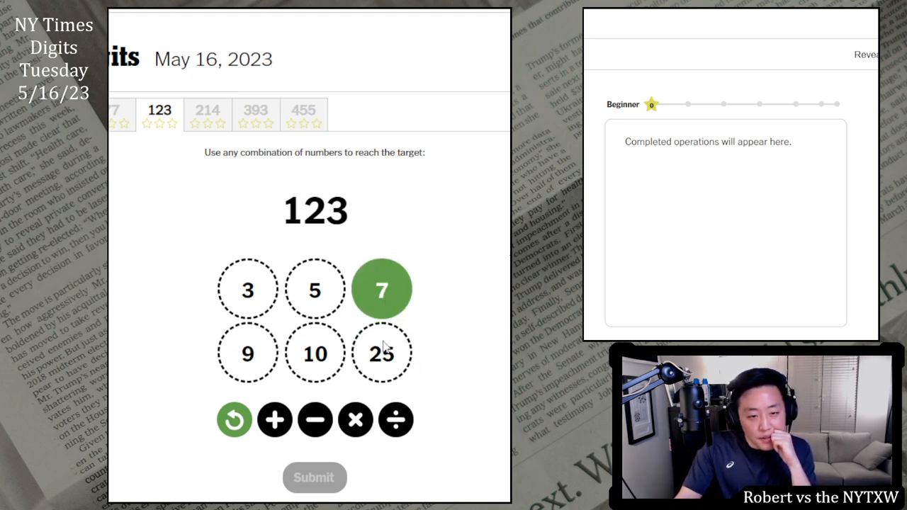
click(381, 353)
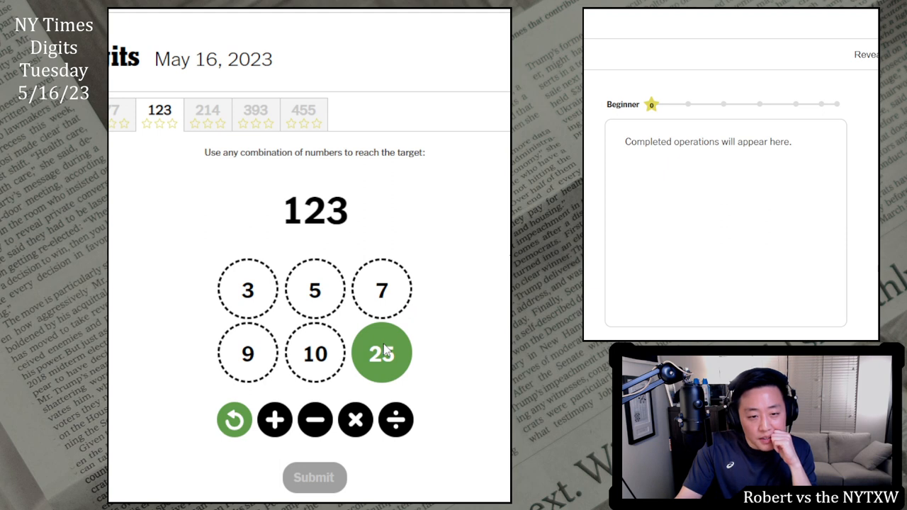
Finish 25×7, 175−45 and 130−7 to hit 123 exactly, then move to the 214 puzzle.
click(246, 353)
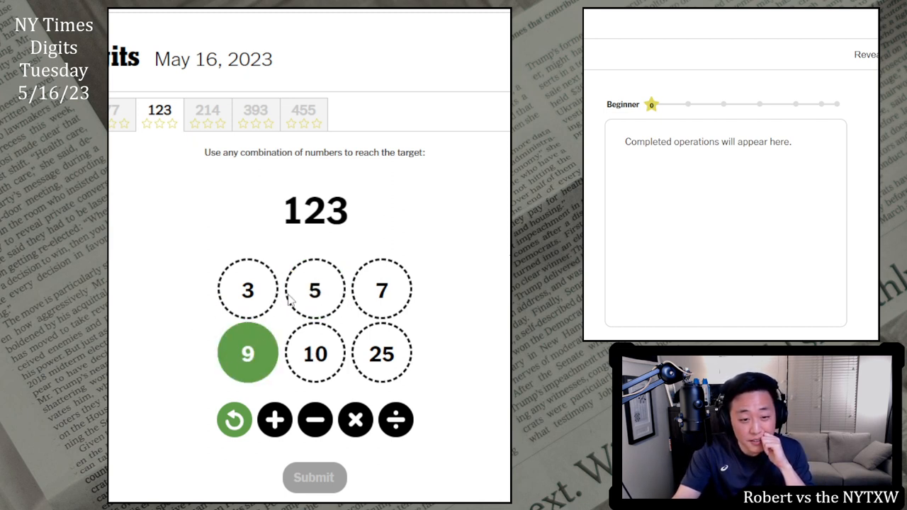
click(314, 353)
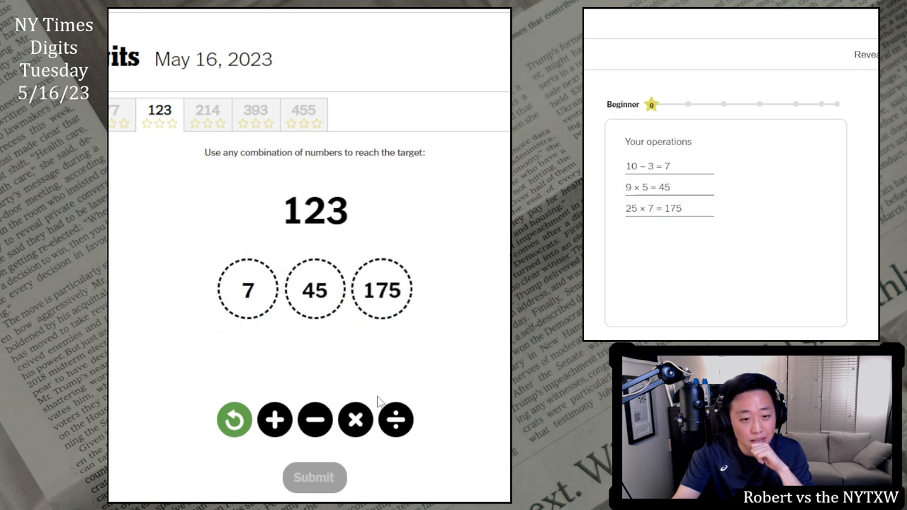
click(383, 289)
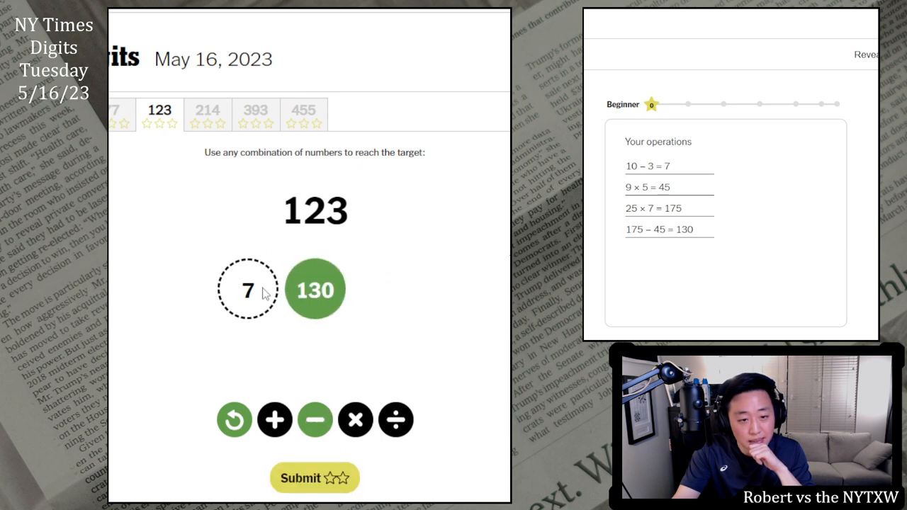
click(315, 419)
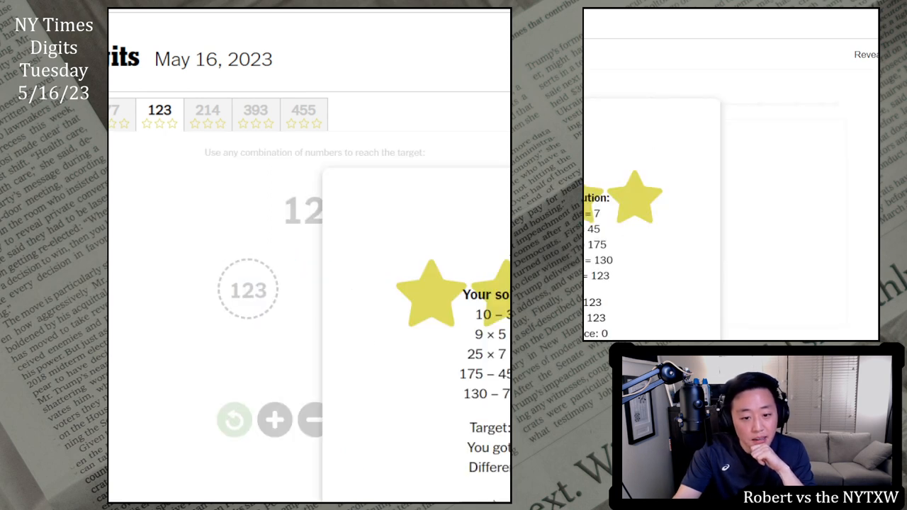
click(207, 113)
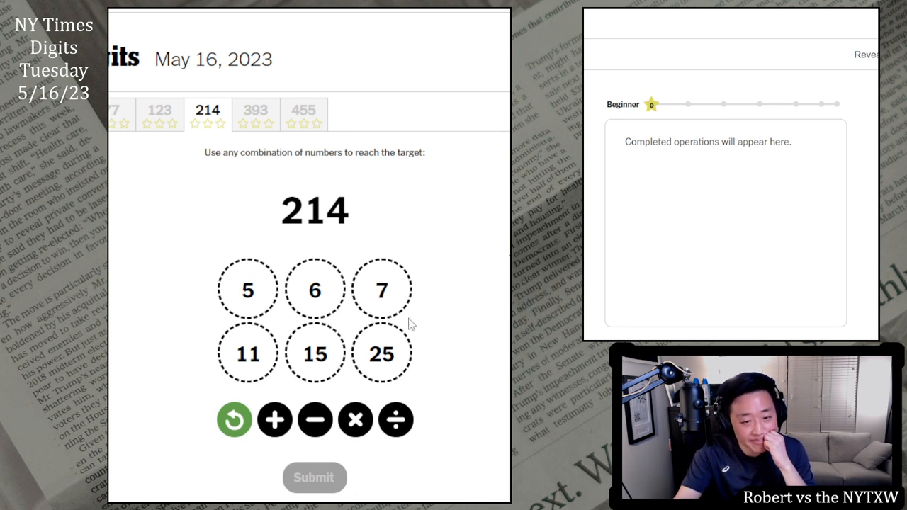
mouse_move(333, 363)
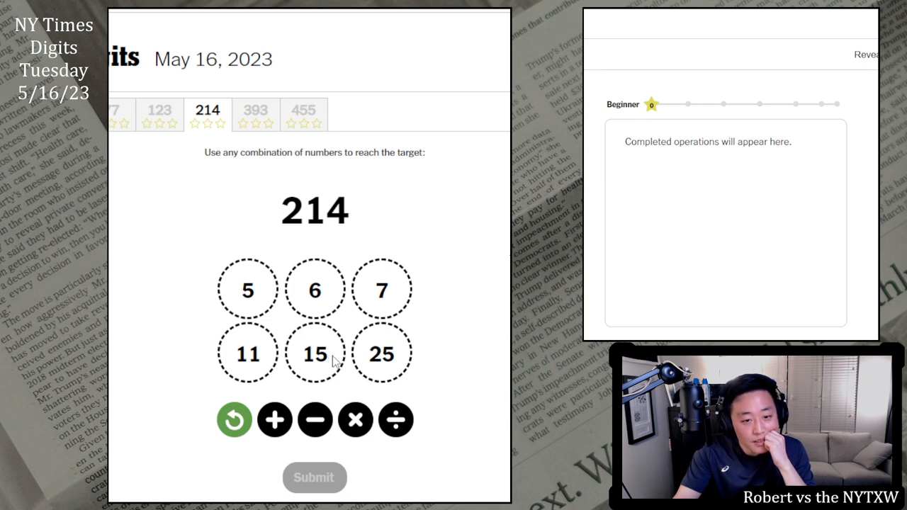
mouse_move(380, 314)
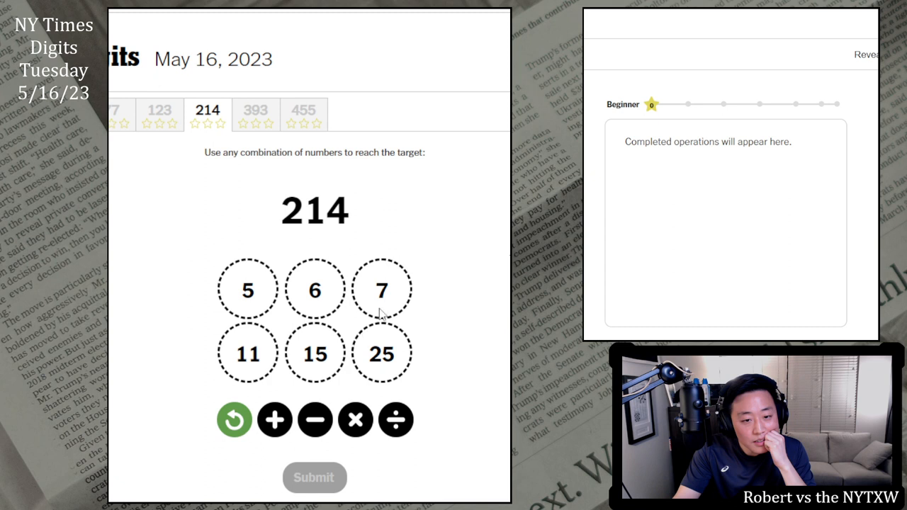
mouse_move(339, 335)
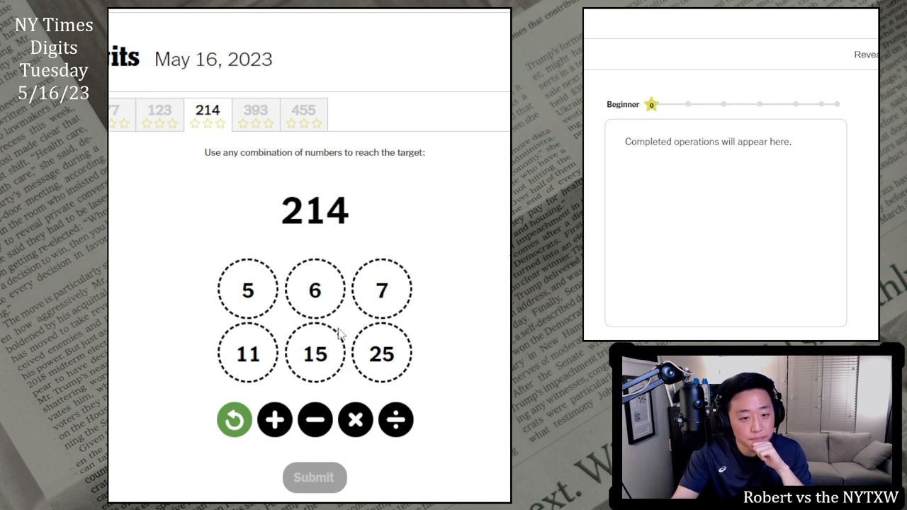
mouse_move(343, 320)
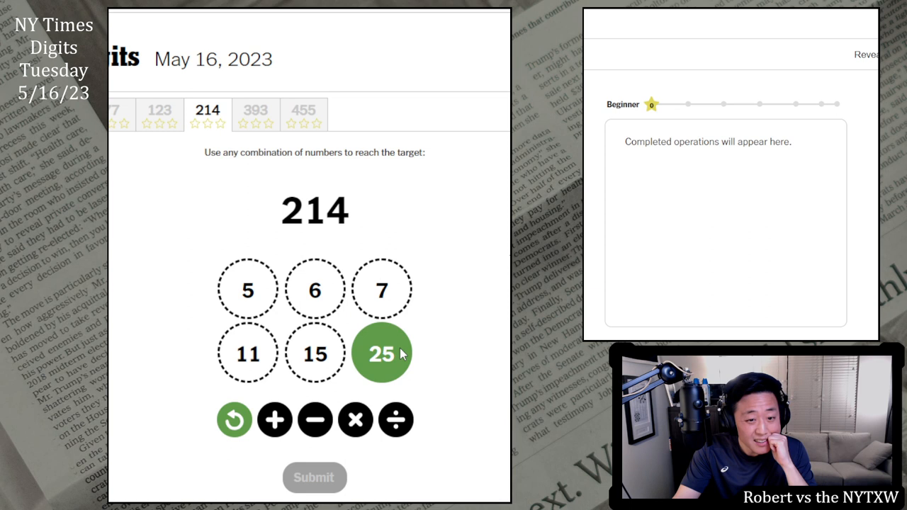
mouse_move(298, 309)
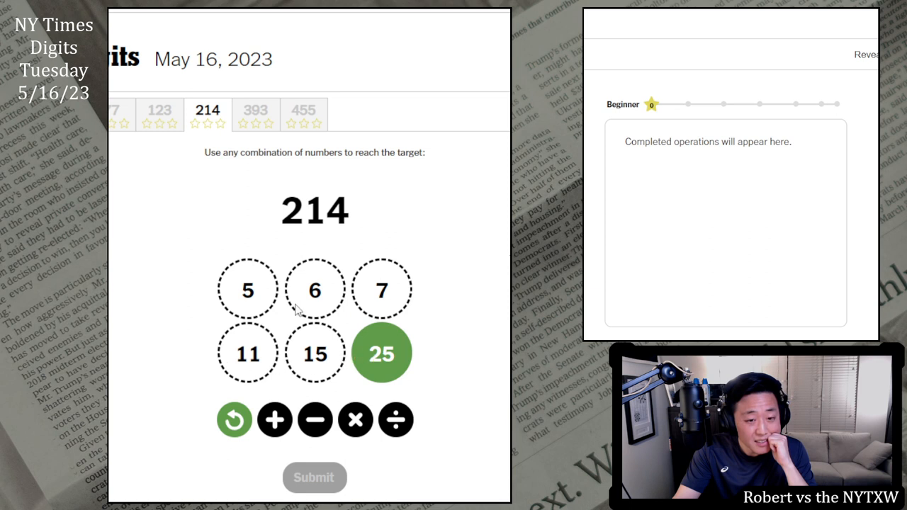
Solve 214 via 15÷5, 3×11, 33+6, 25×7 and 175+39, then move to the 393 puzzle.
click(315, 353)
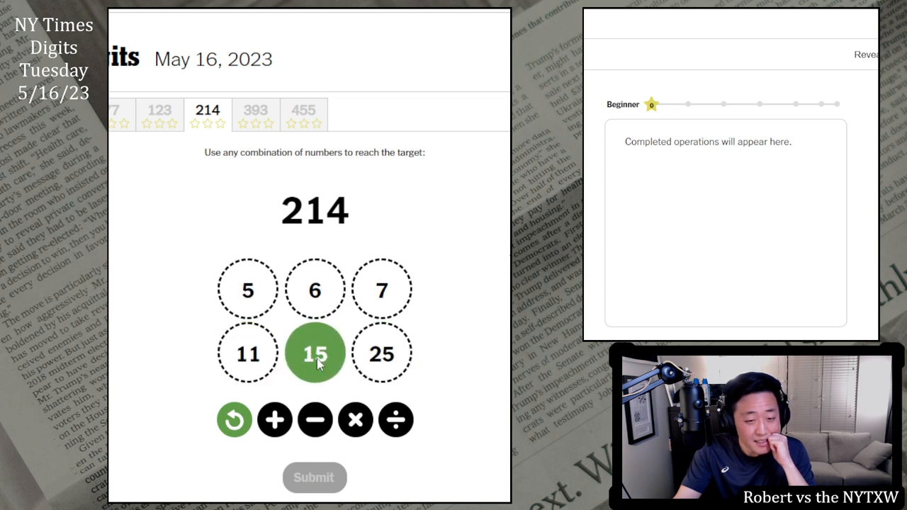
mouse_move(362, 351)
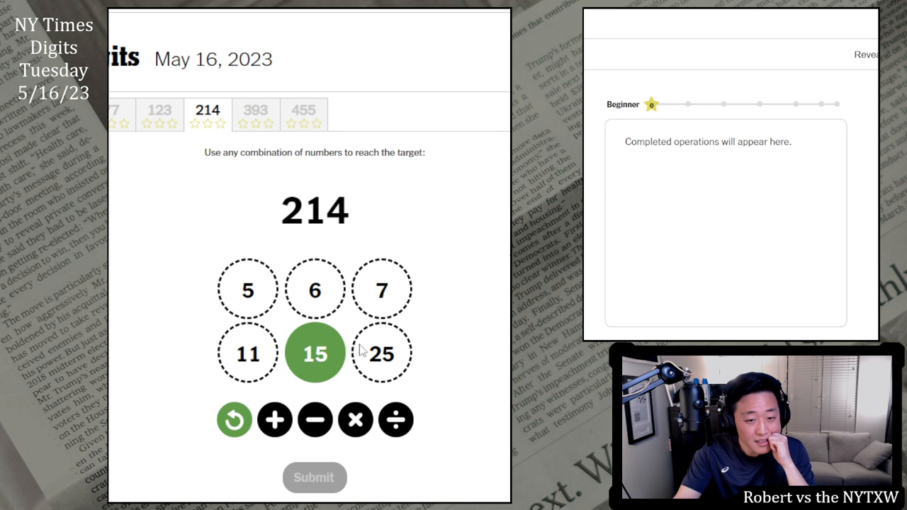
click(382, 353)
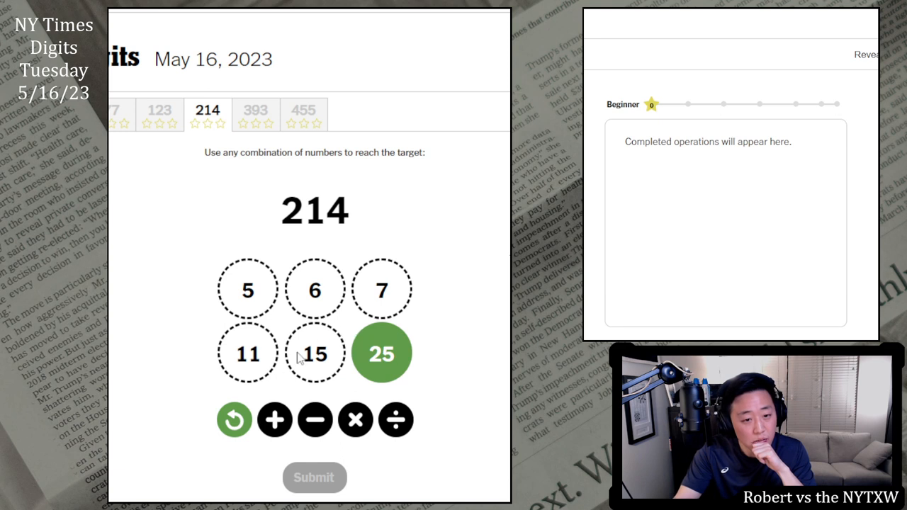
click(247, 353)
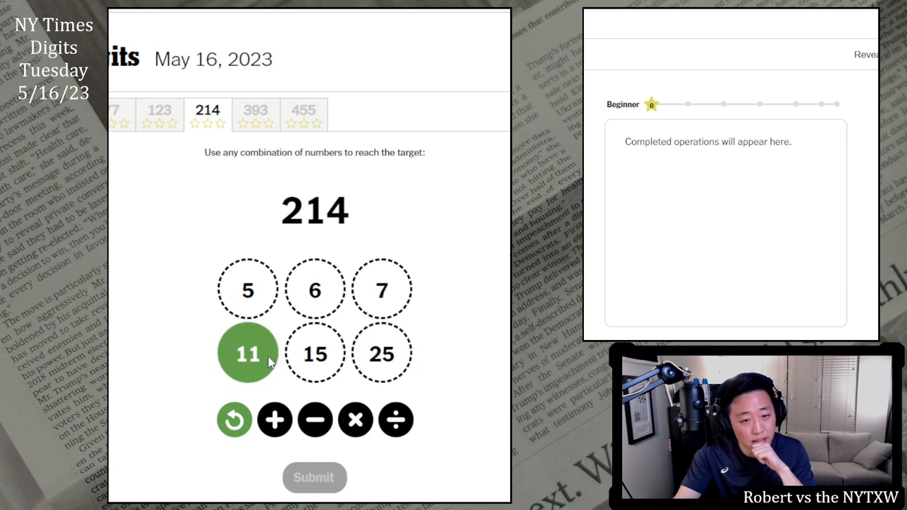
mouse_move(257, 296)
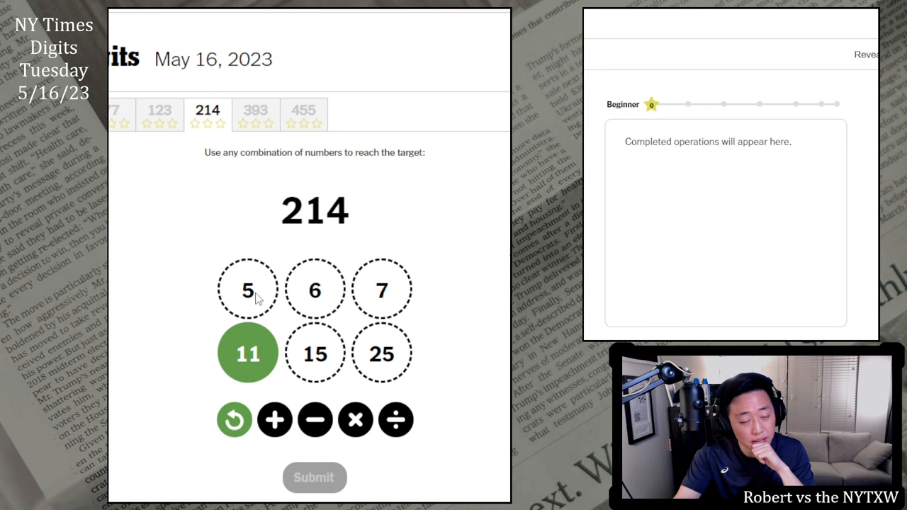
click(315, 289)
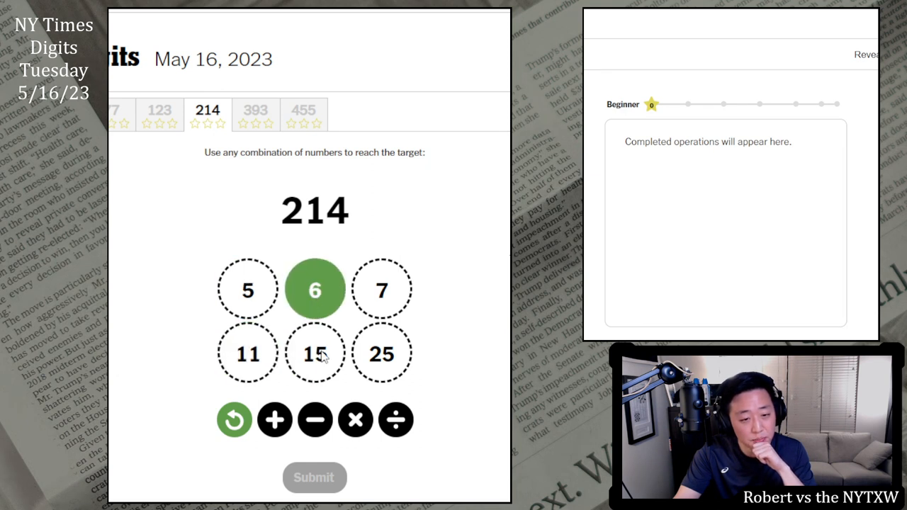
click(315, 353)
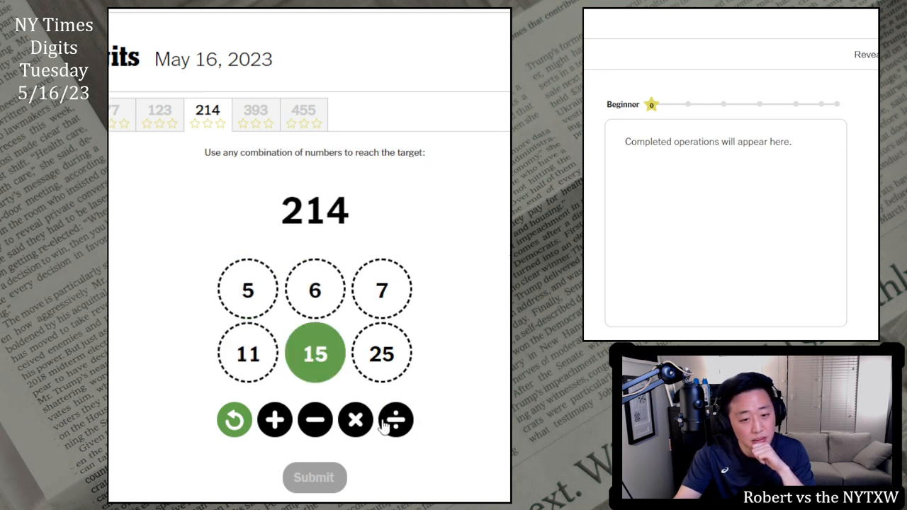
click(395, 420)
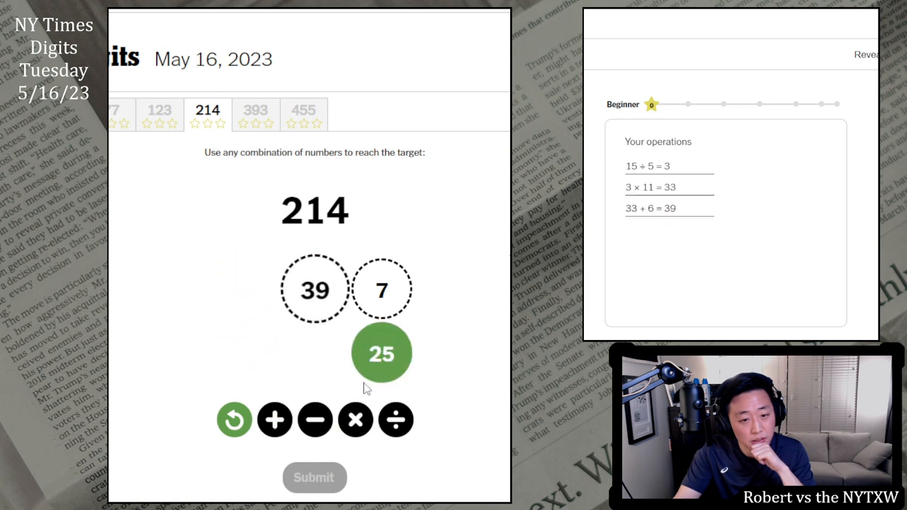
click(381, 289)
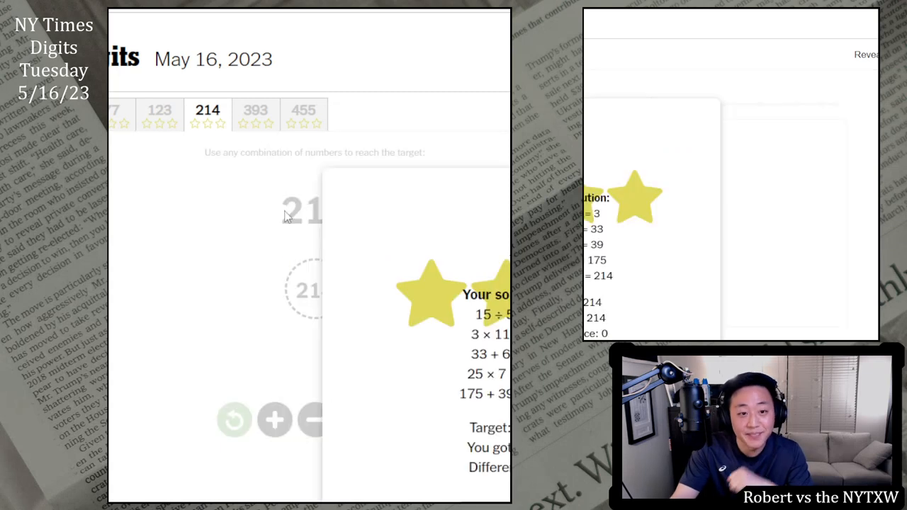
click(255, 114)
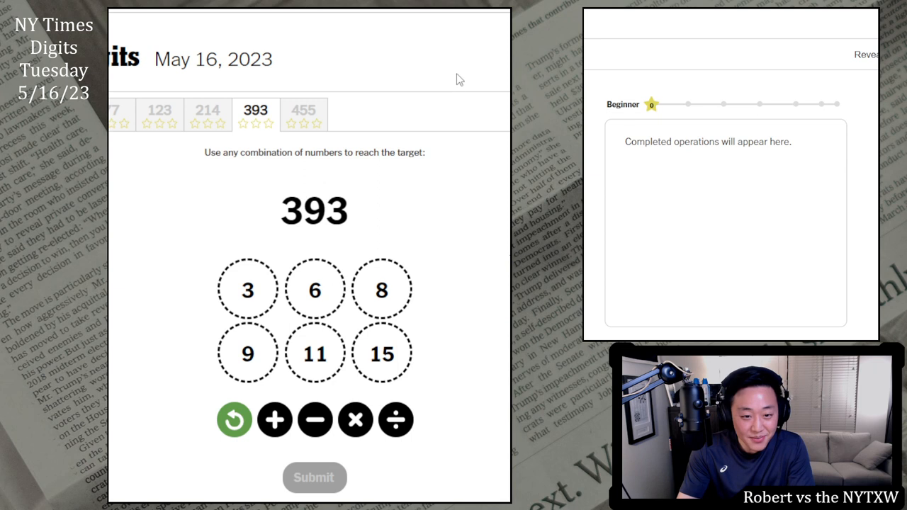
mouse_move(413, 207)
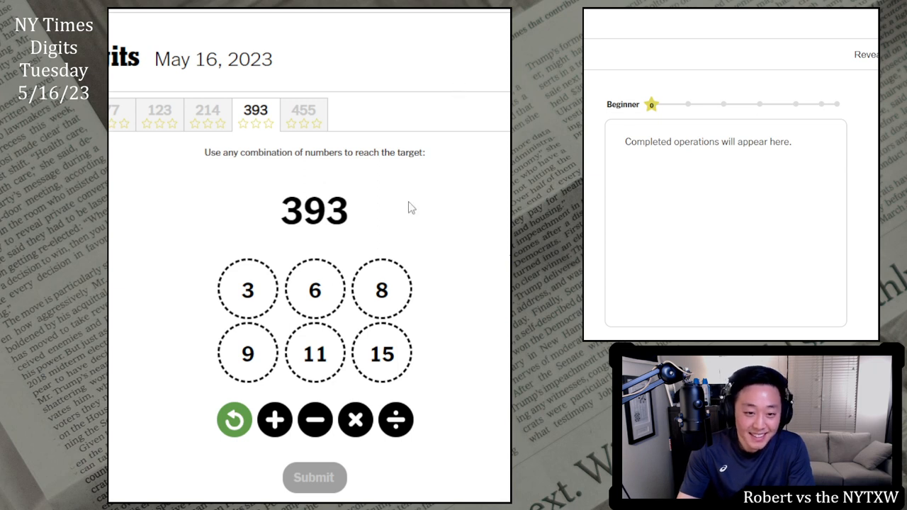
mouse_move(473, 258)
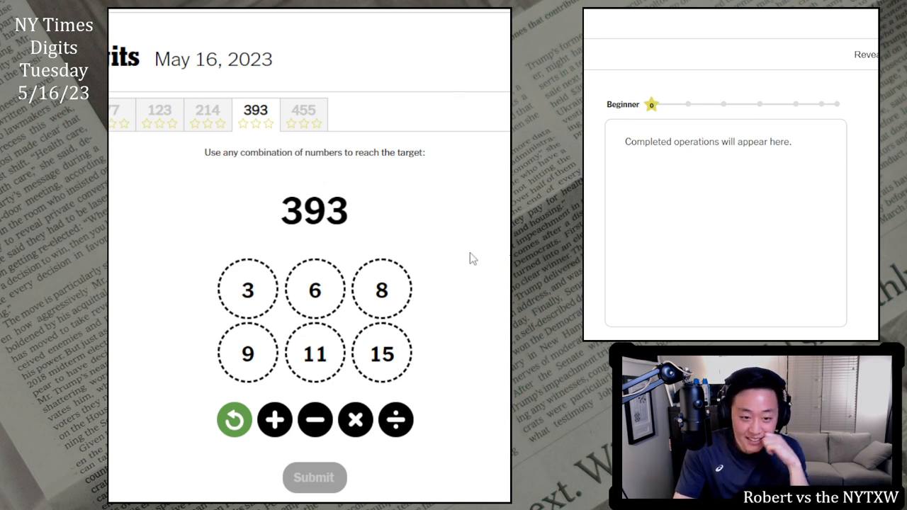
mouse_move(318, 193)
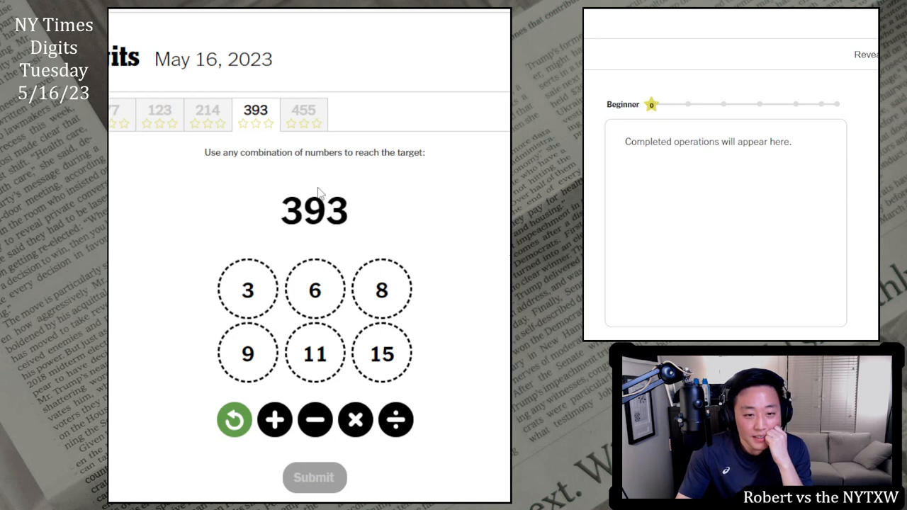
Solve 393 via 15+6, 11+8, 21×19, 9−3 and 399−6, then move to the 455 puzzle.
click(382, 353)
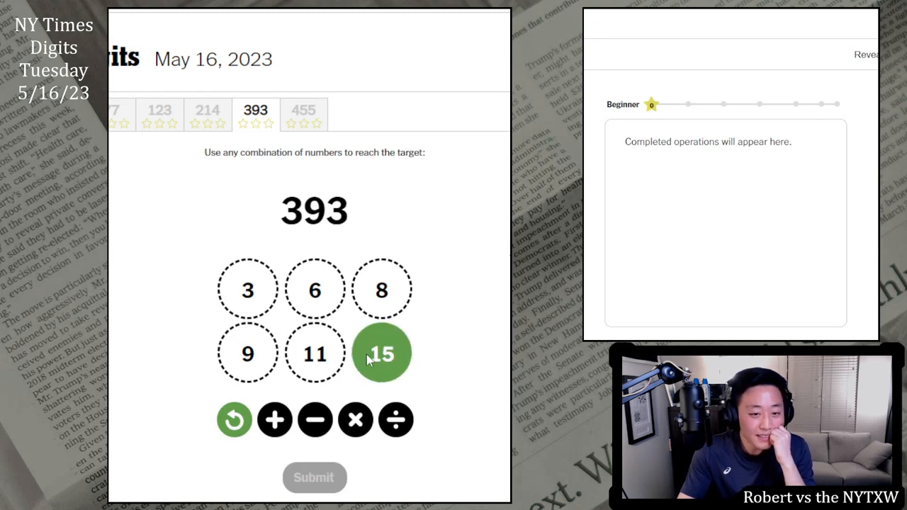
mouse_move(315, 296)
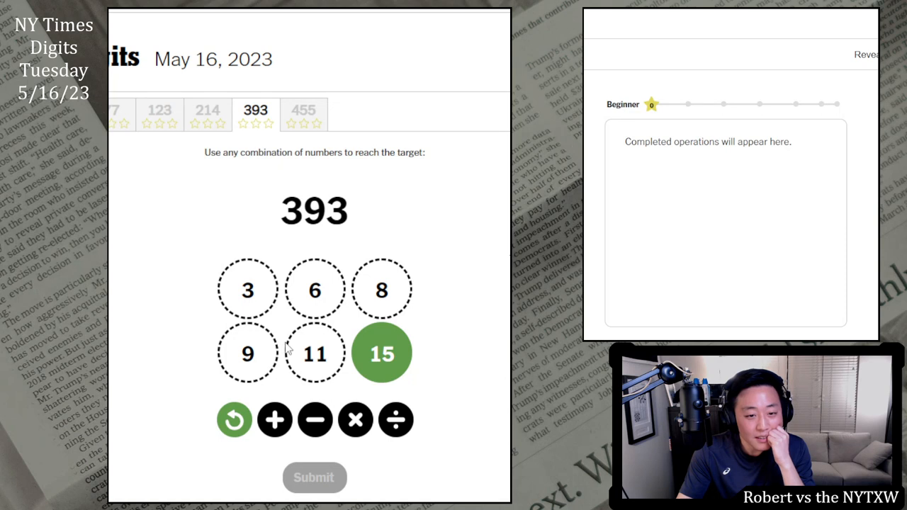
click(314, 353)
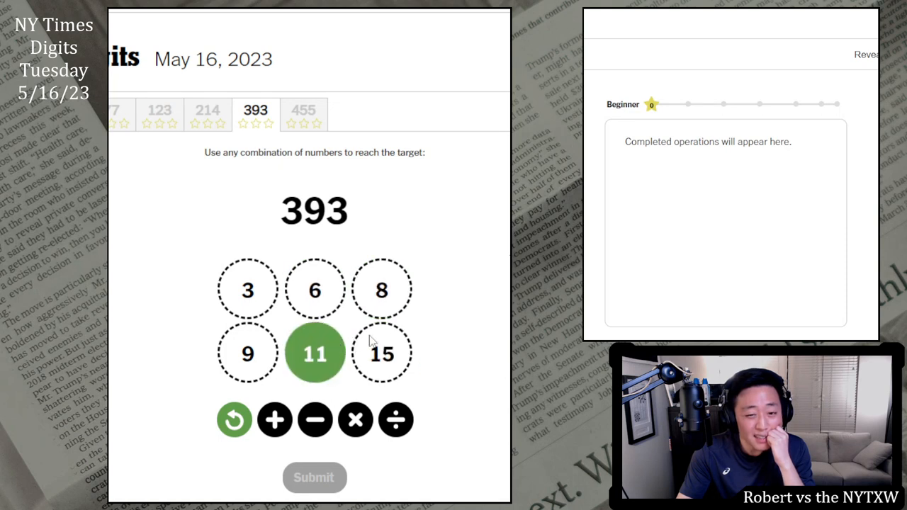
click(382, 290)
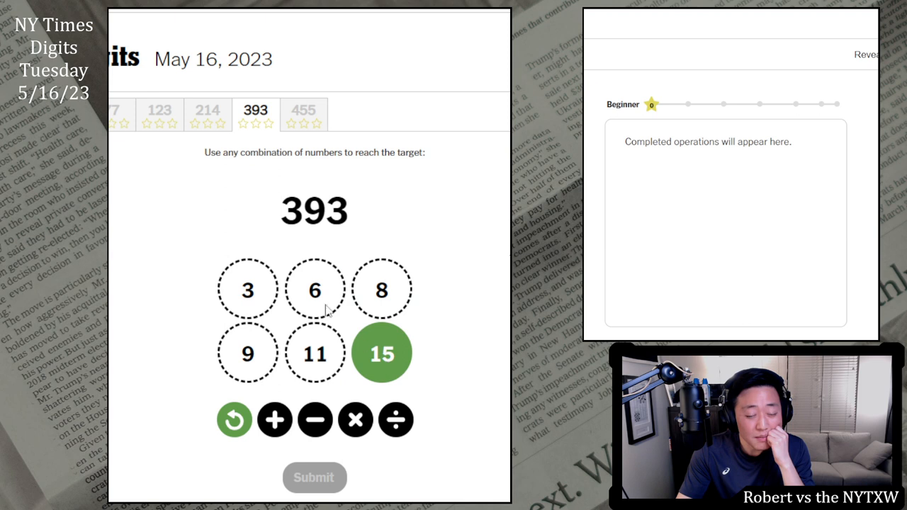
click(315, 289)
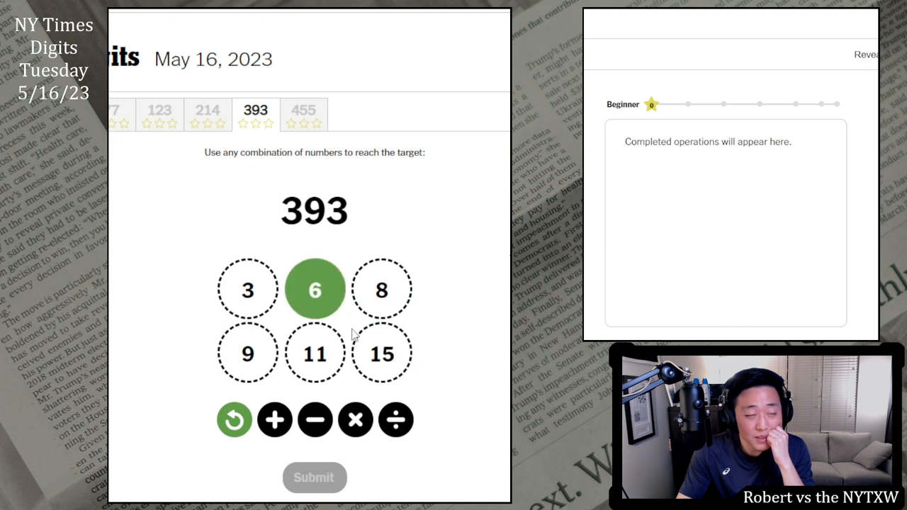
click(246, 353)
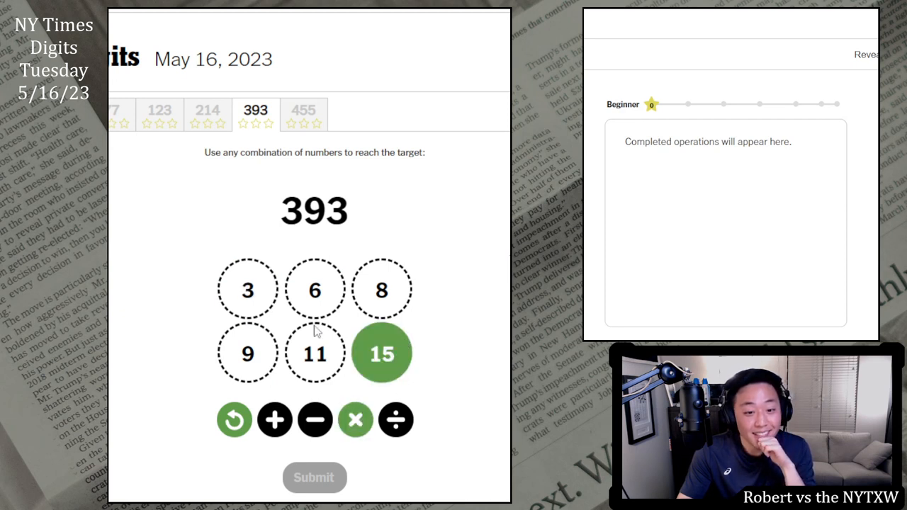
click(315, 289)
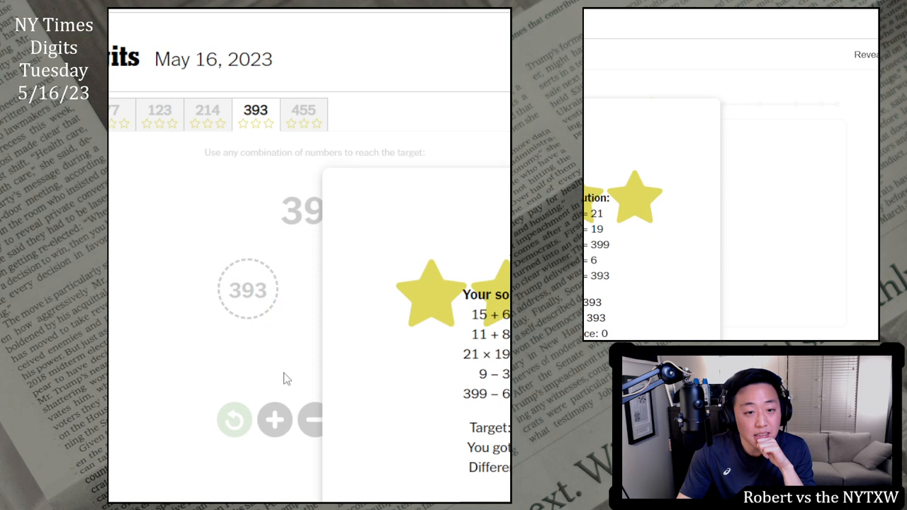
click(304, 114)
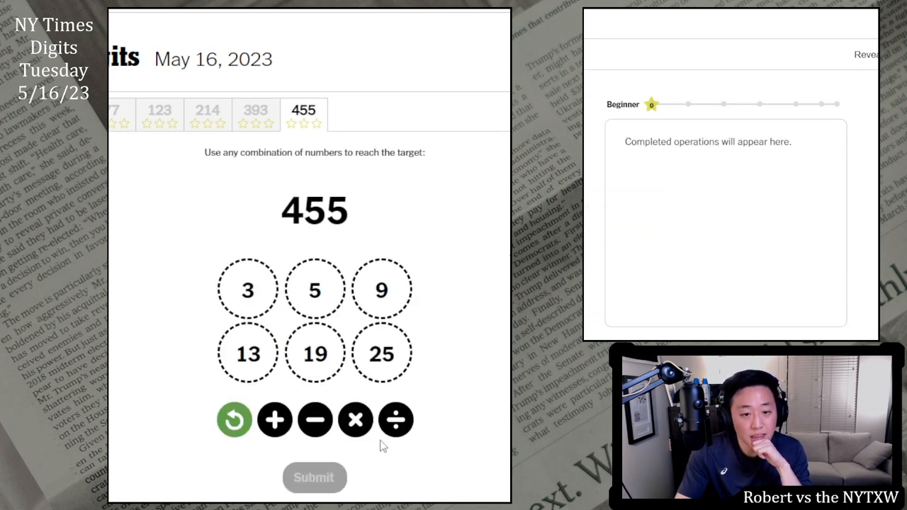
Work 5−3, 9−2, 7+13, 25×19 and 475−20 to reach the 455 target.
click(381, 354)
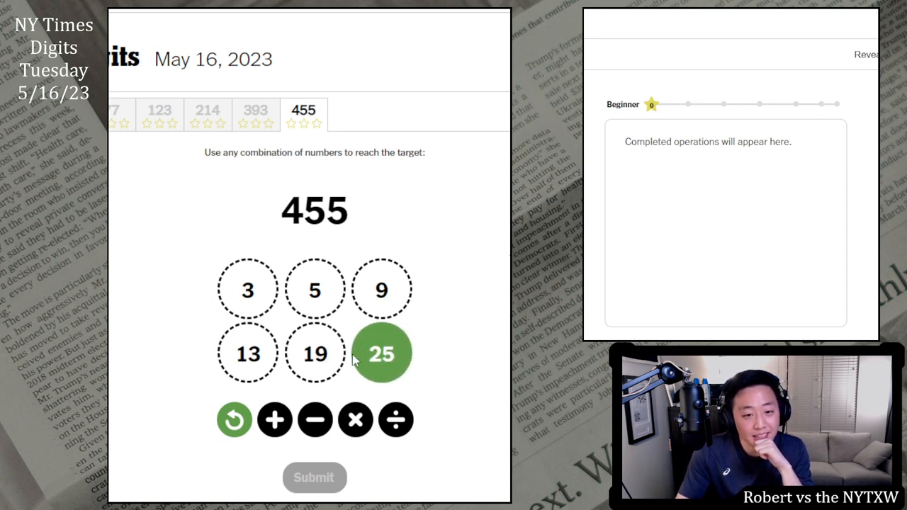
click(315, 353)
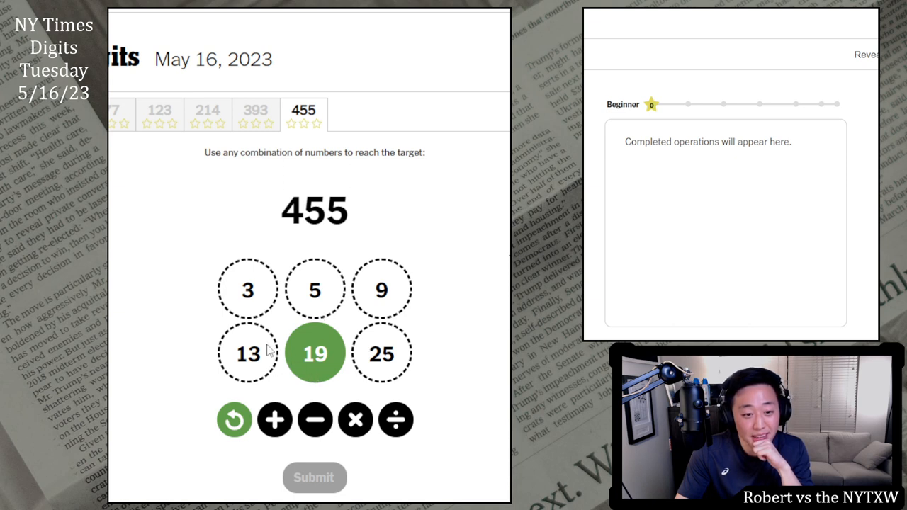
click(247, 354)
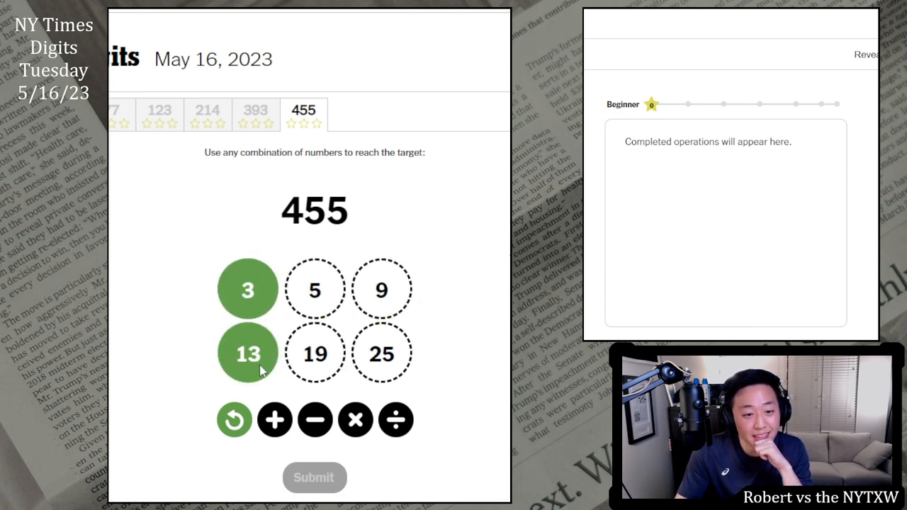
click(247, 289)
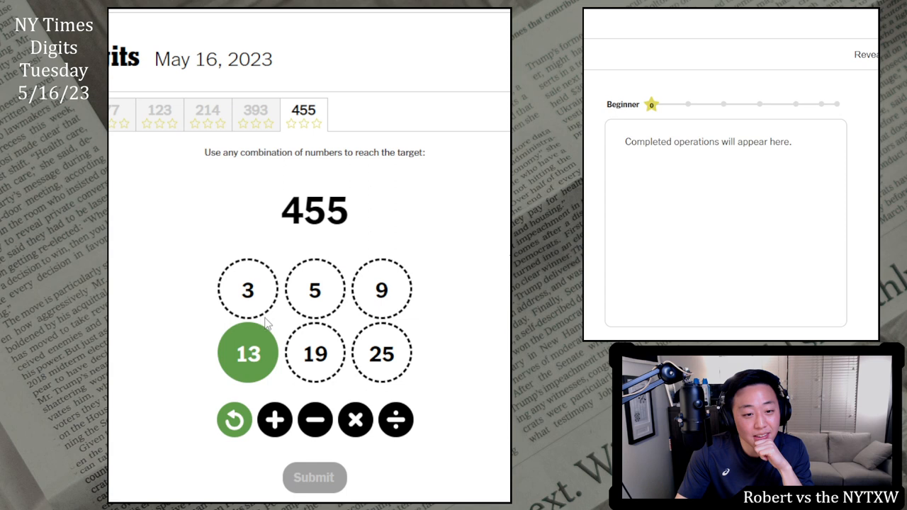
click(382, 290)
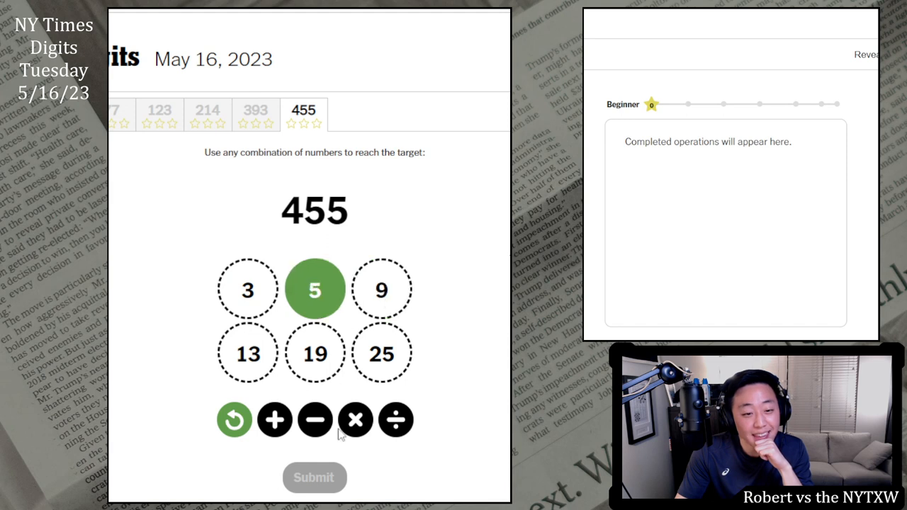
click(315, 419)
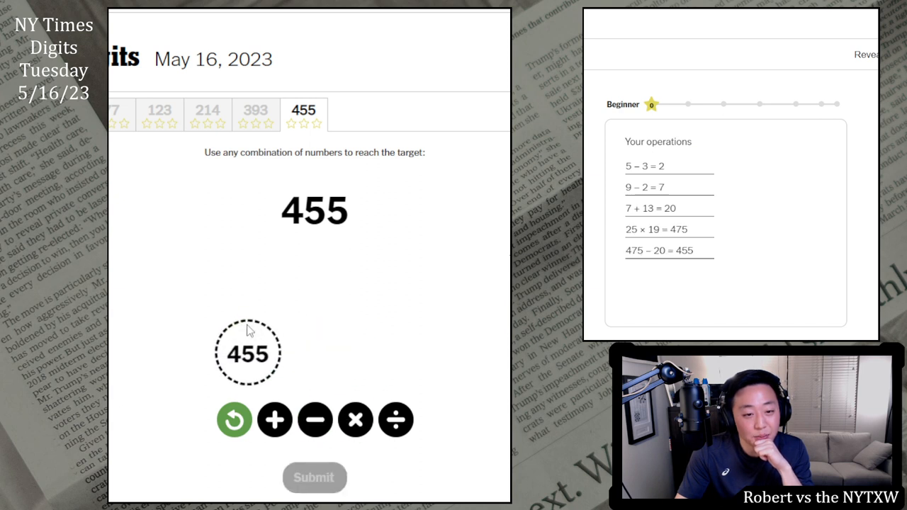
Submit the 455 solution, close the summary and go to the puzzle statistics page.
click(315, 476)
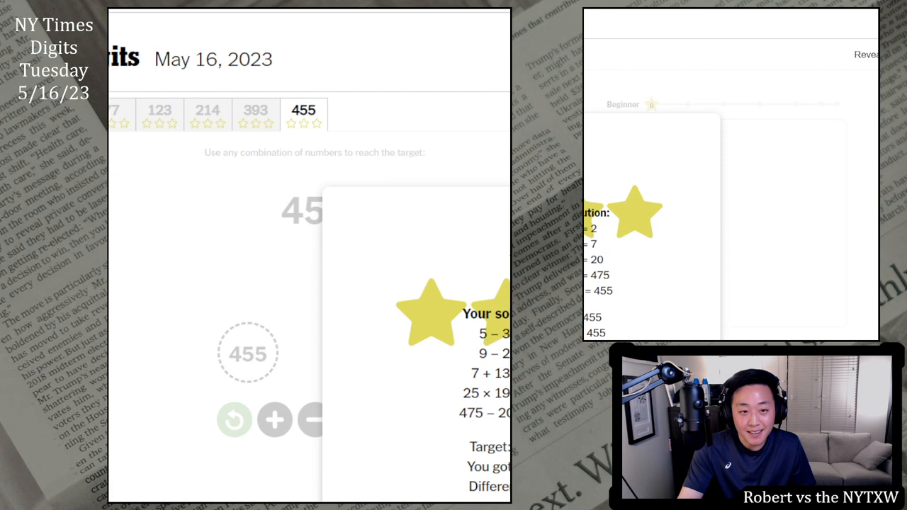
double_click(599, 275)
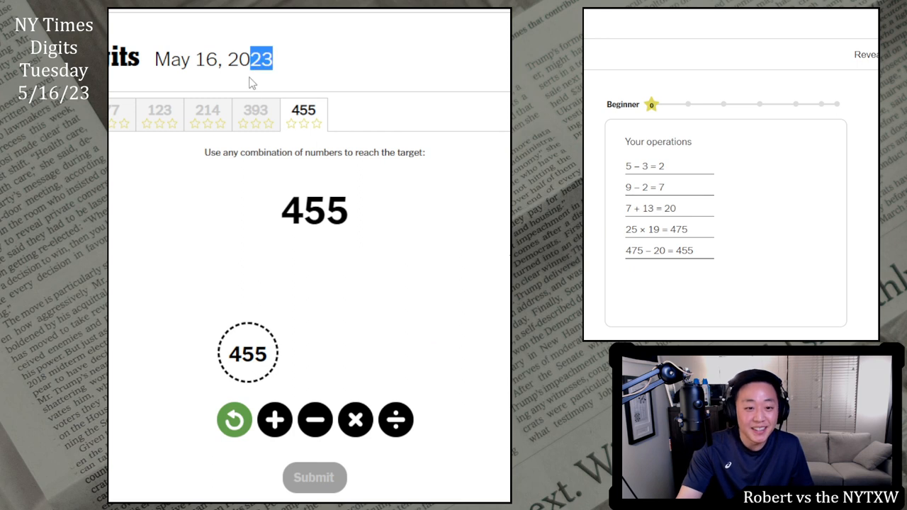
click(255, 111)
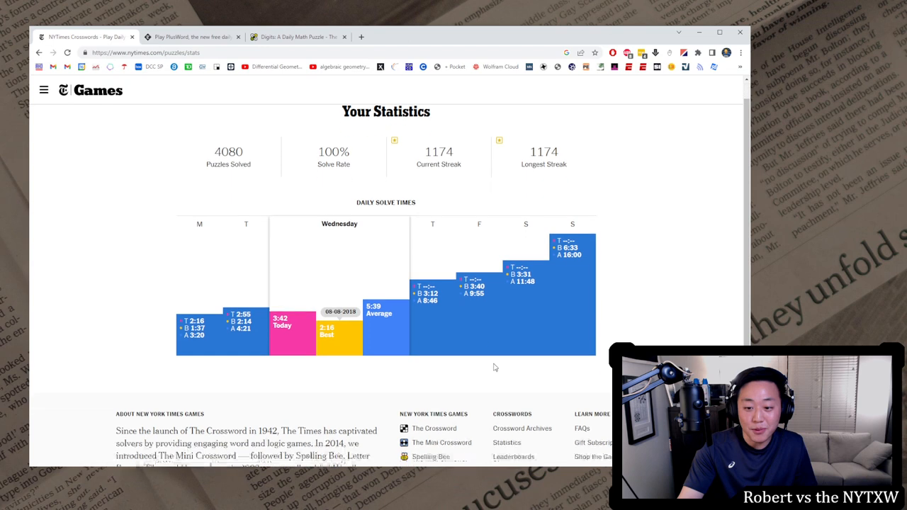
Show the Mini Crossword leaderboard for Wednesday, May 17, 2023.
click(513, 457)
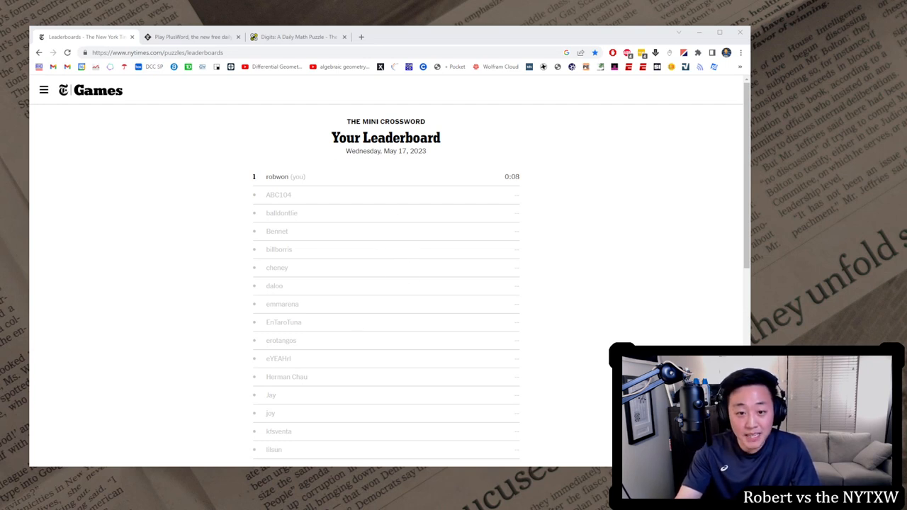
mouse_move(447, 233)
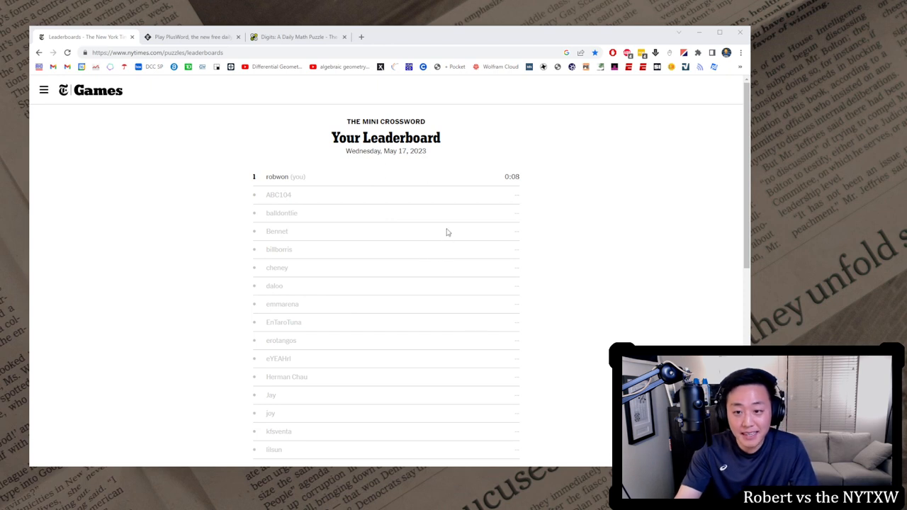